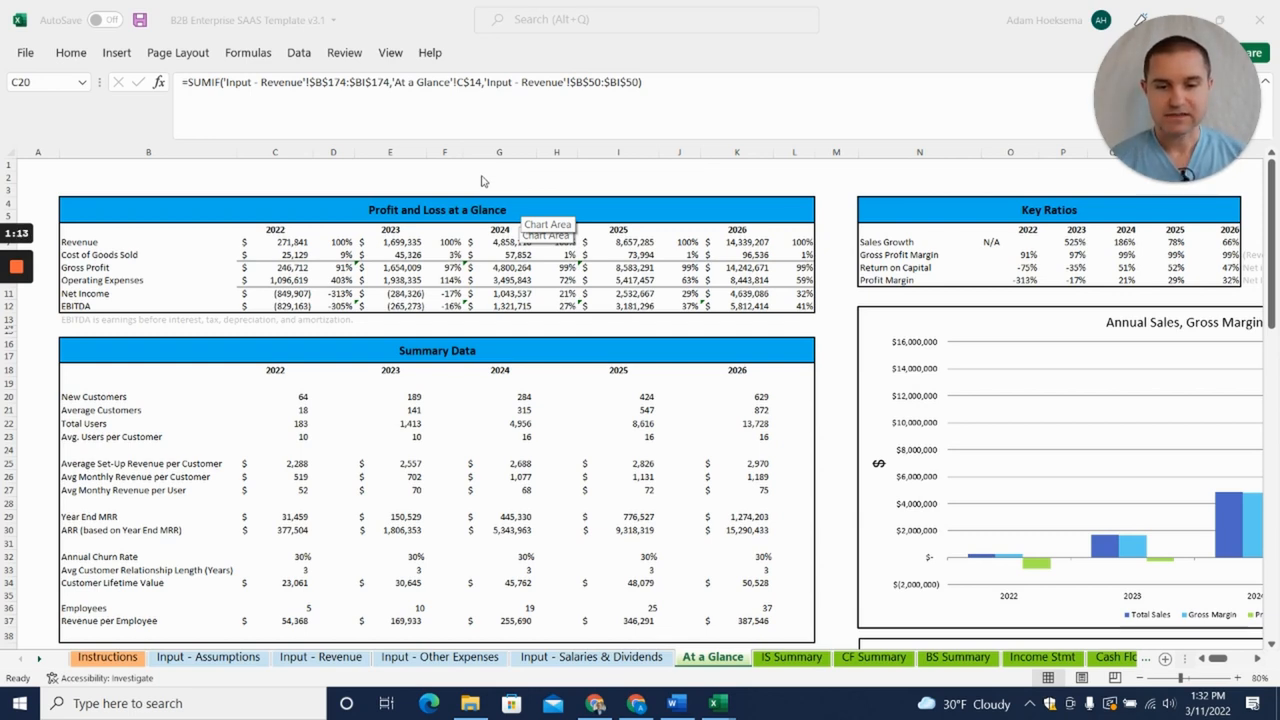
Step: Review the 2022 customer summary: new customers, set-up revenue, Year End MRR, churn rate and lifetime value
left_click(274, 396)
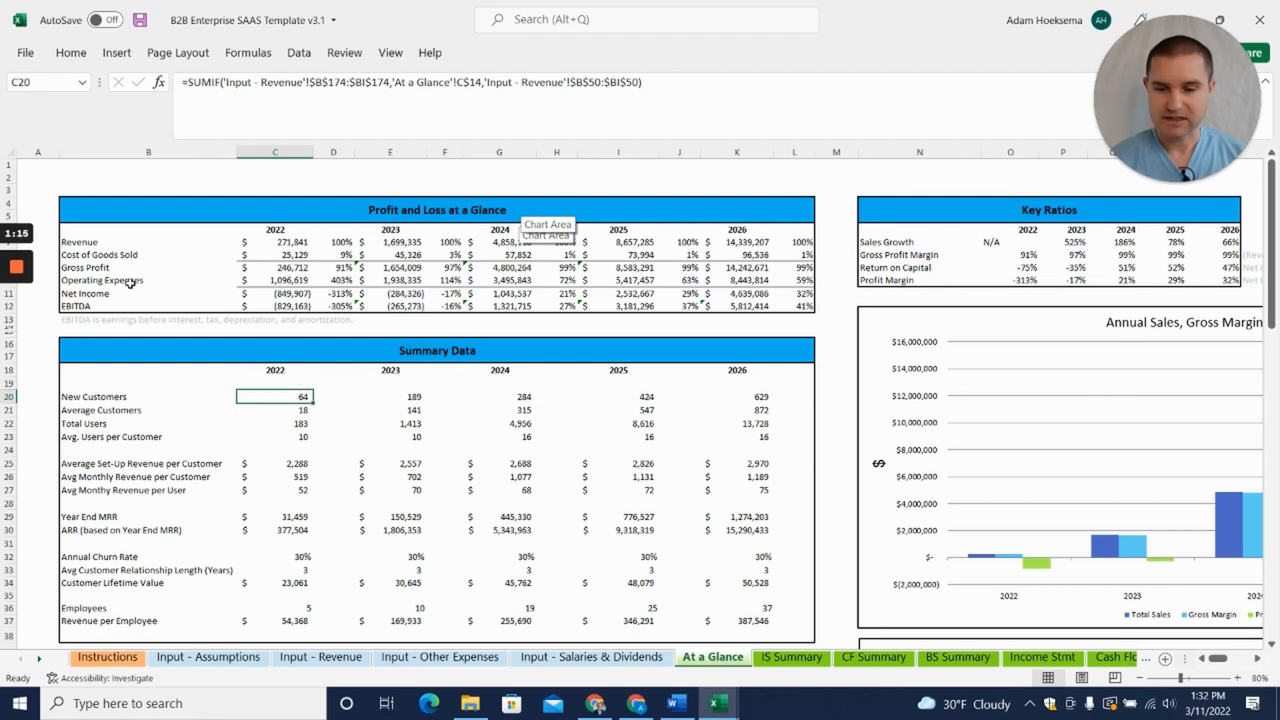
scroll("down", 3)
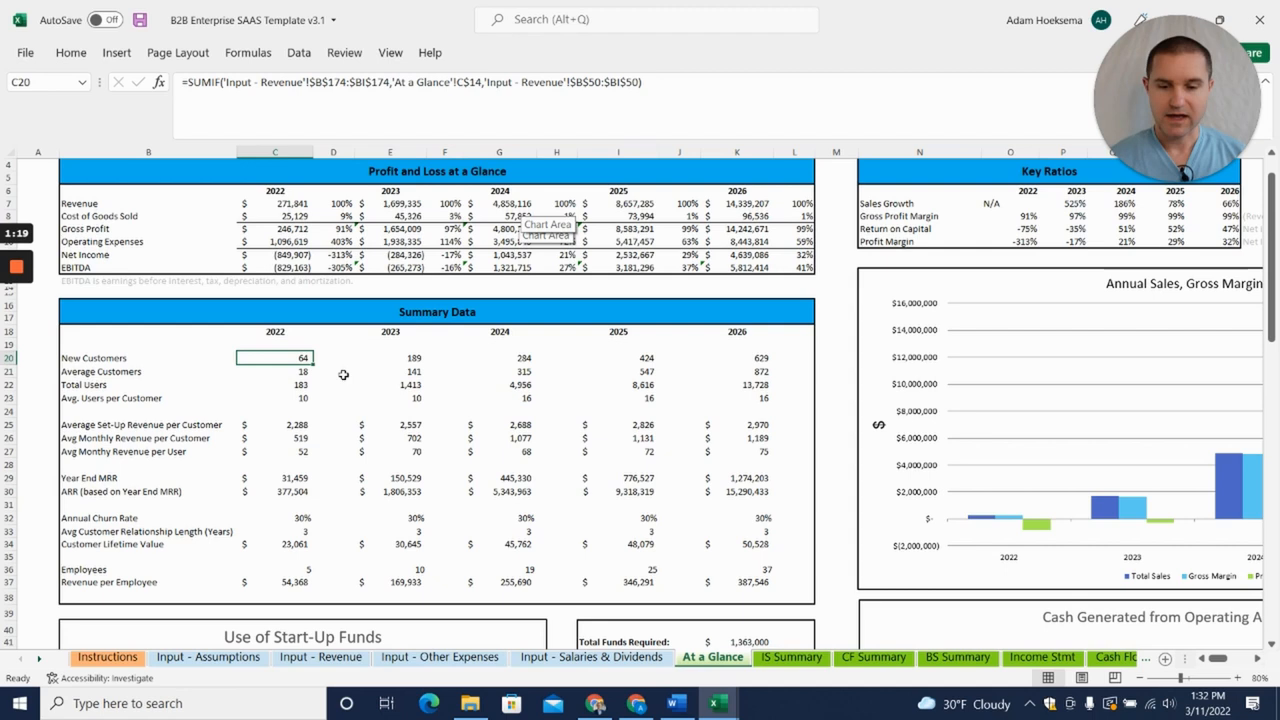
mouse_move(220, 376)
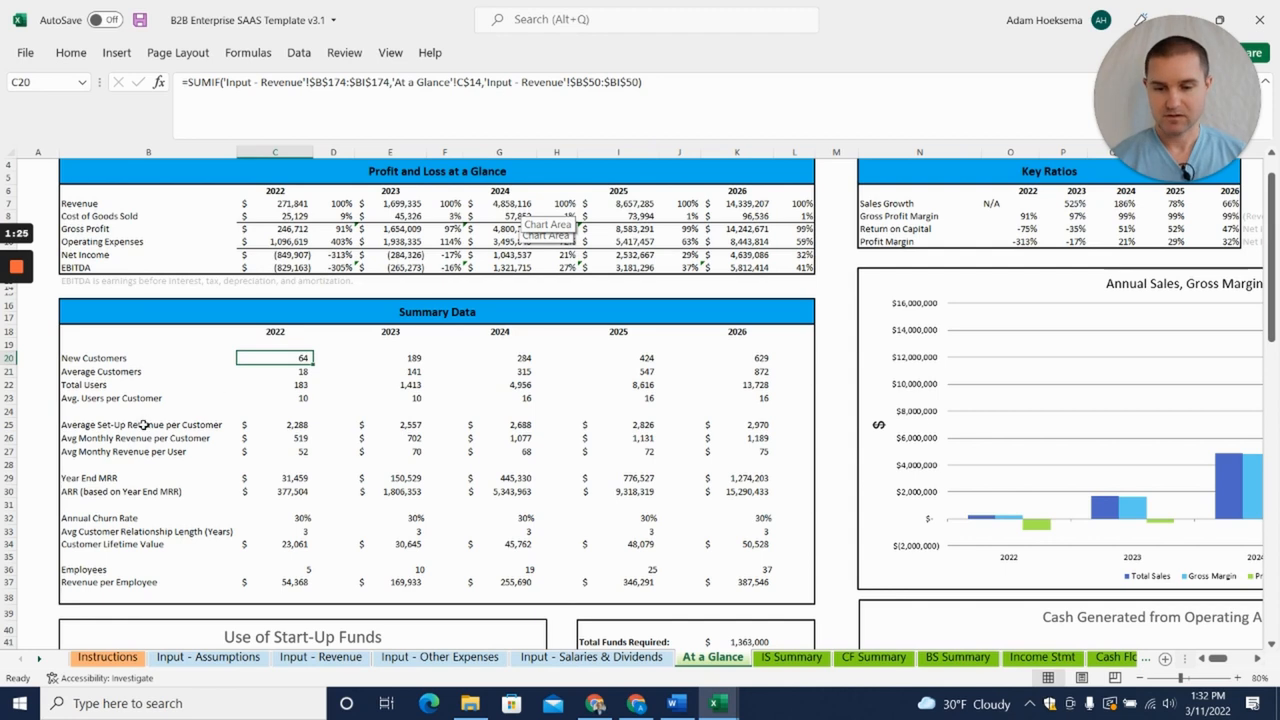
left_click(144, 424)
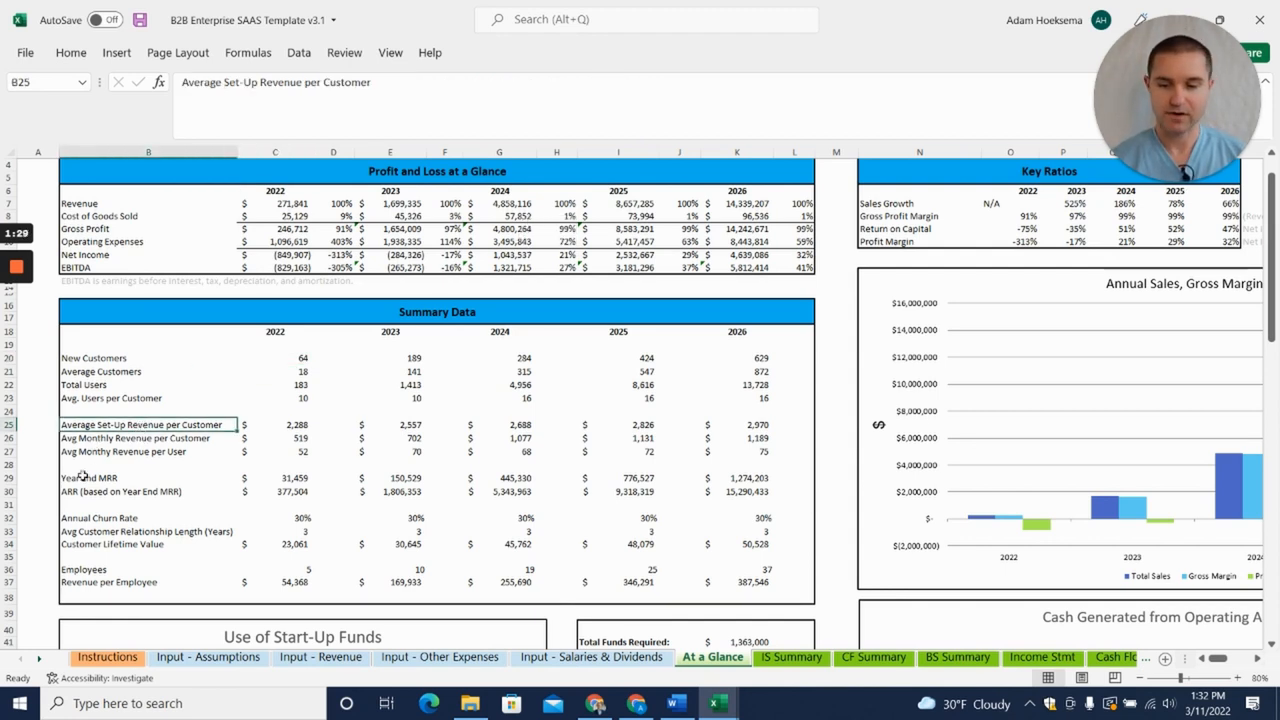
left_click(148, 476)
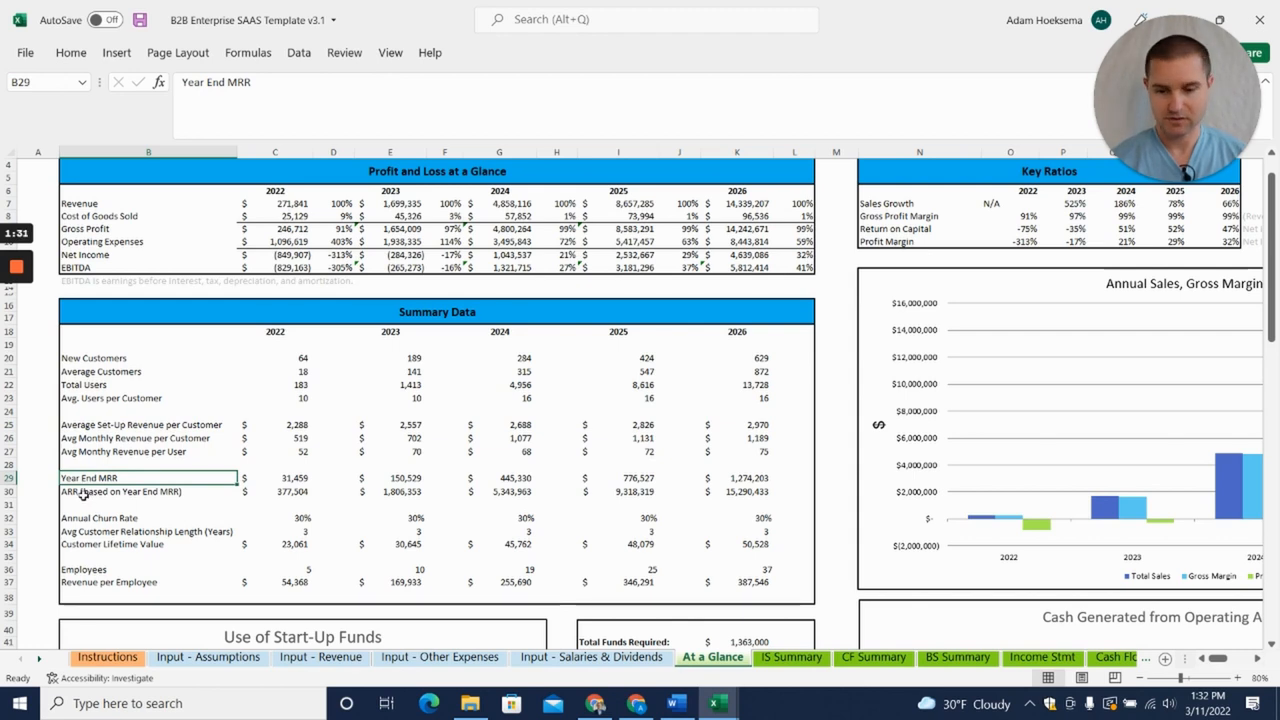
left_click(90, 516)
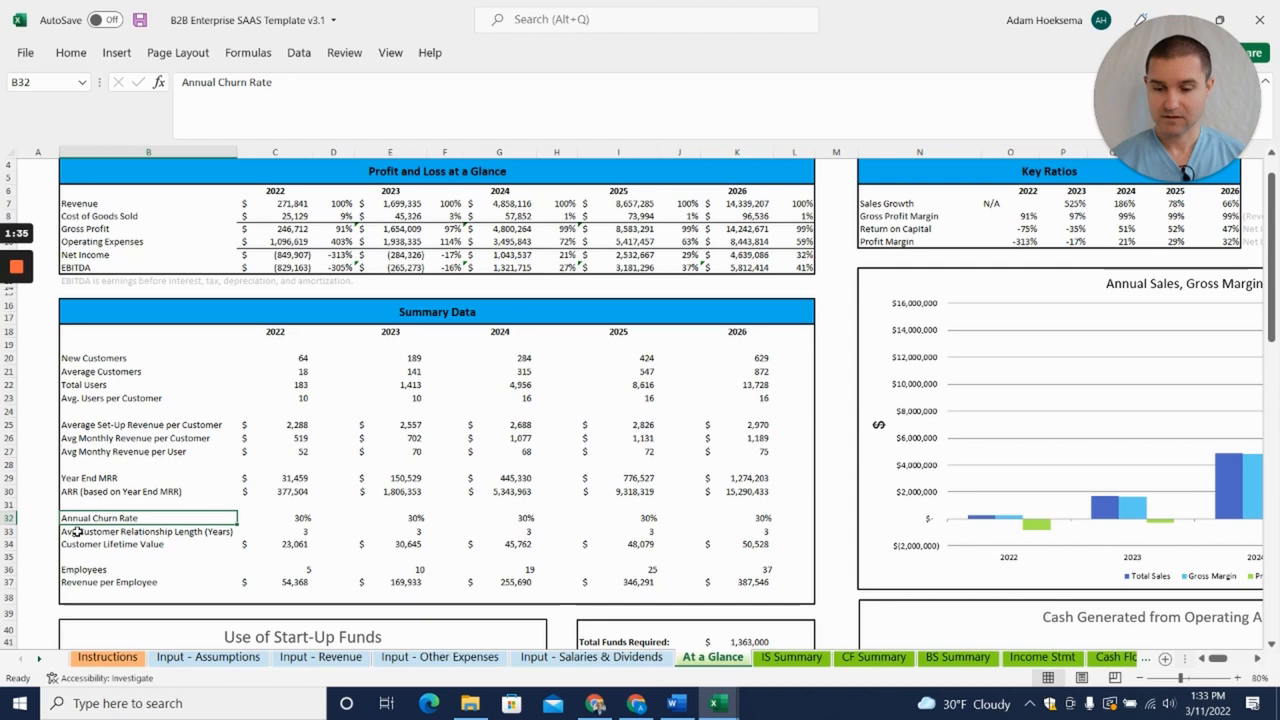
left_click(112, 544)
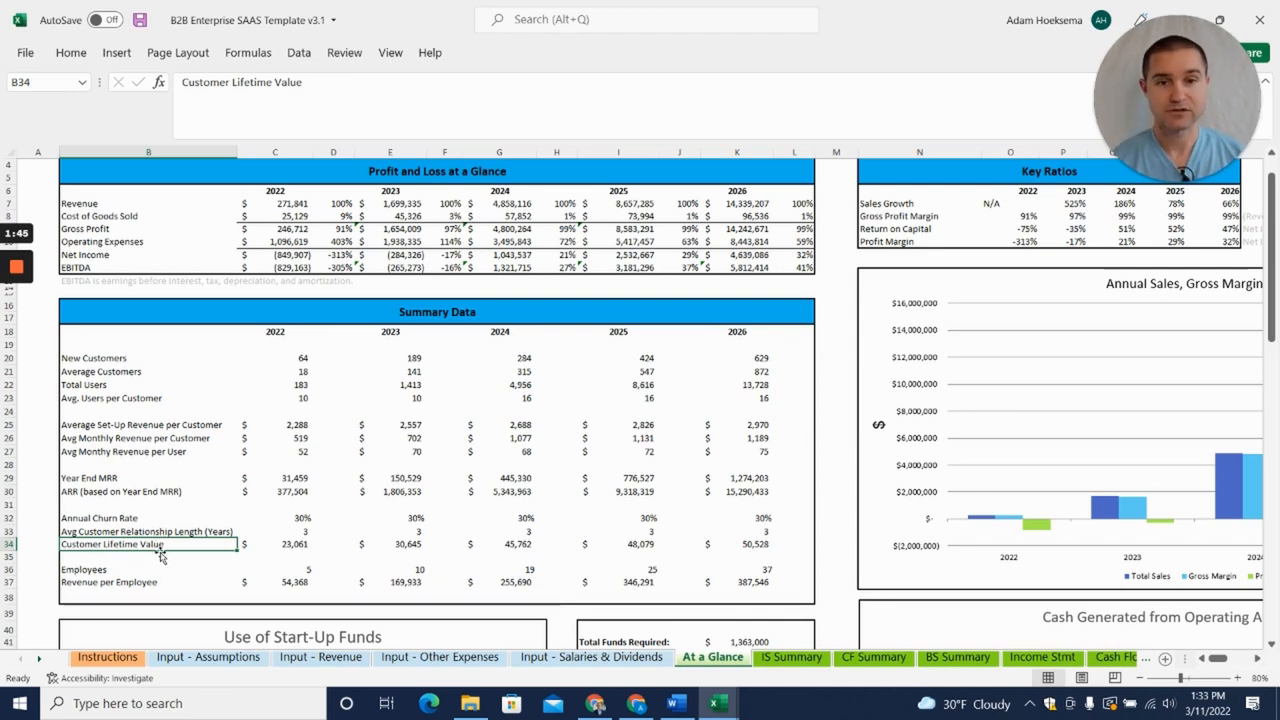
Step: Scroll past the Use of Start-Up Funds chart and bring up the CF Summary sheet
scroll("down", 3)
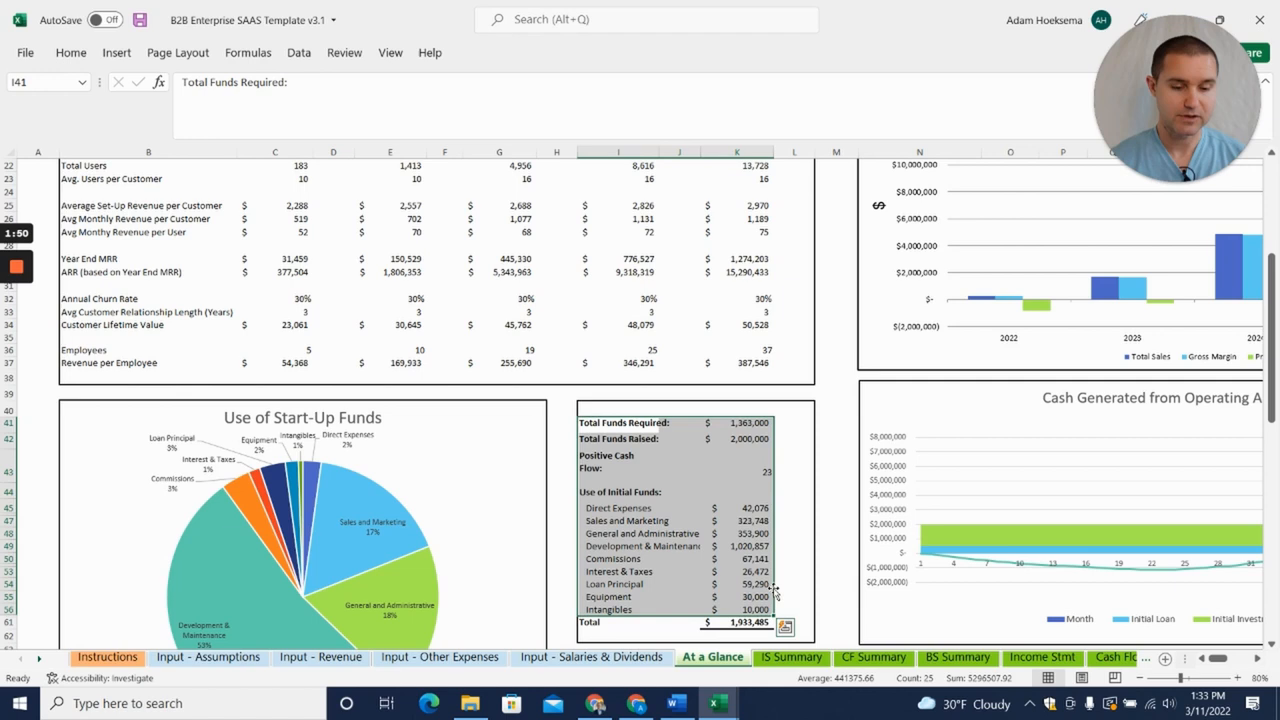
left_click(792, 508)
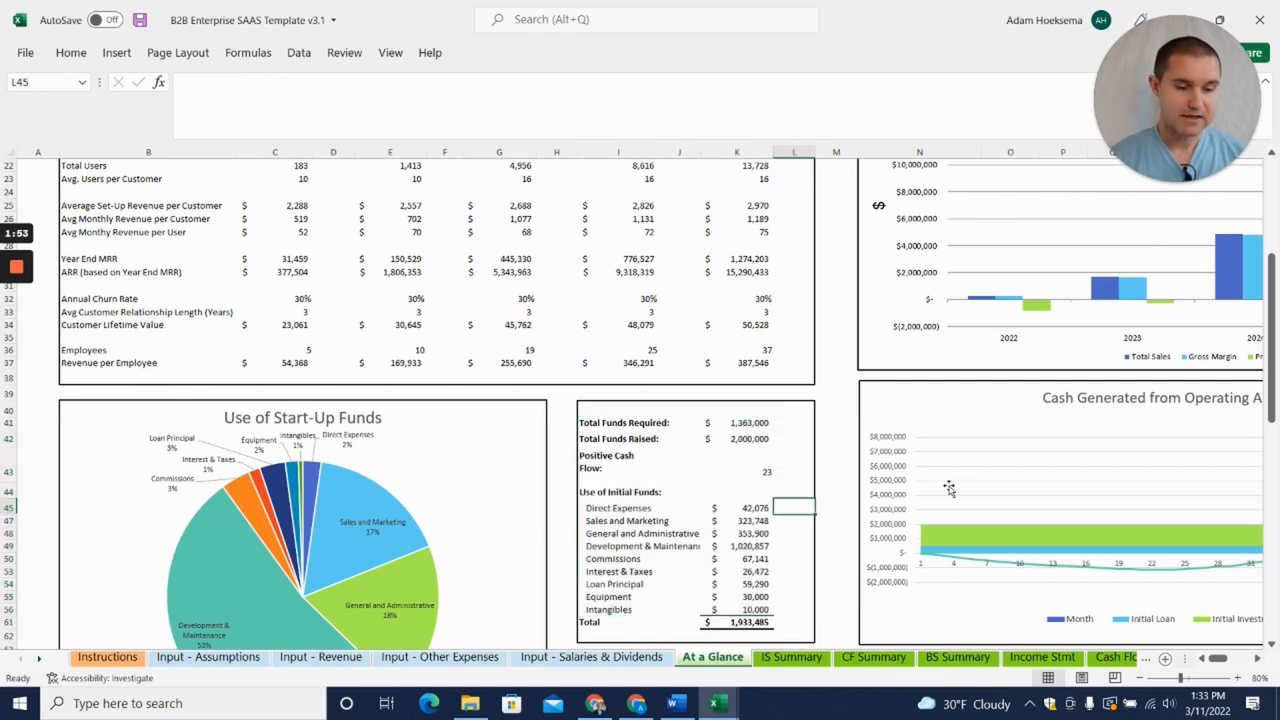
scroll("up", 3)
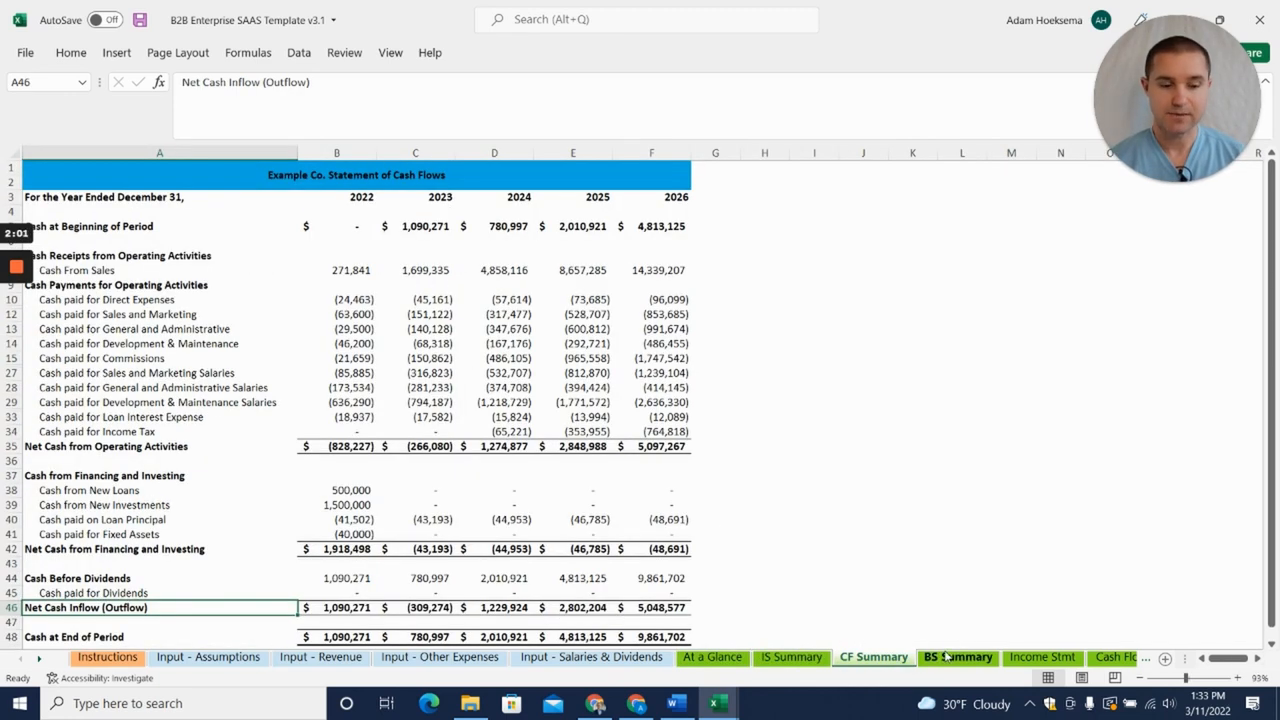
Step: Preview the BS Summary balance sheet, then the monthly Year 1 pro forma income statement
left_click(956, 656)
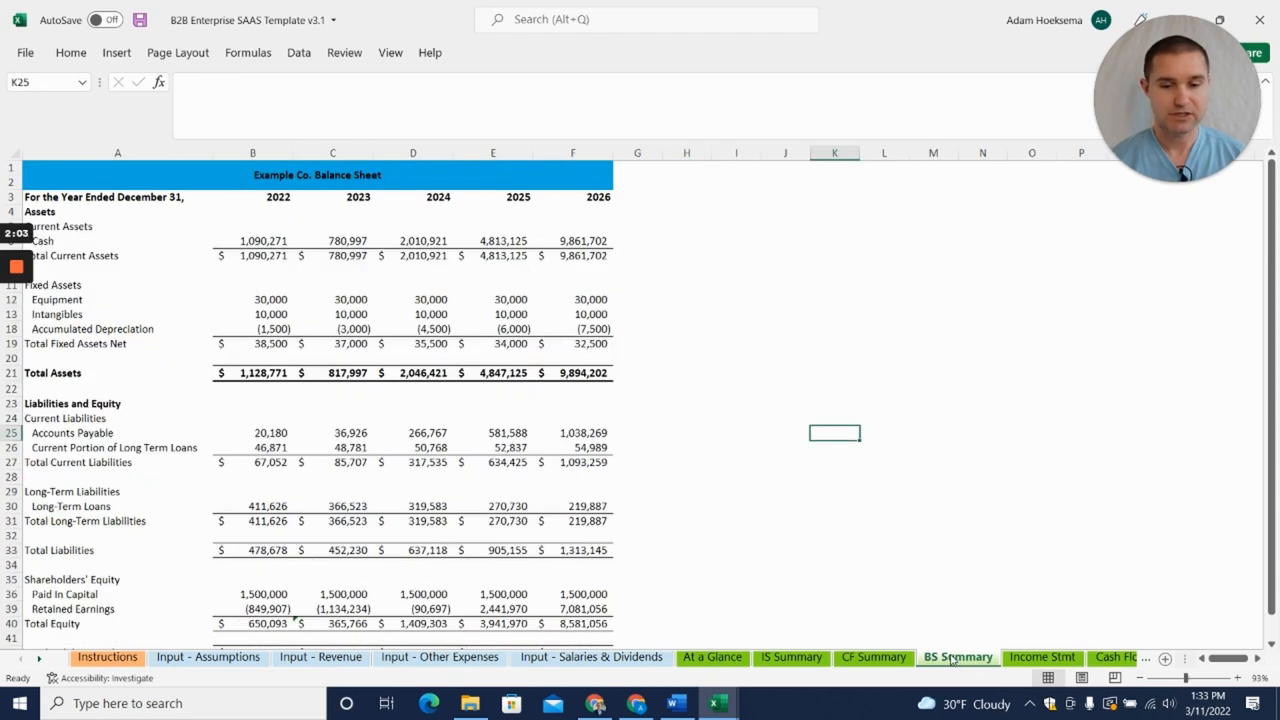
left_click(1042, 656)
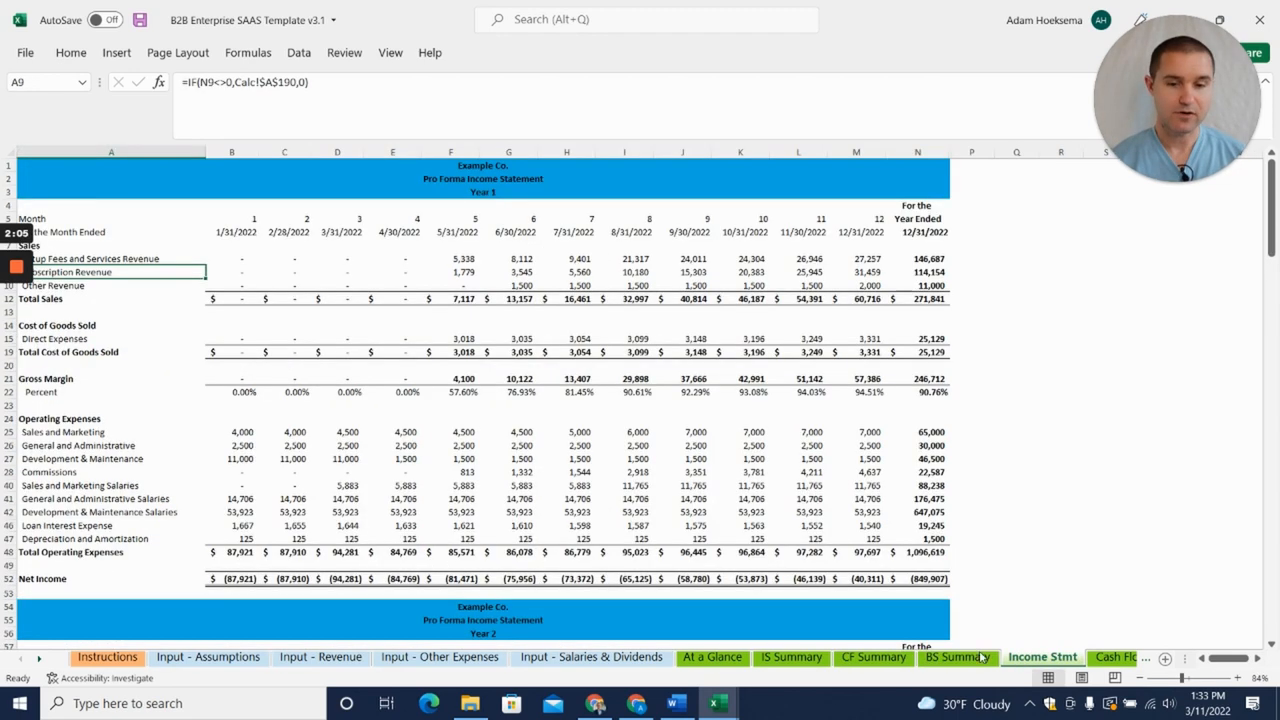
mouse_move(478, 448)
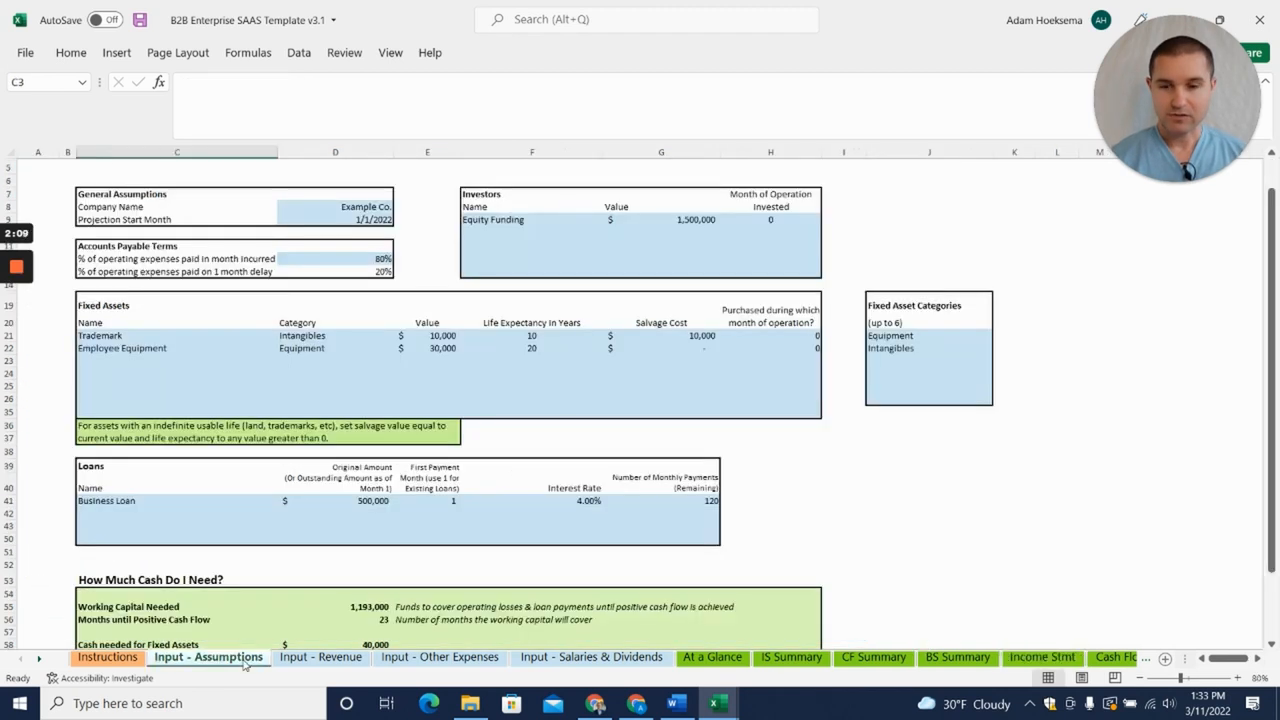
Step: Review the equity funding, fixed assets and loan inputs on the assumptions sheet
scroll("up", 3)
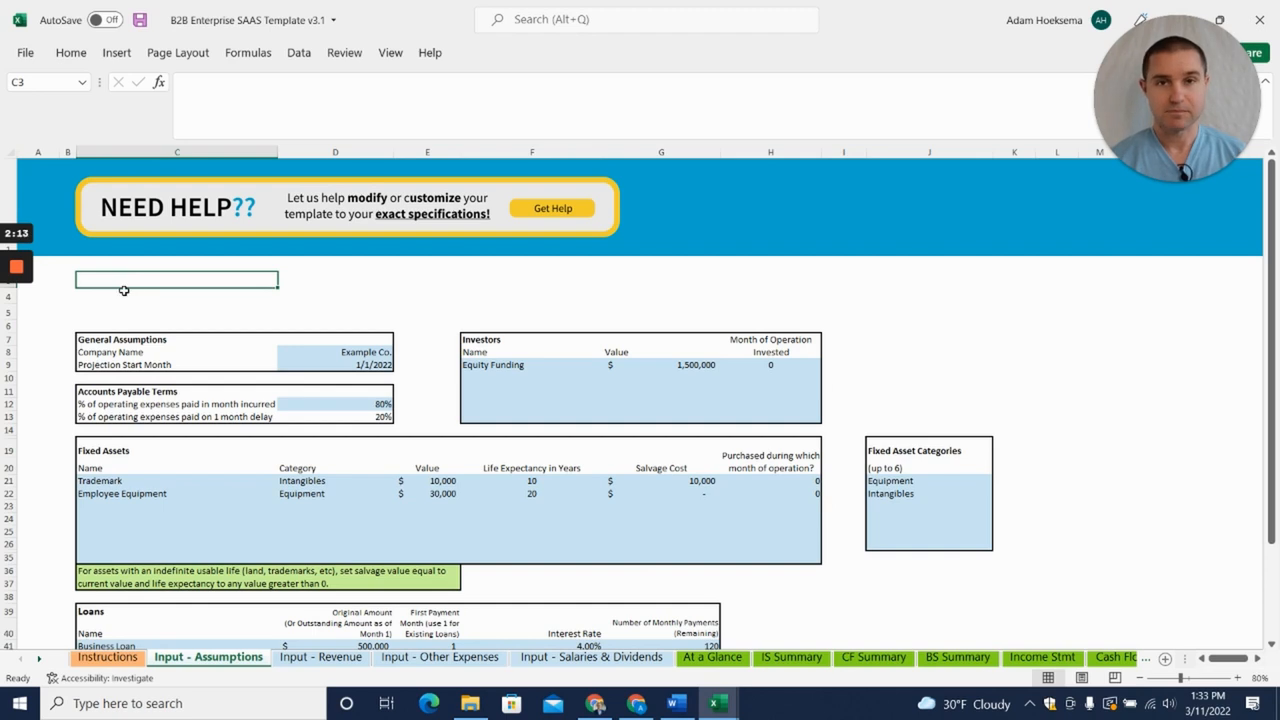
mouse_move(106, 300)
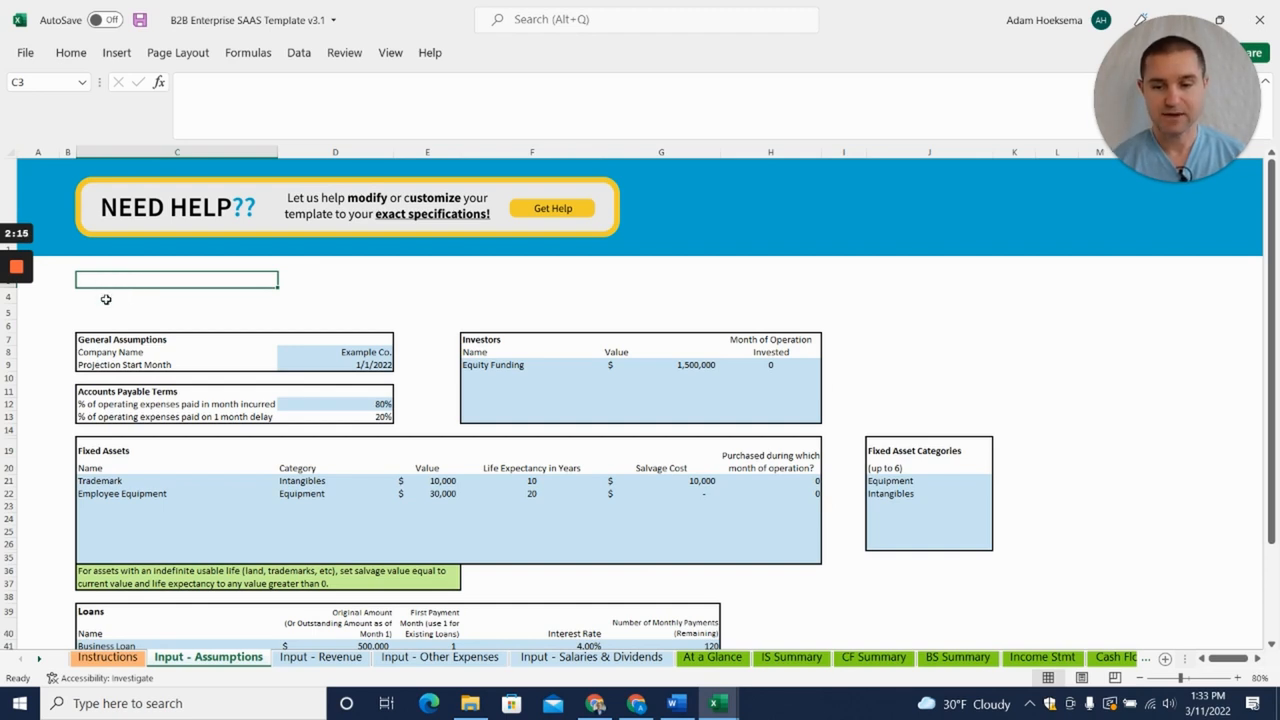
scroll("down", 3)
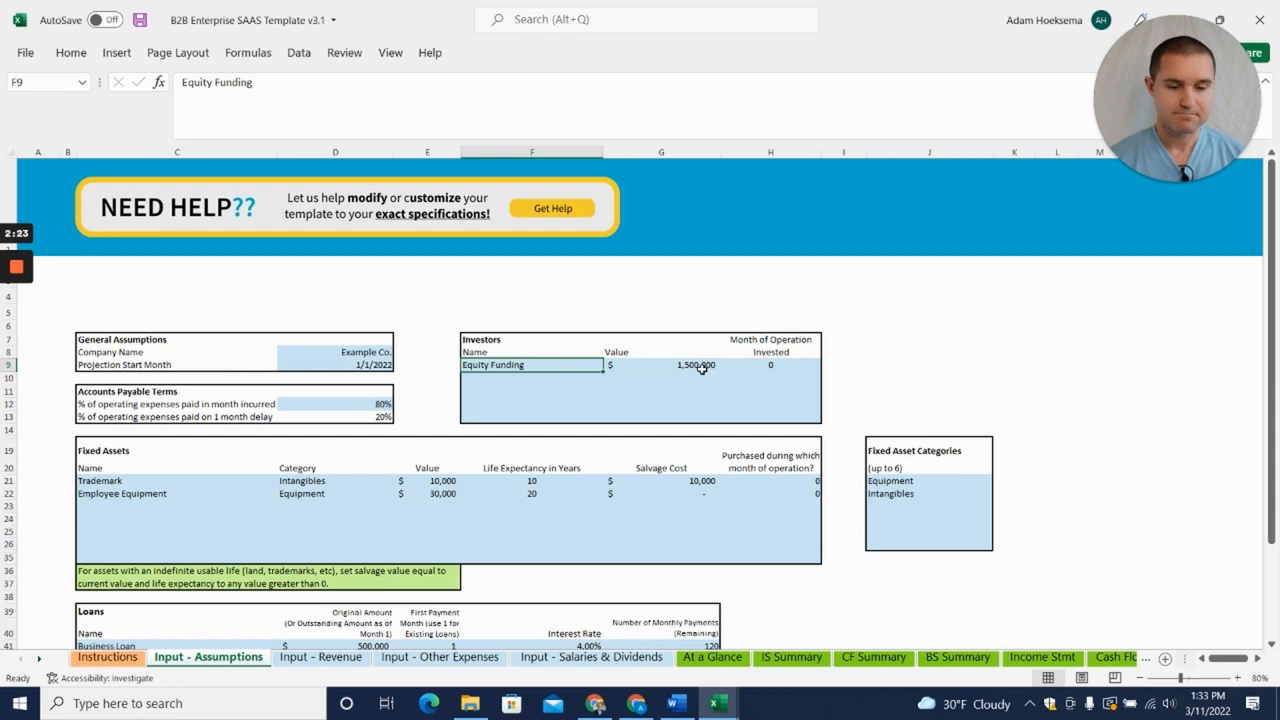
mouse_move(670, 358)
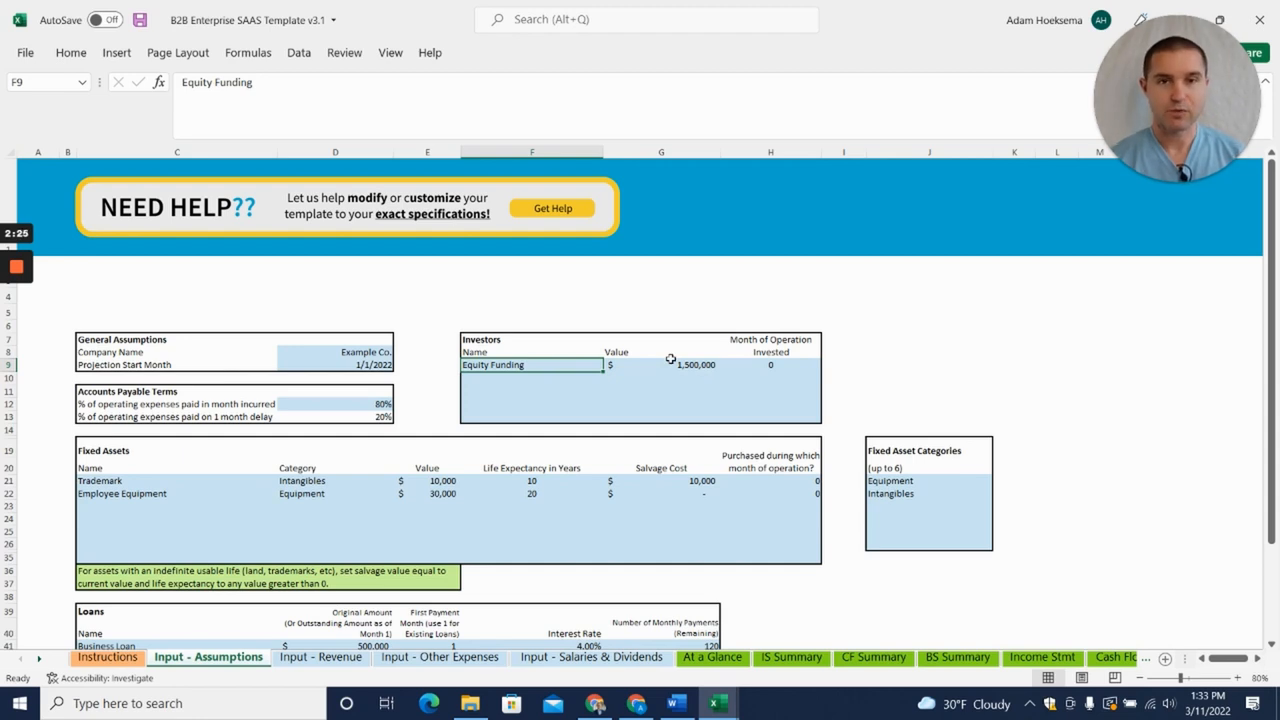
left_click(660, 364)
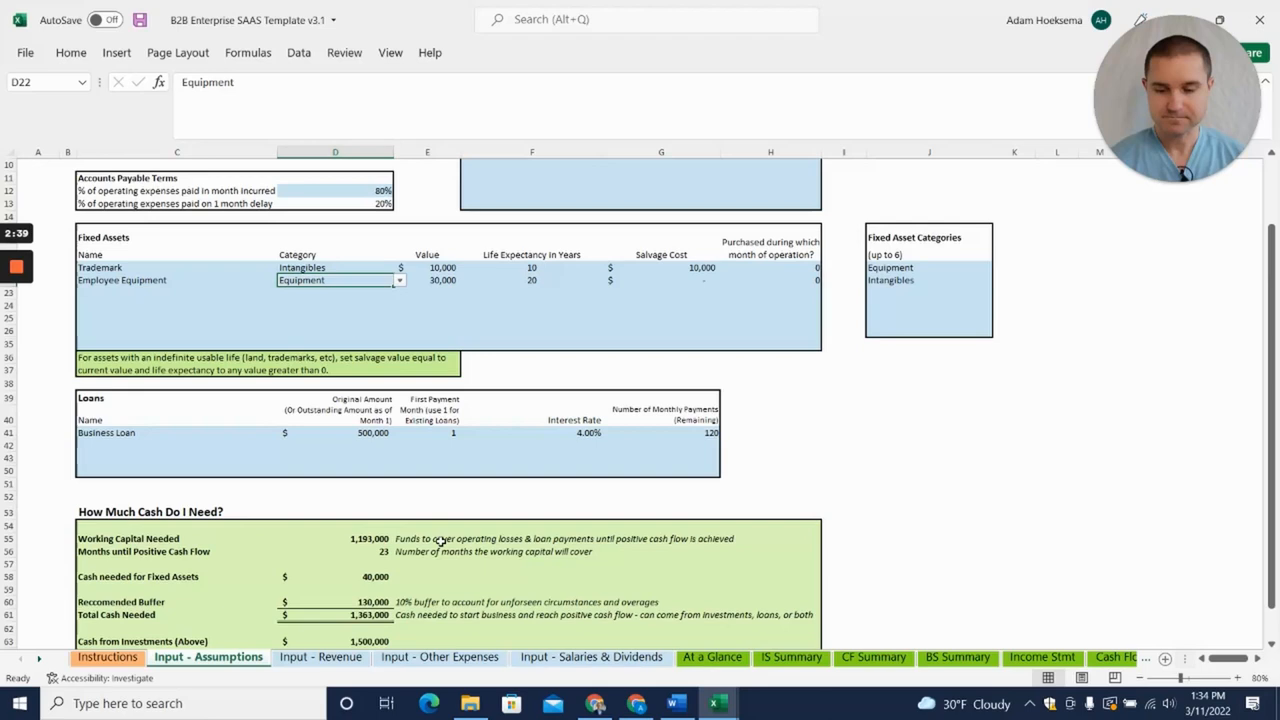
mouse_move(364, 448)
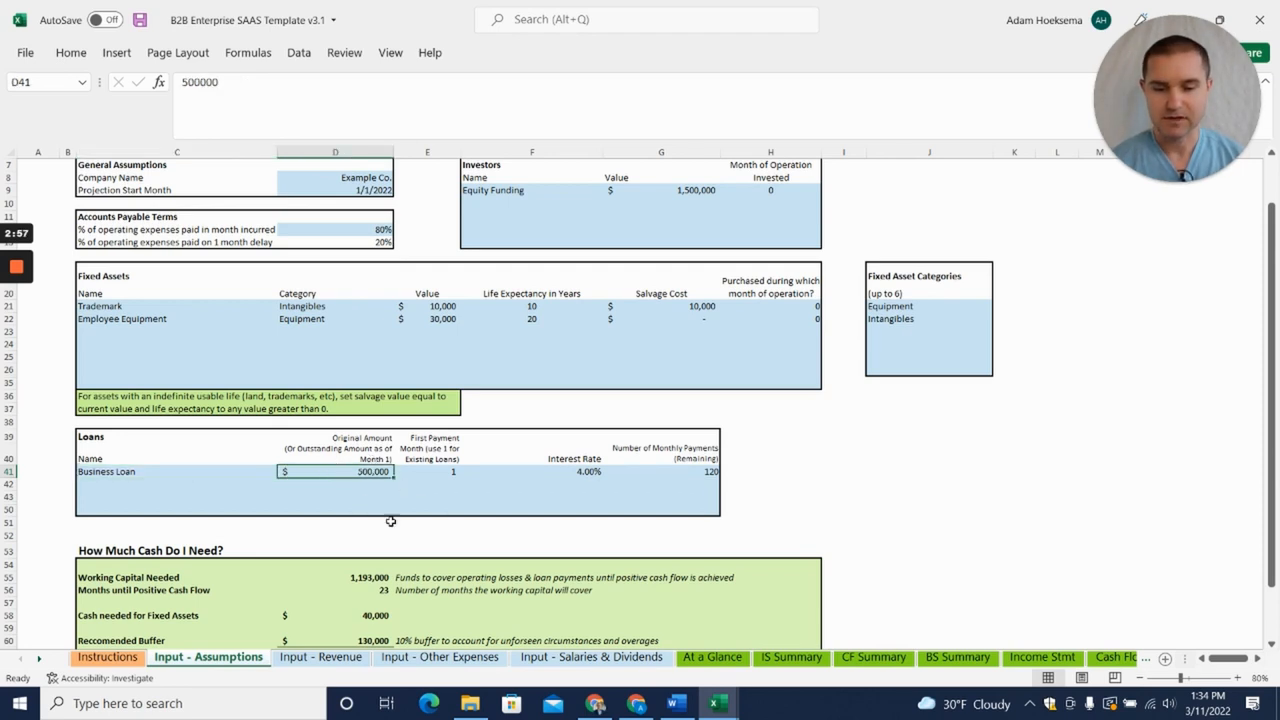
mouse_move(624, 496)
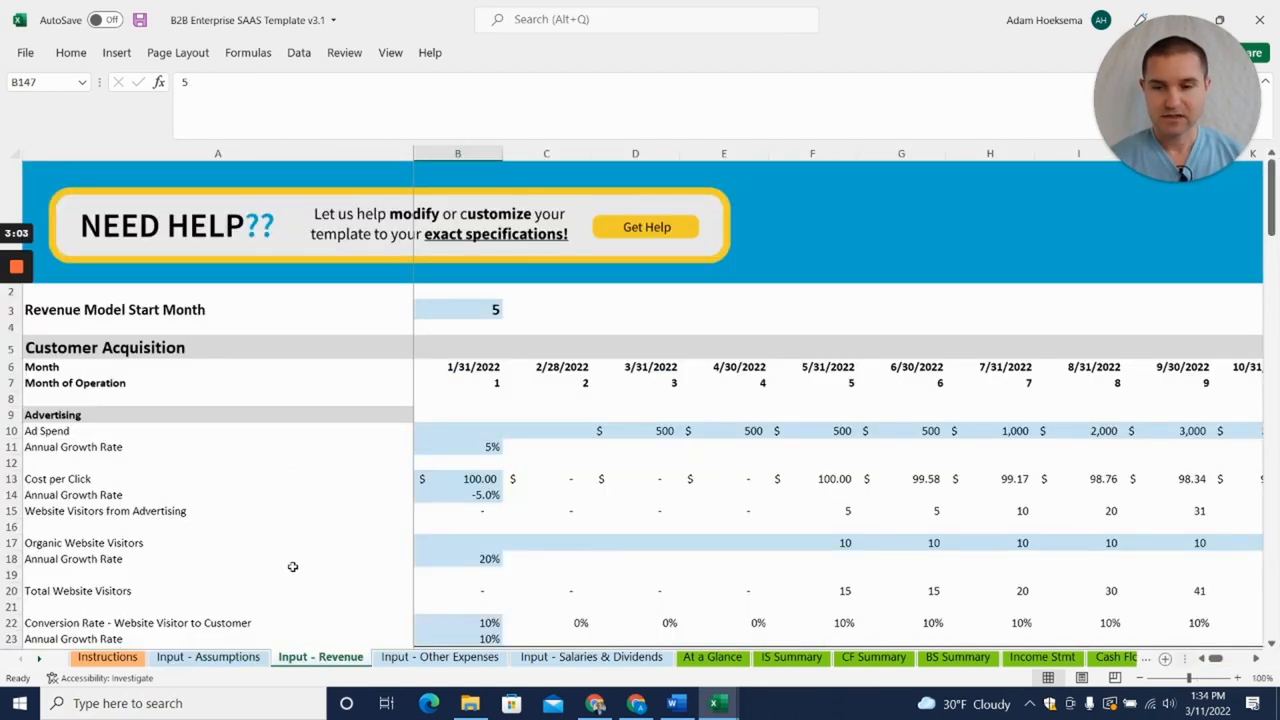
Step: Set the starting cost per click to 1 and select the starting conversion rate input for 2%
scroll("down", 3)
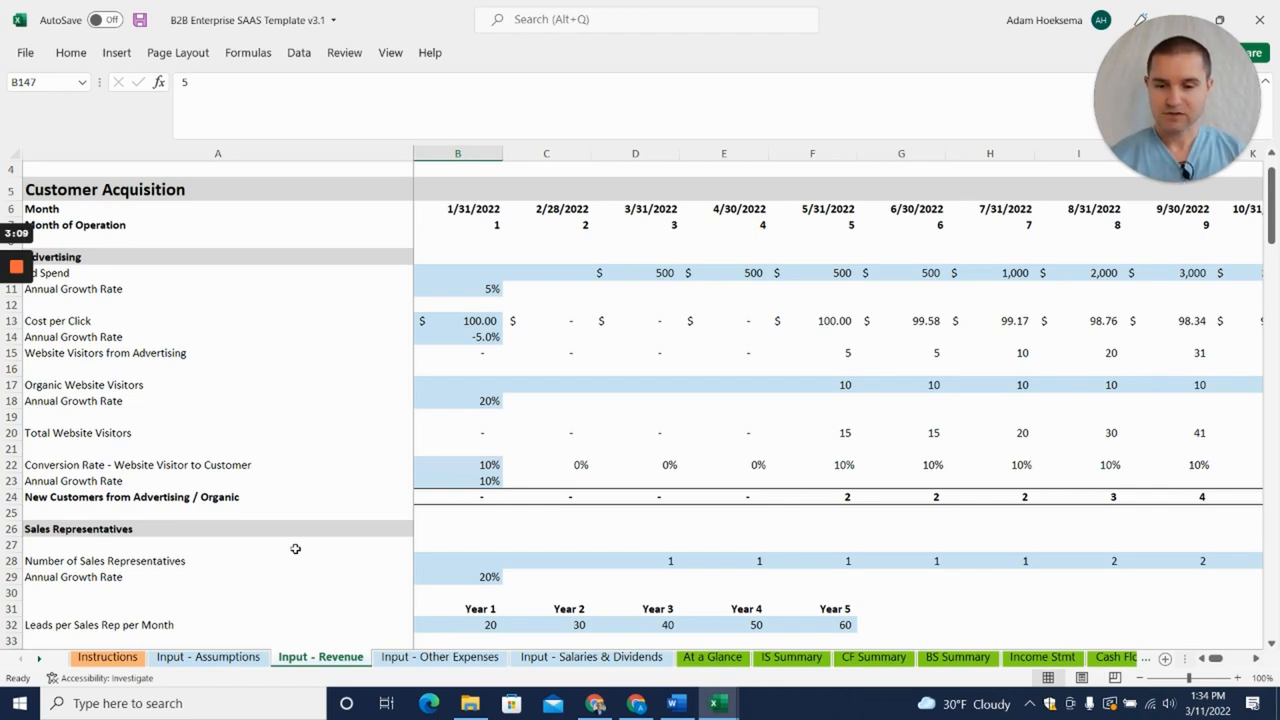
mouse_move(374, 472)
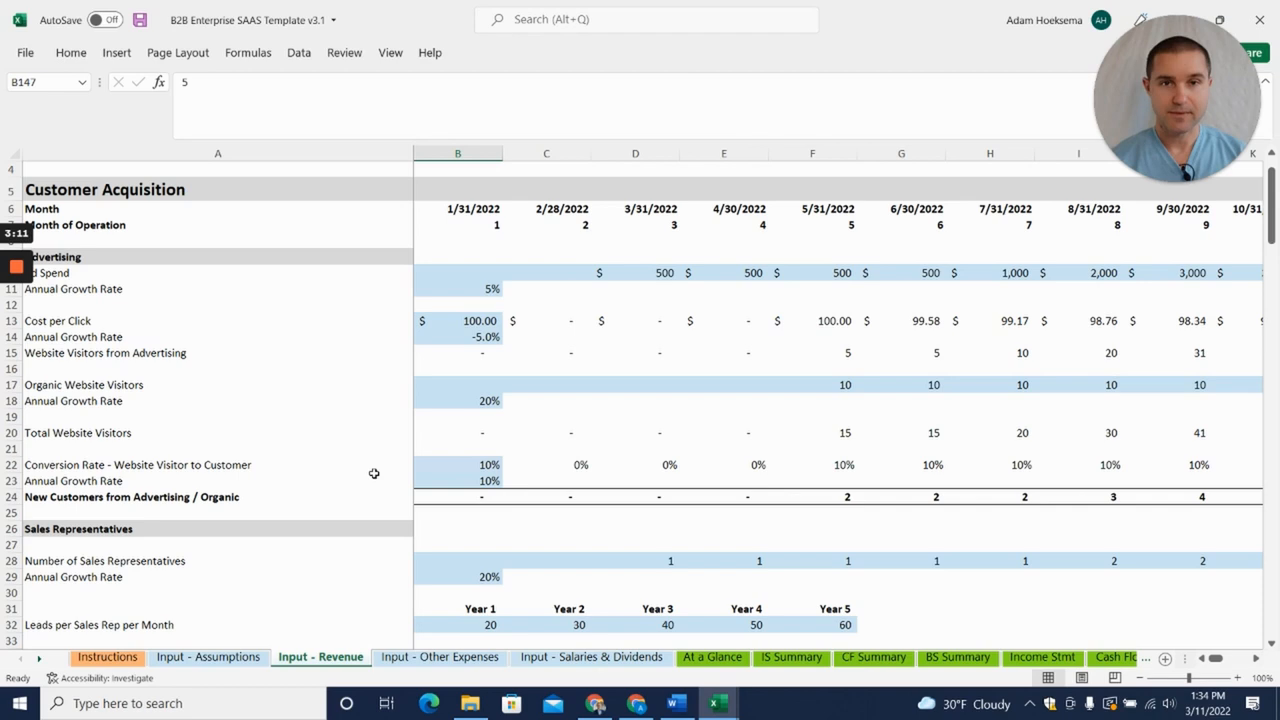
mouse_move(516, 332)
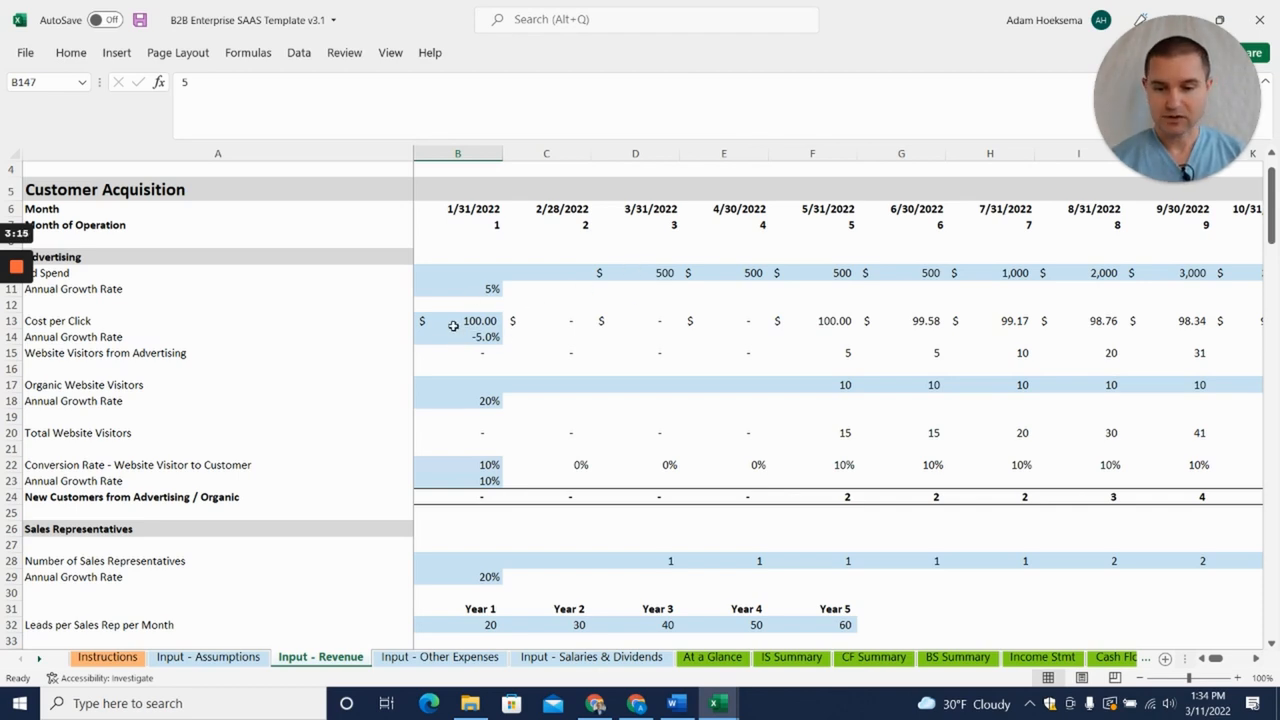
left_click(456, 320)
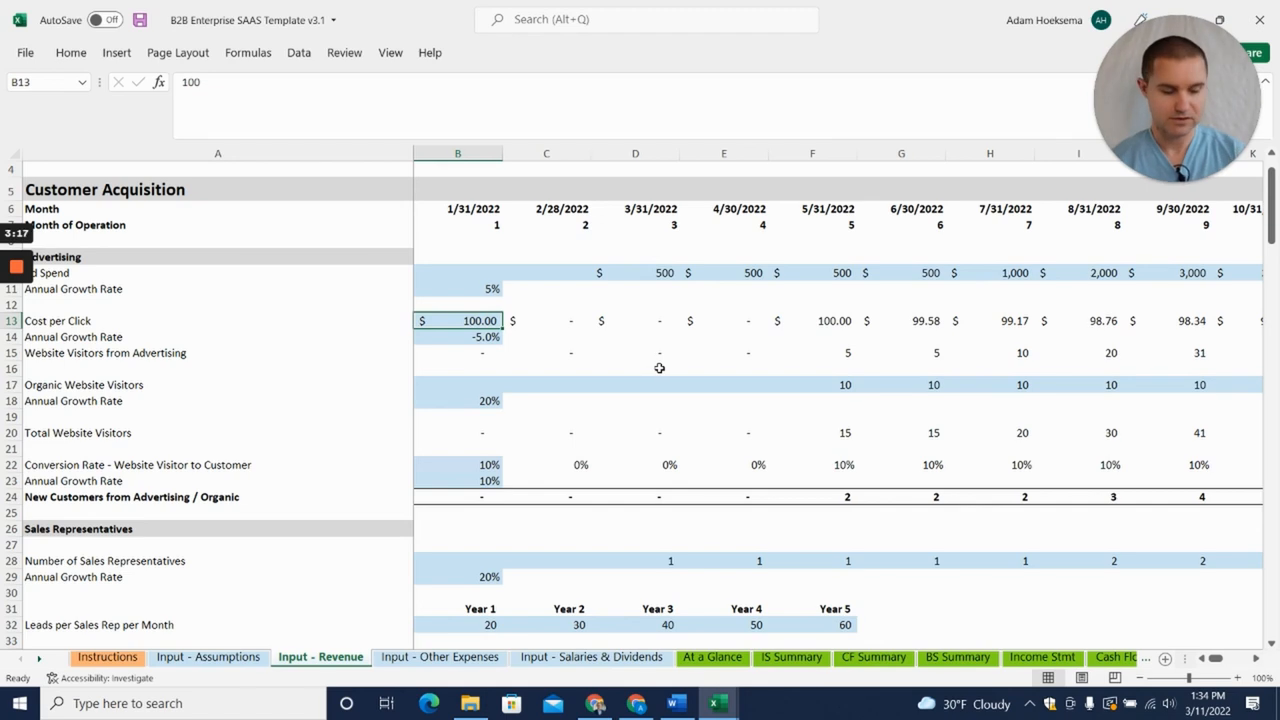
left_click(636, 352)
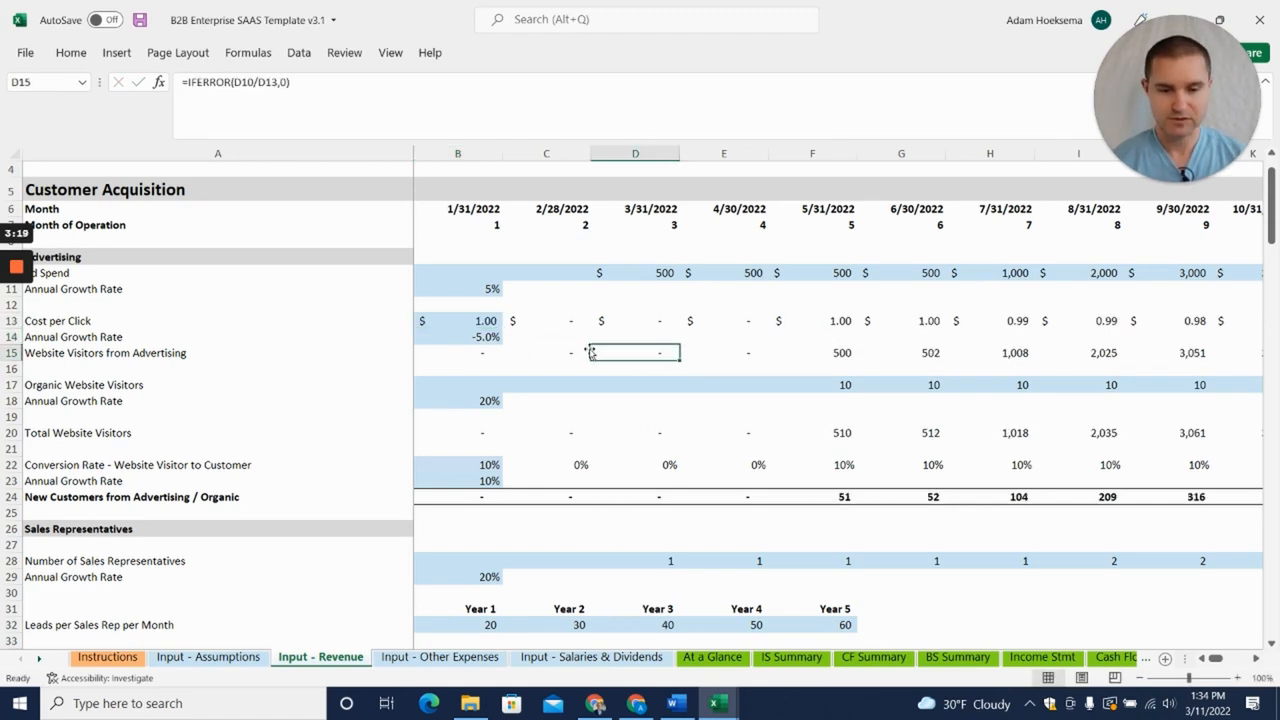
left_click(458, 320)
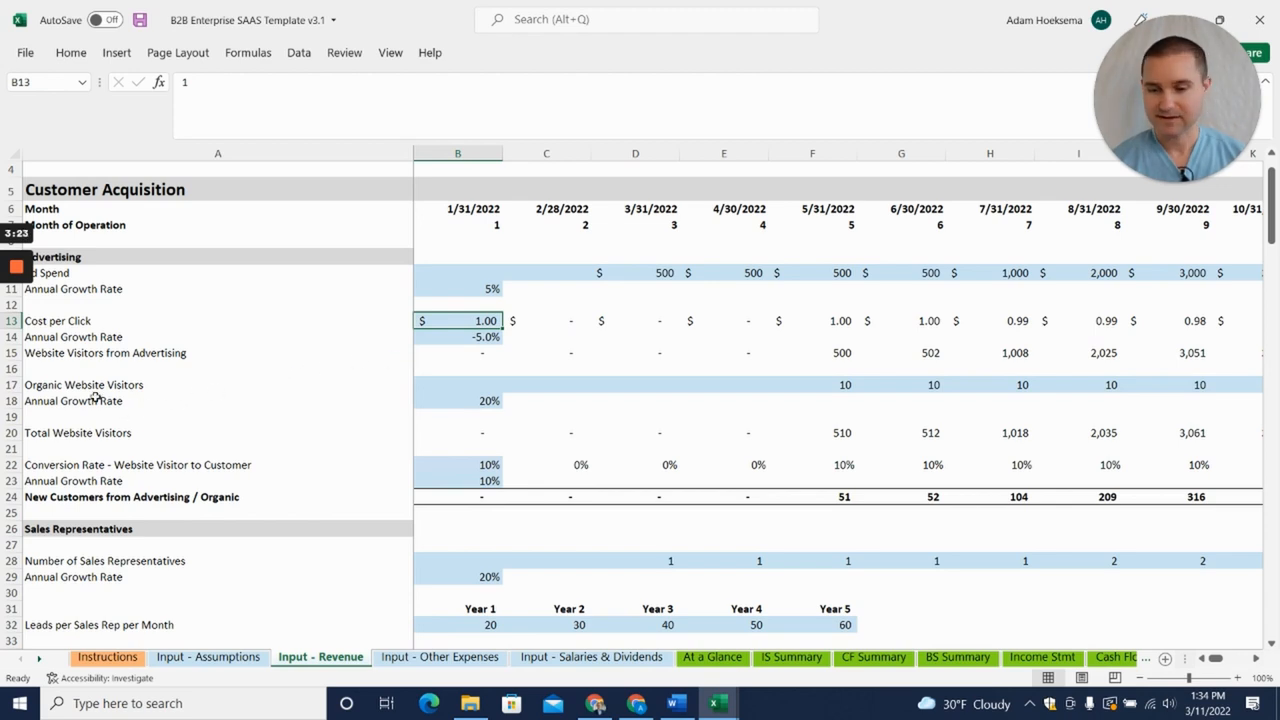
mouse_move(868, 390)
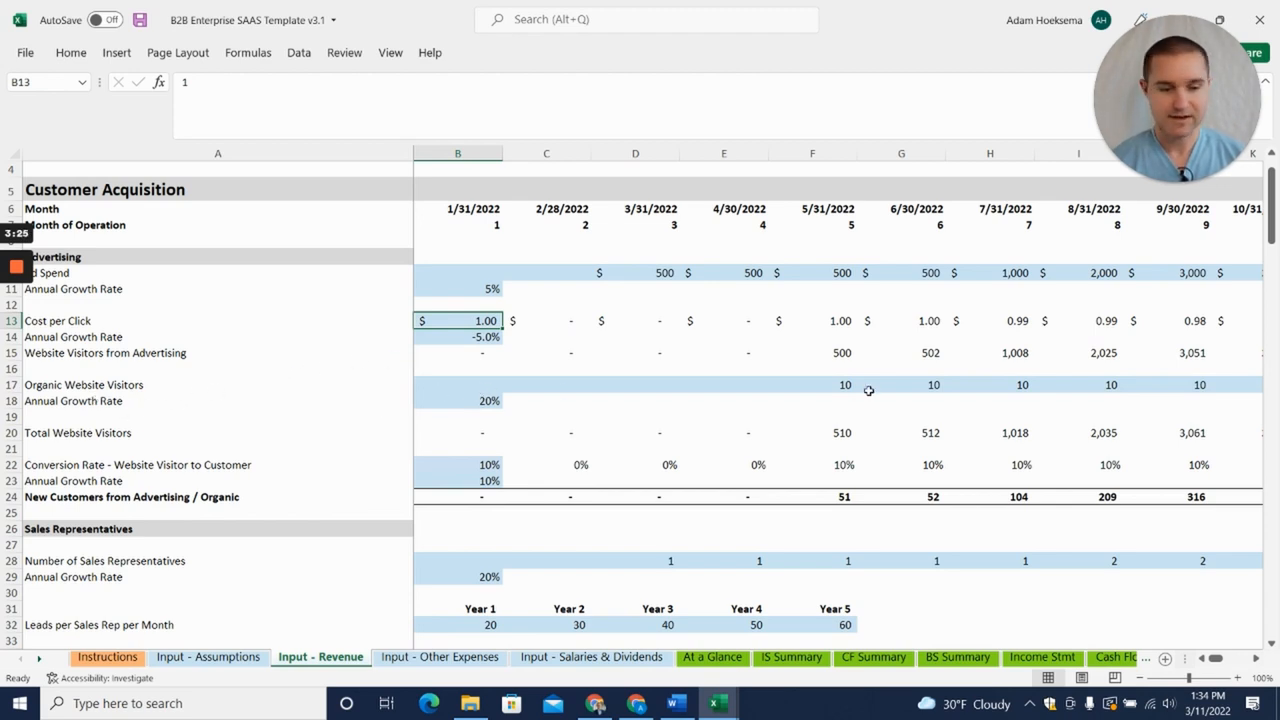
mouse_move(740, 460)
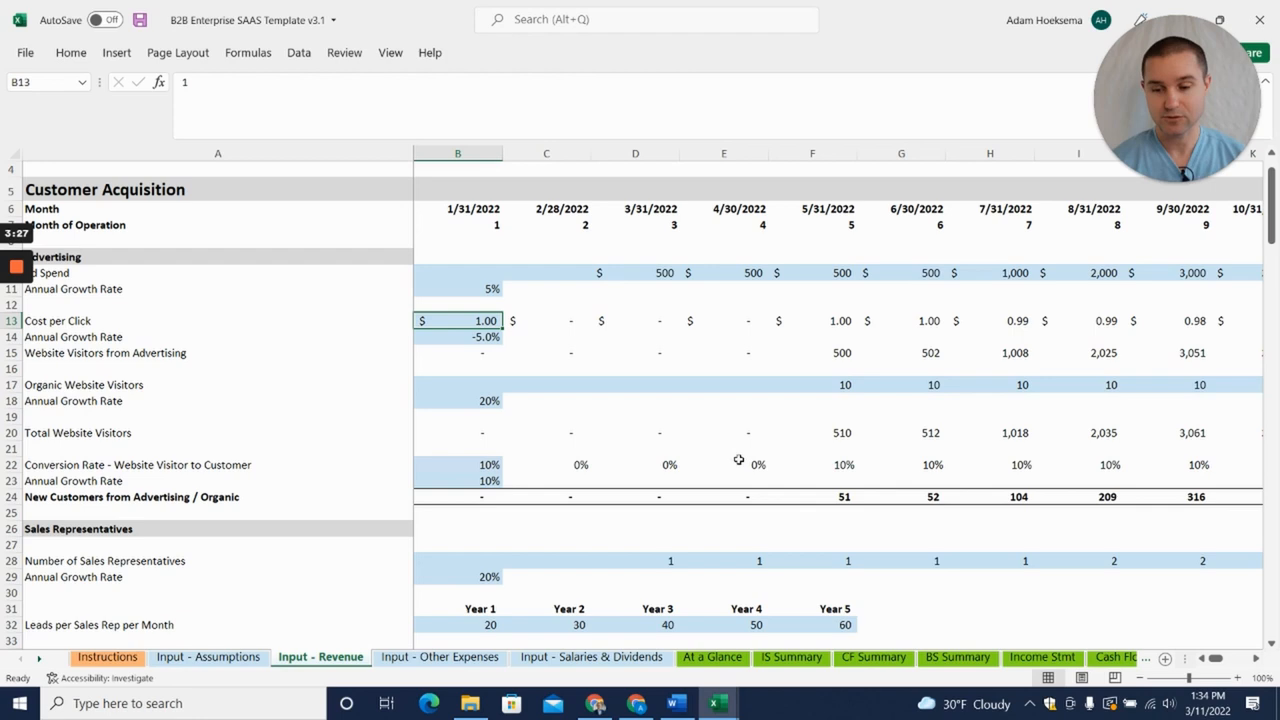
left_click(458, 464)
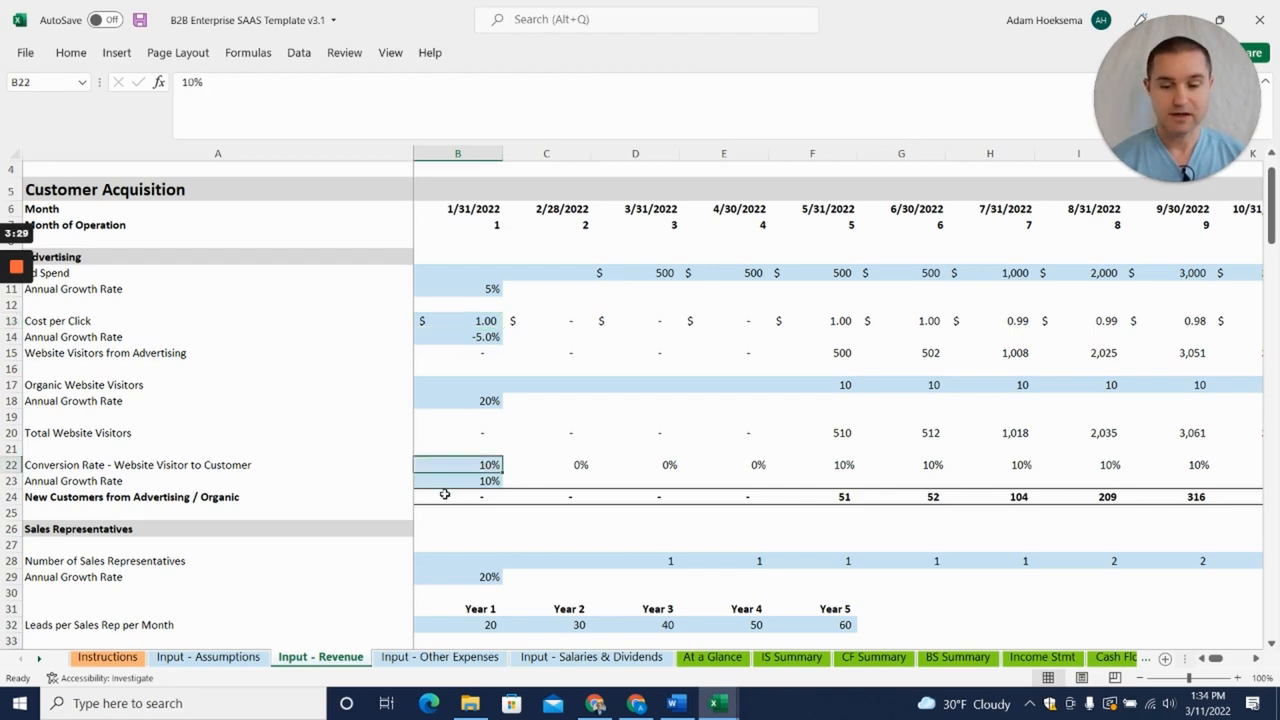
mouse_move(692, 510)
type("2")
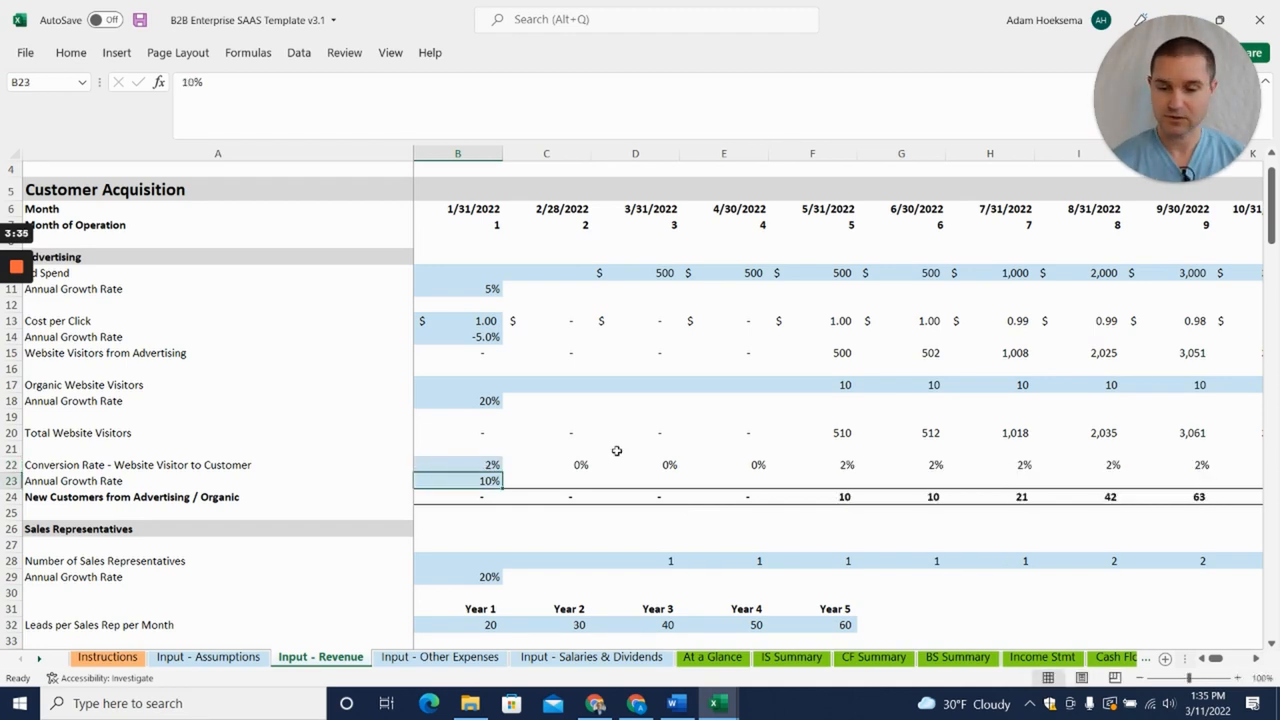
scroll("down", 3)
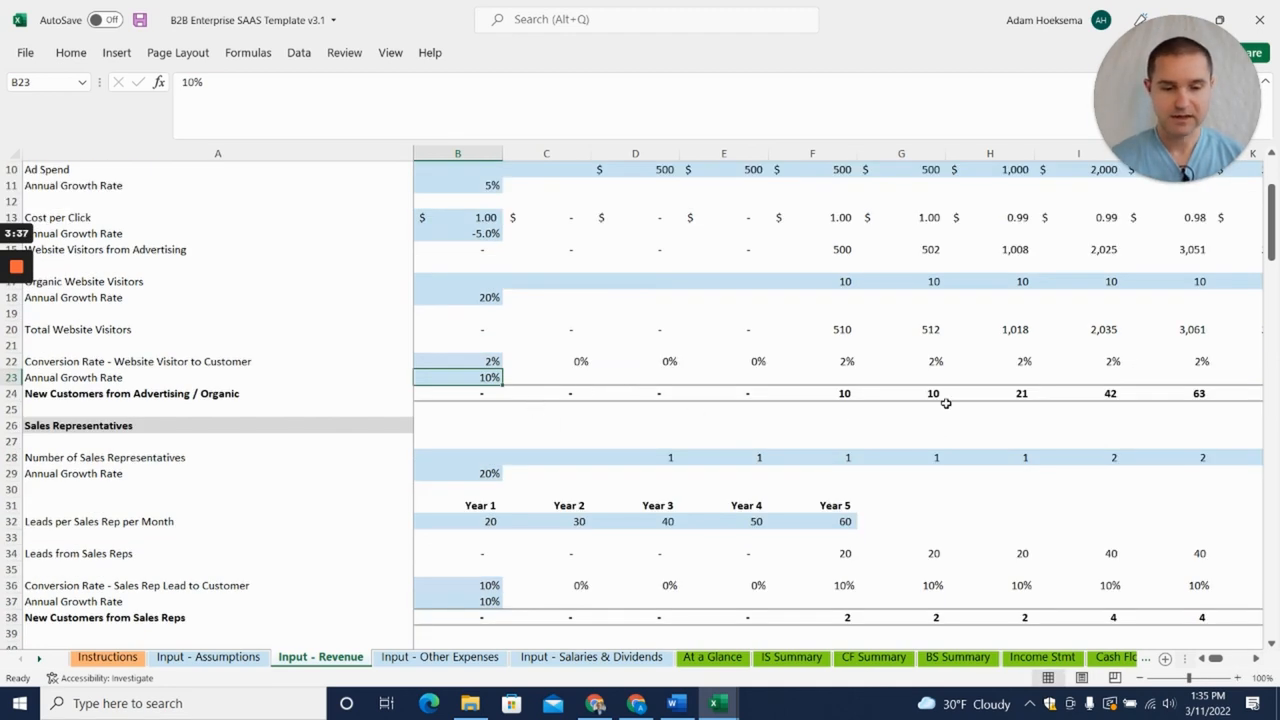
mouse_move(864, 392)
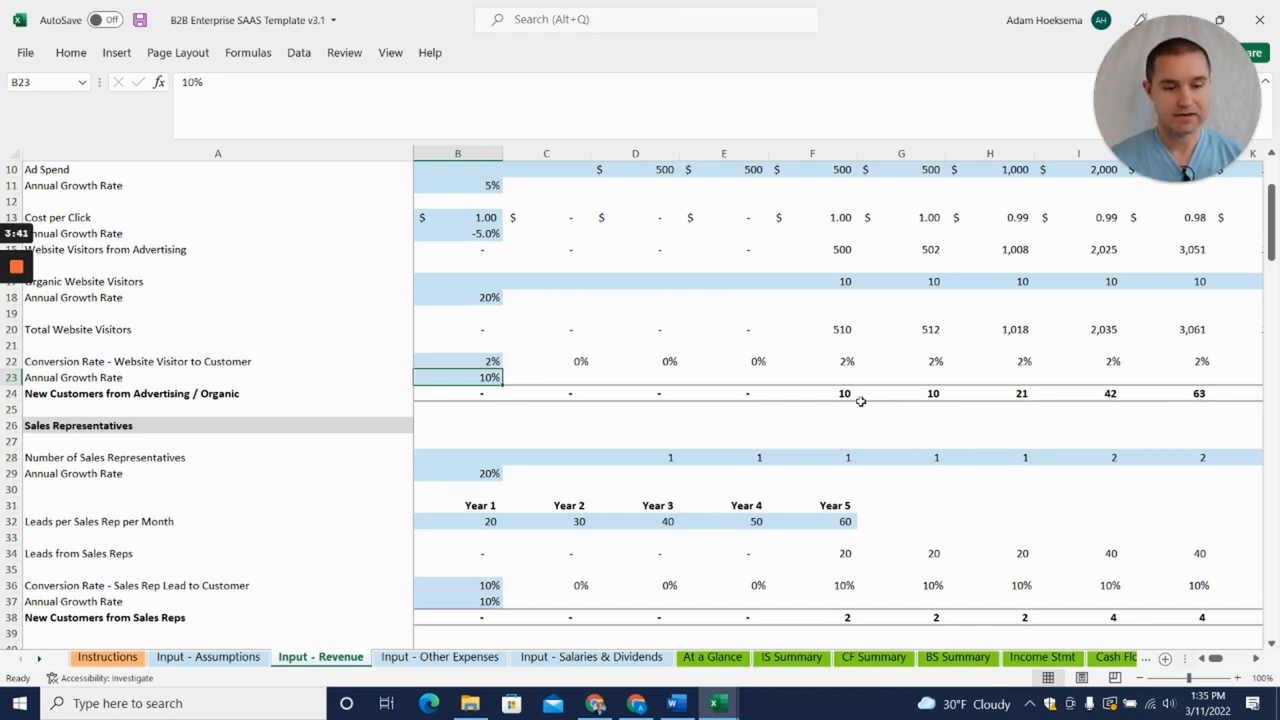
scroll("down", 3)
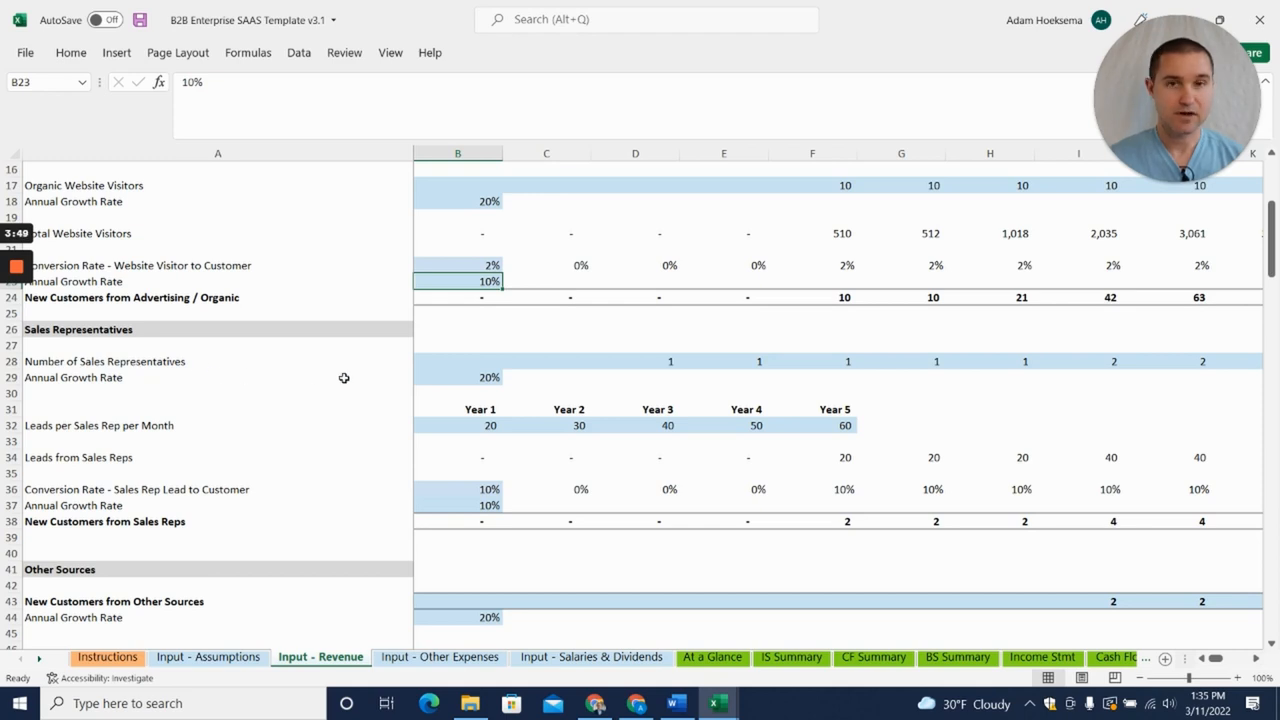
left_click(812, 360)
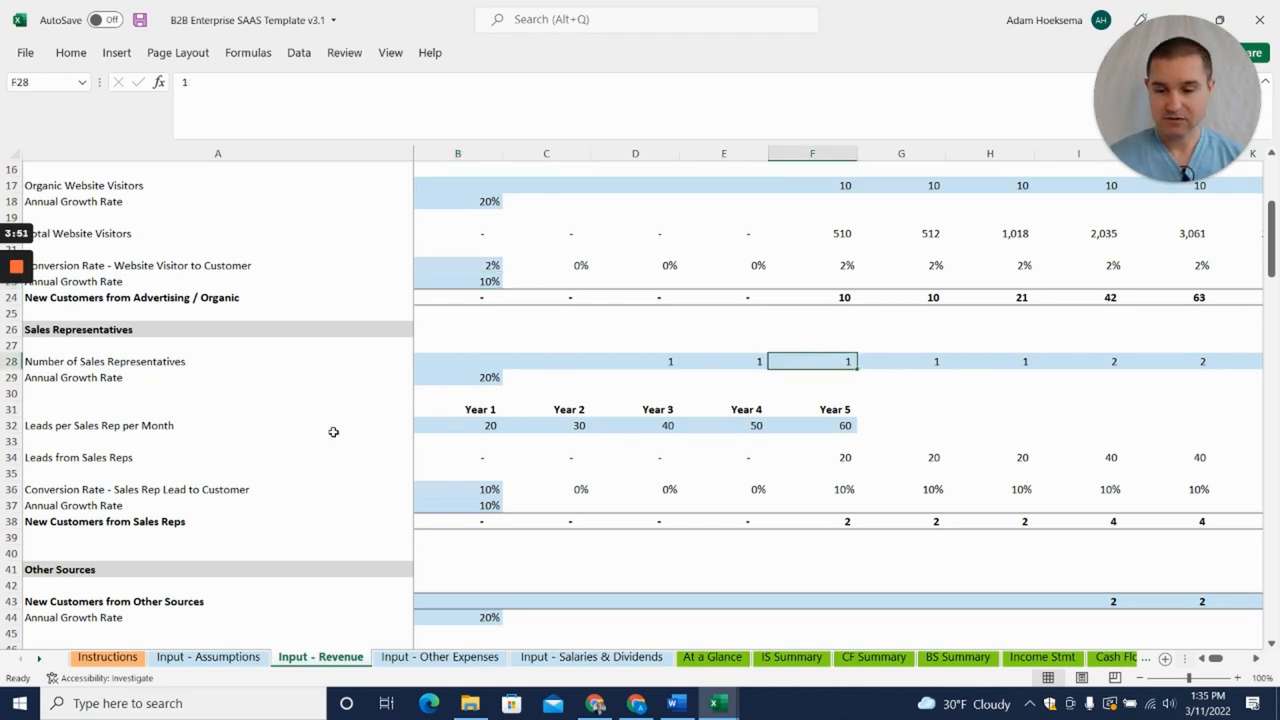
left_click(488, 424)
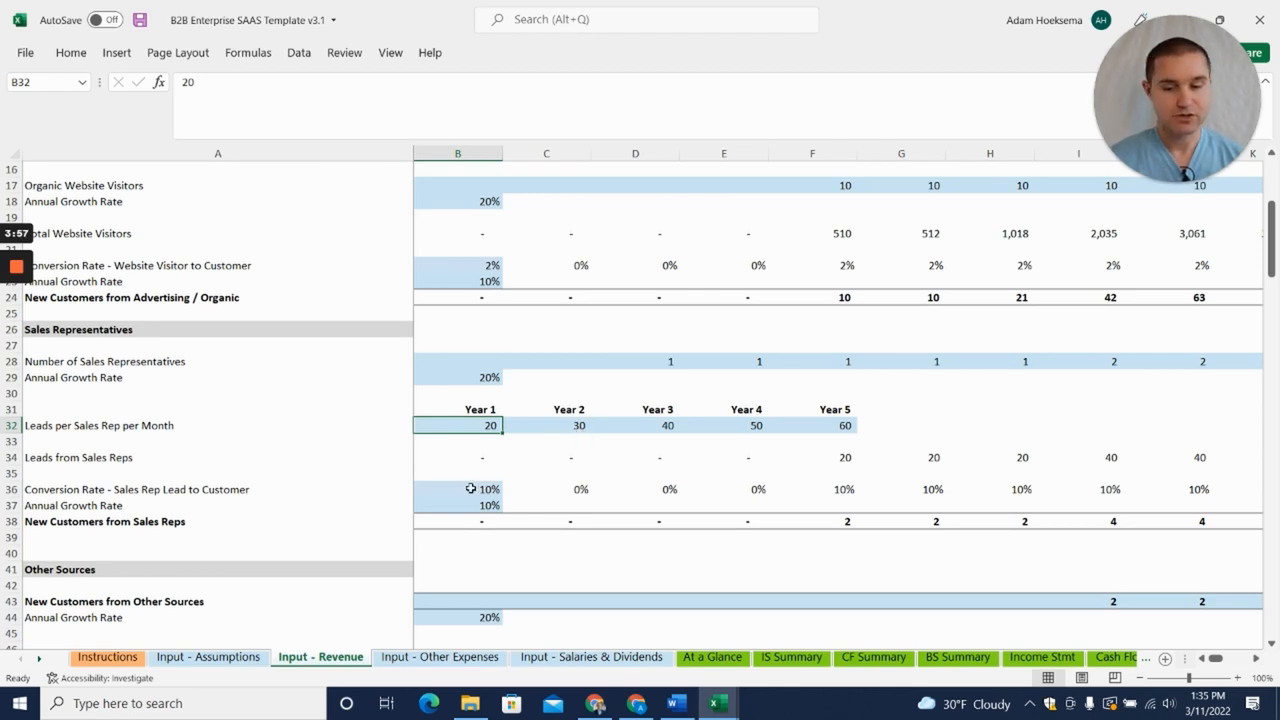
mouse_move(442, 498)
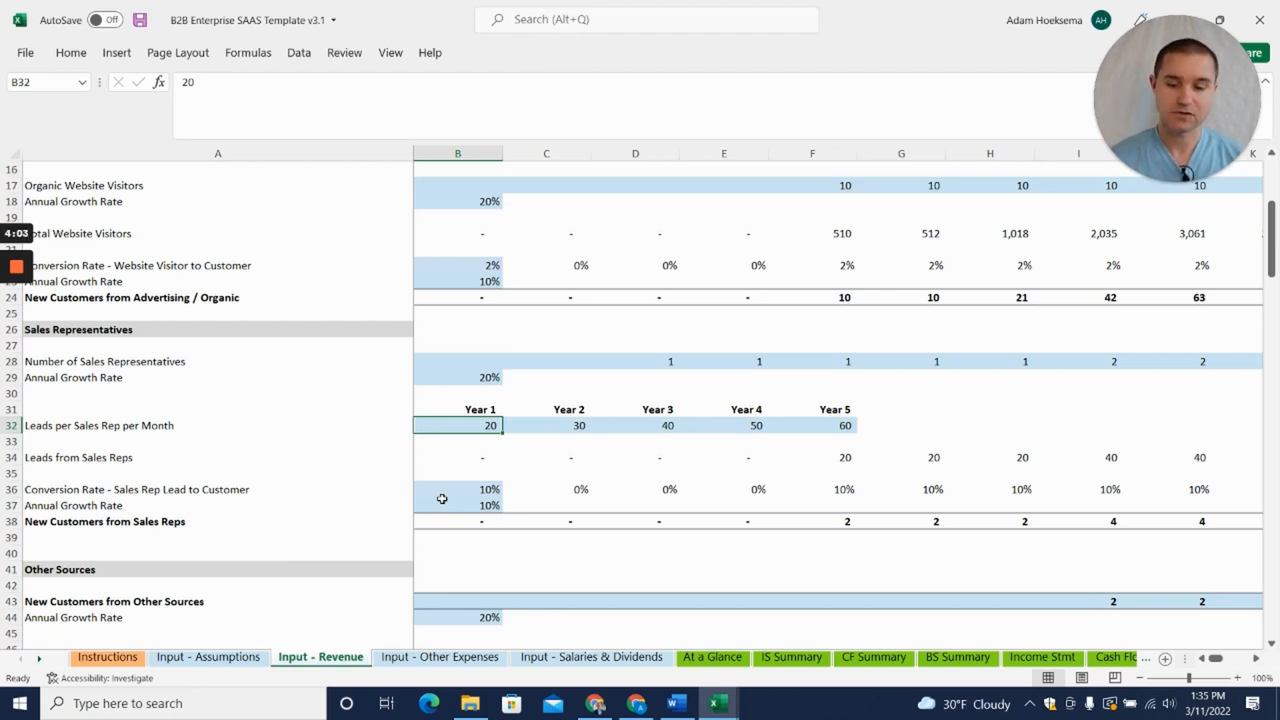
scroll("up", 3)
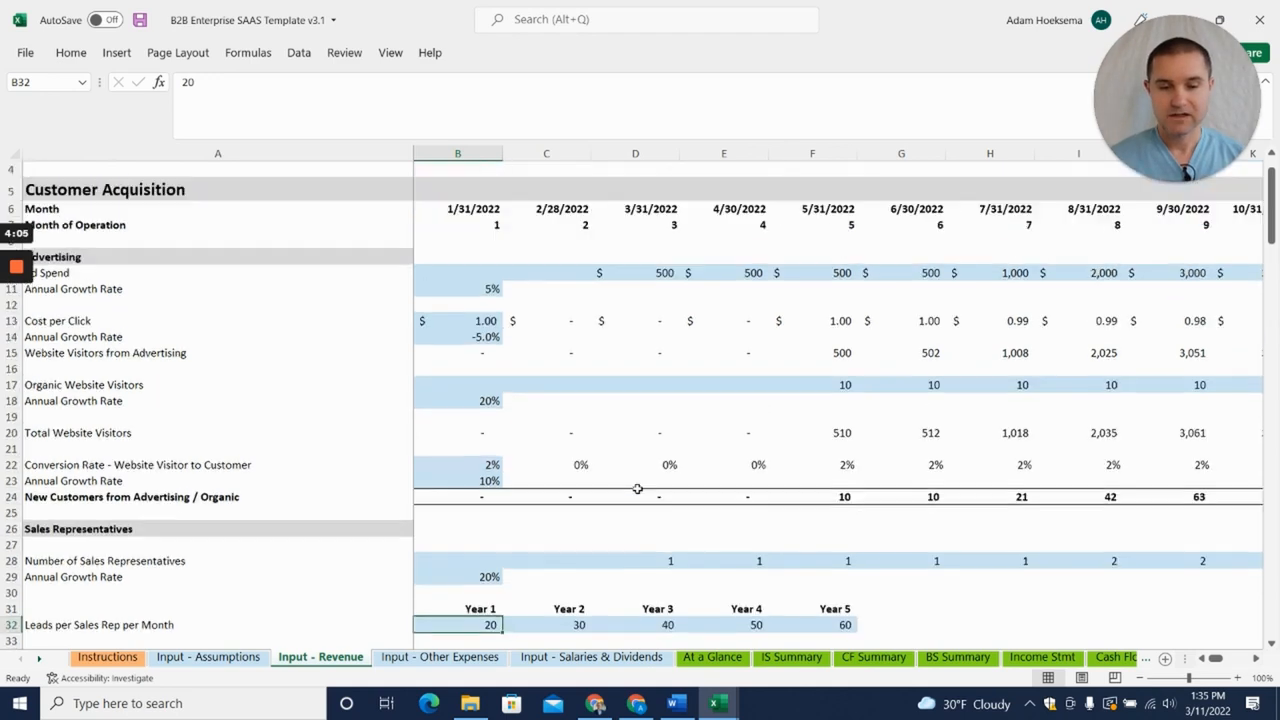
mouse_move(744, 500)
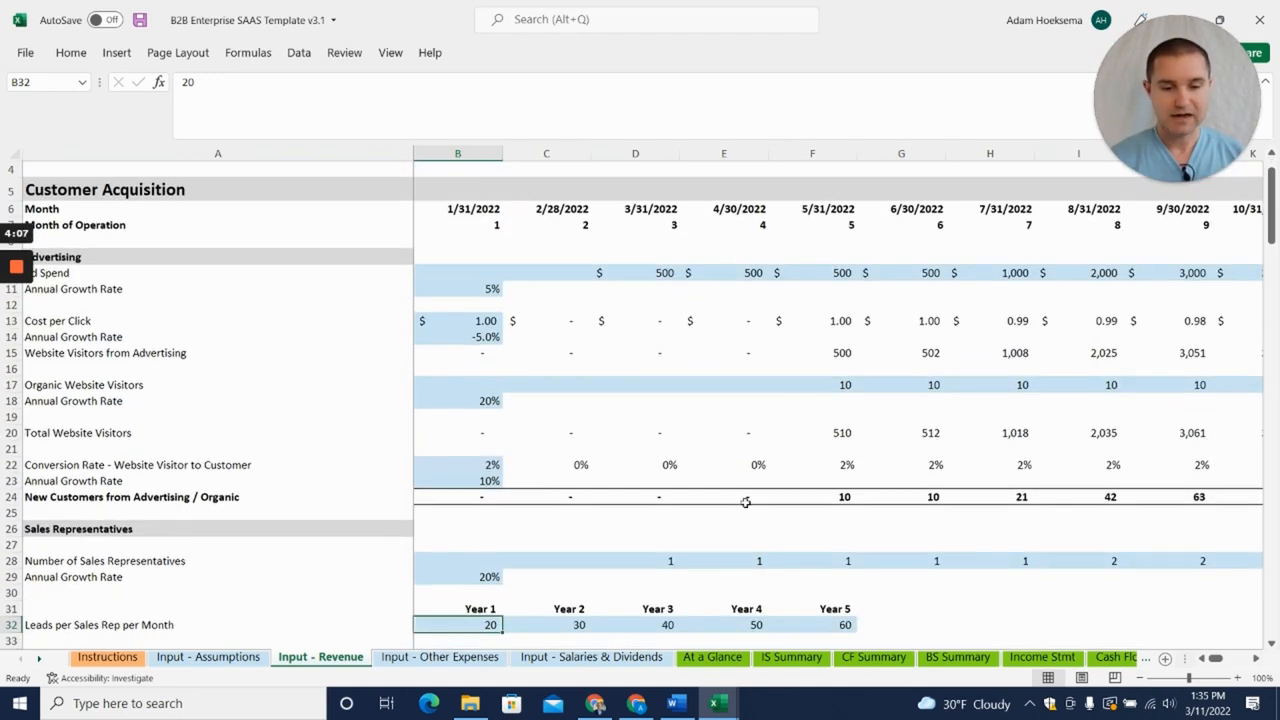
mouse_move(716, 460)
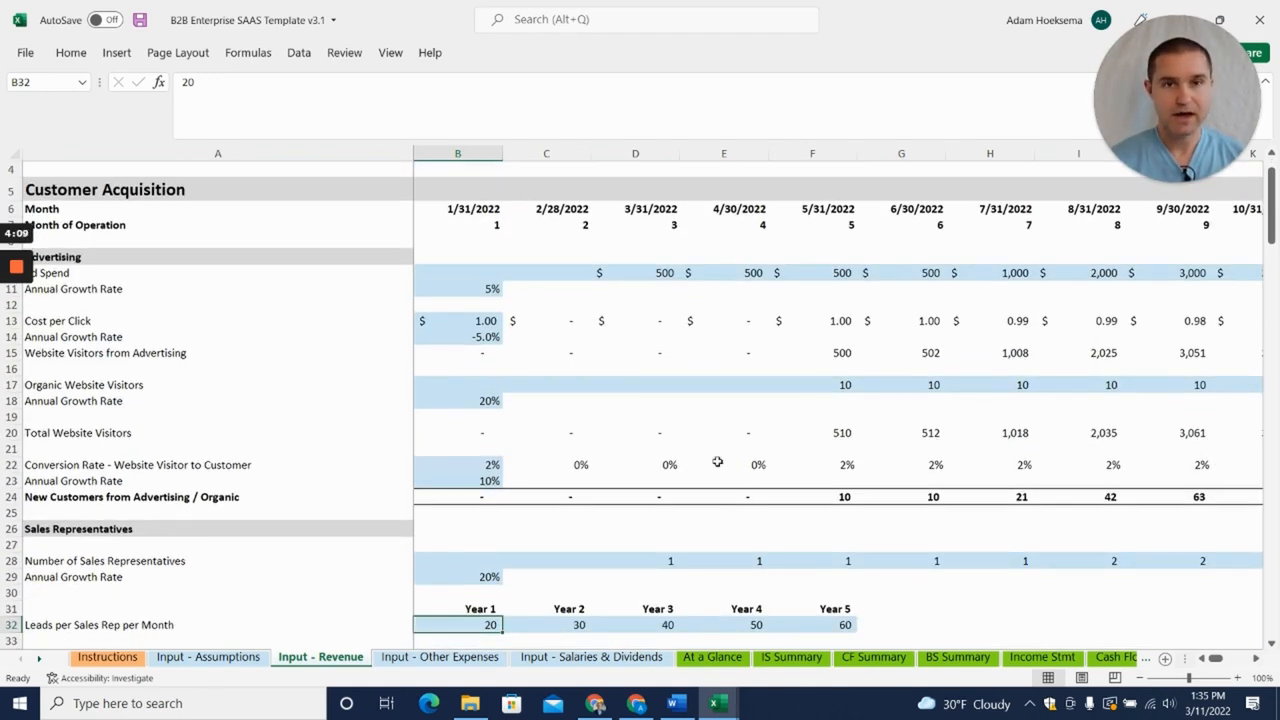
mouse_move(776, 452)
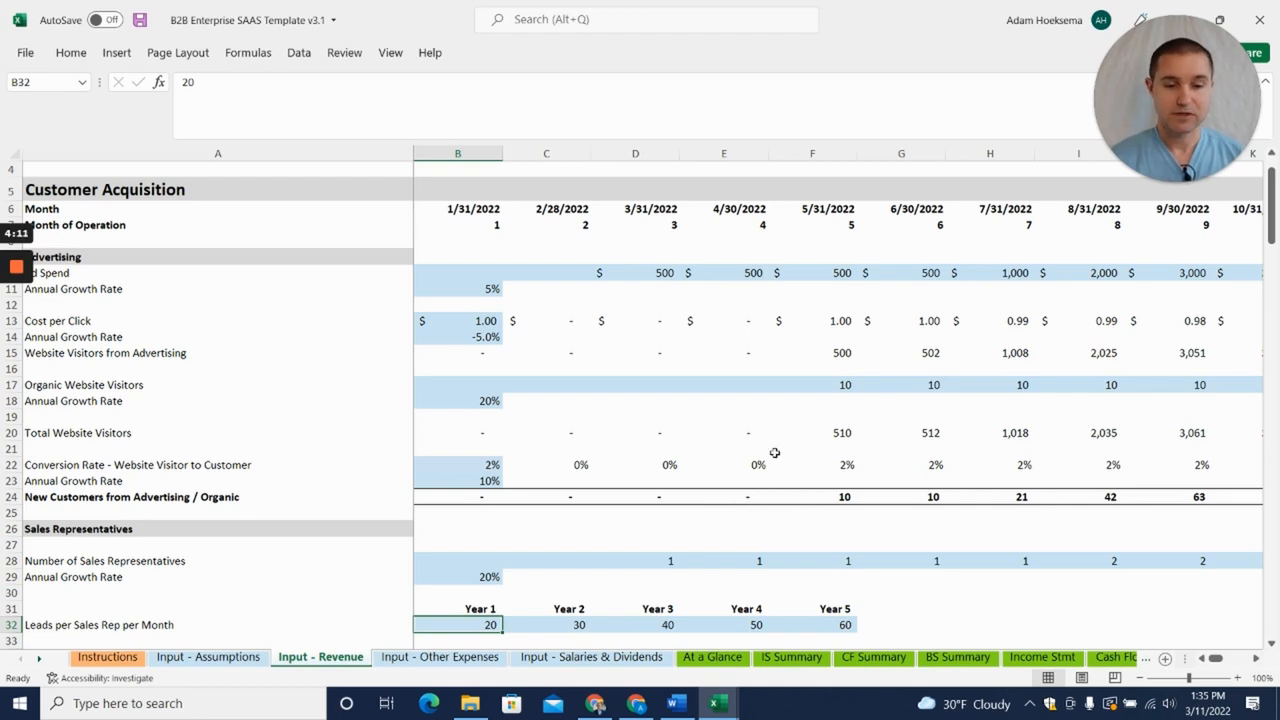
scroll("down", 3)
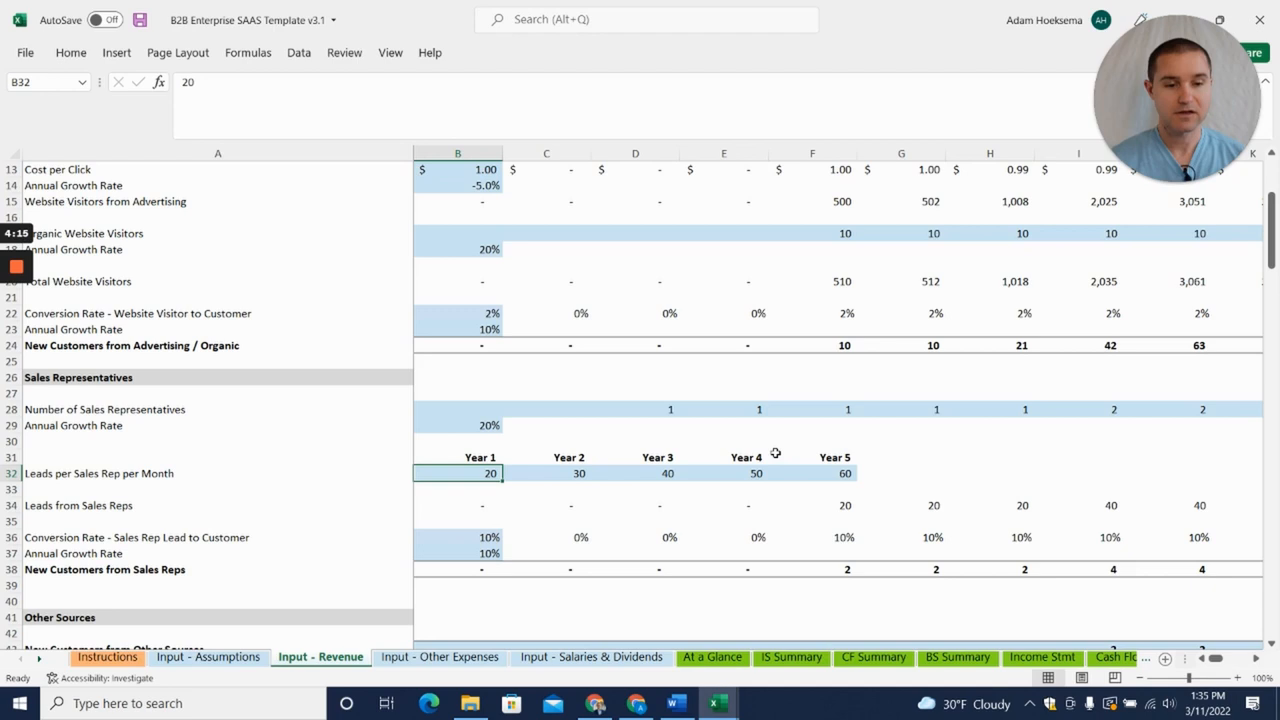
scroll("up", 3)
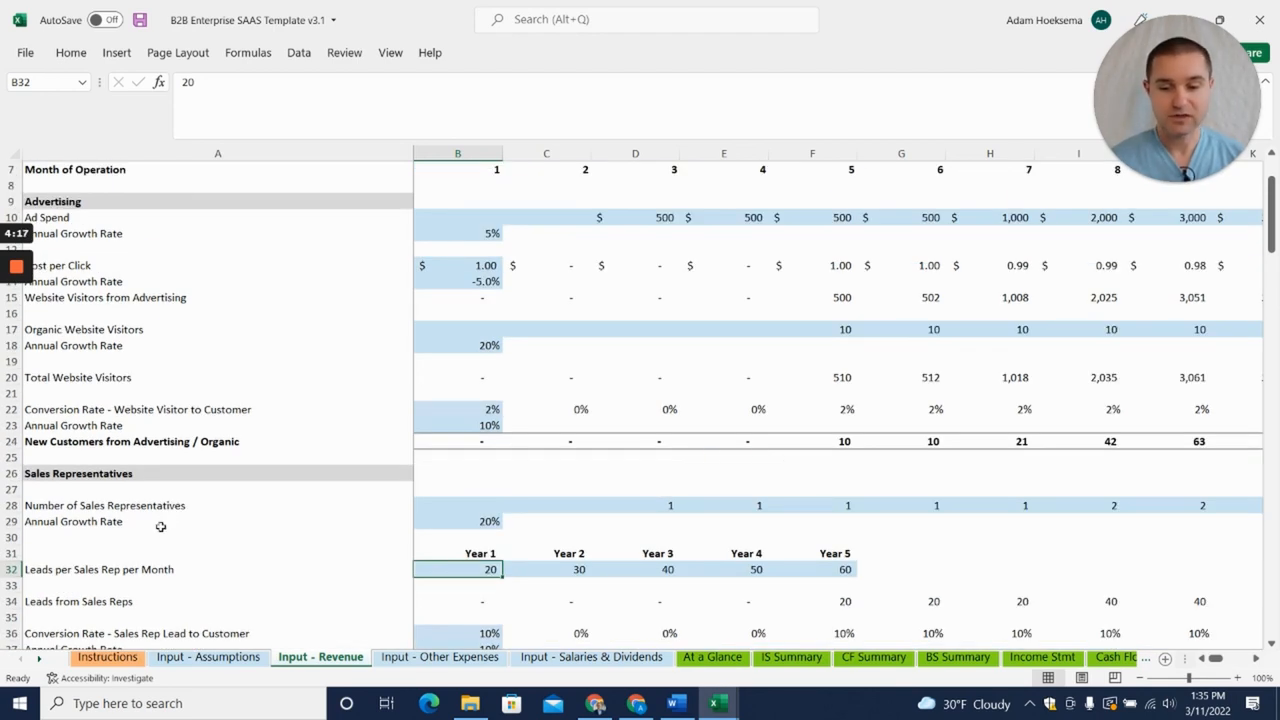
mouse_move(652, 200)
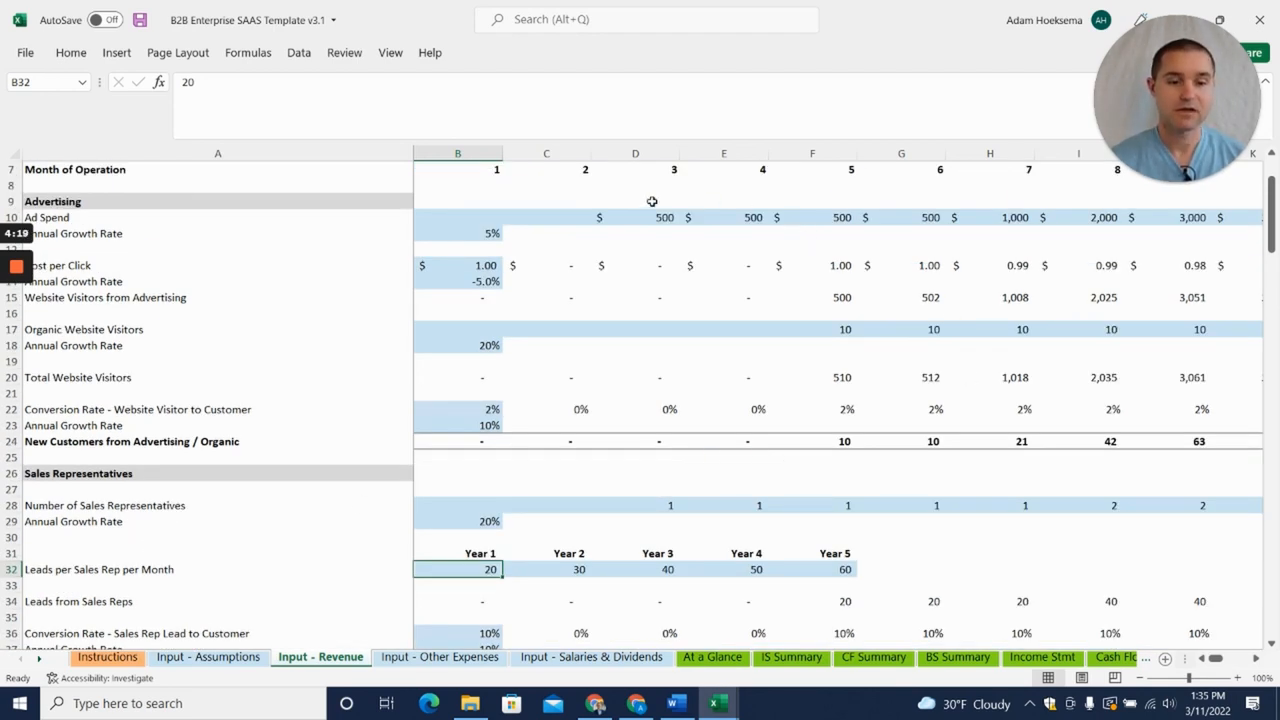
mouse_move(414, 266)
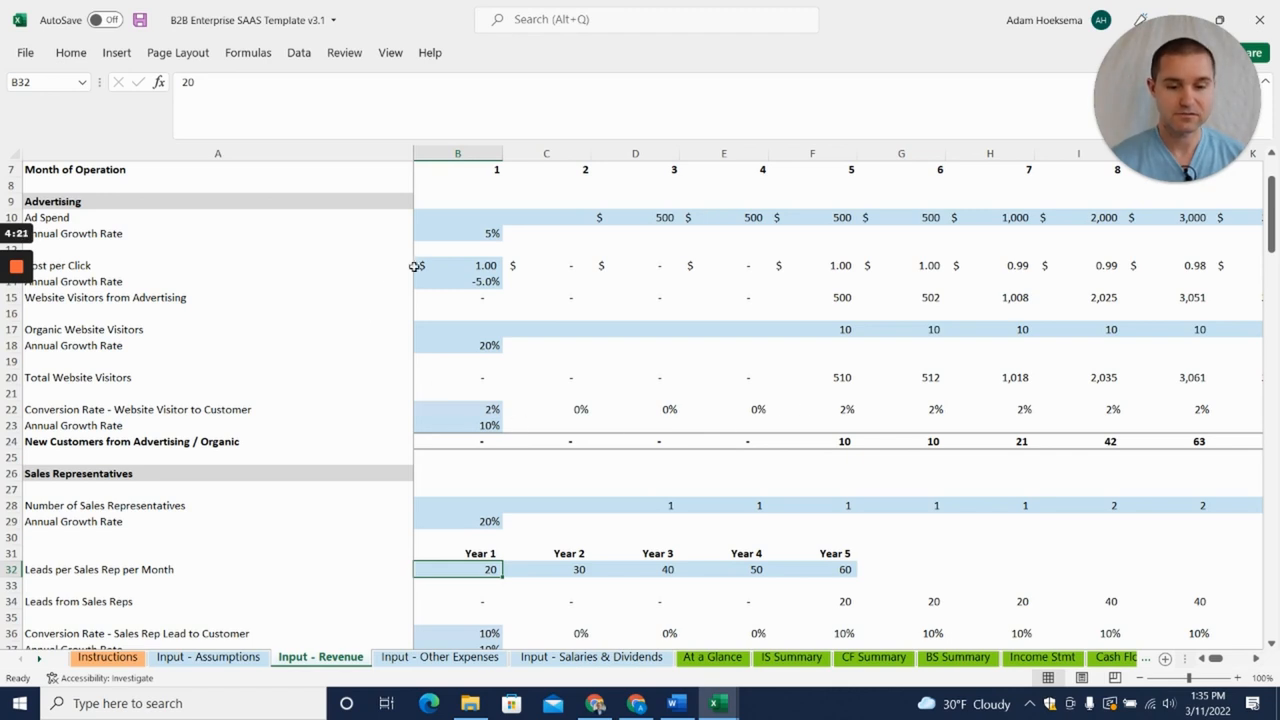
scroll("down", 3)
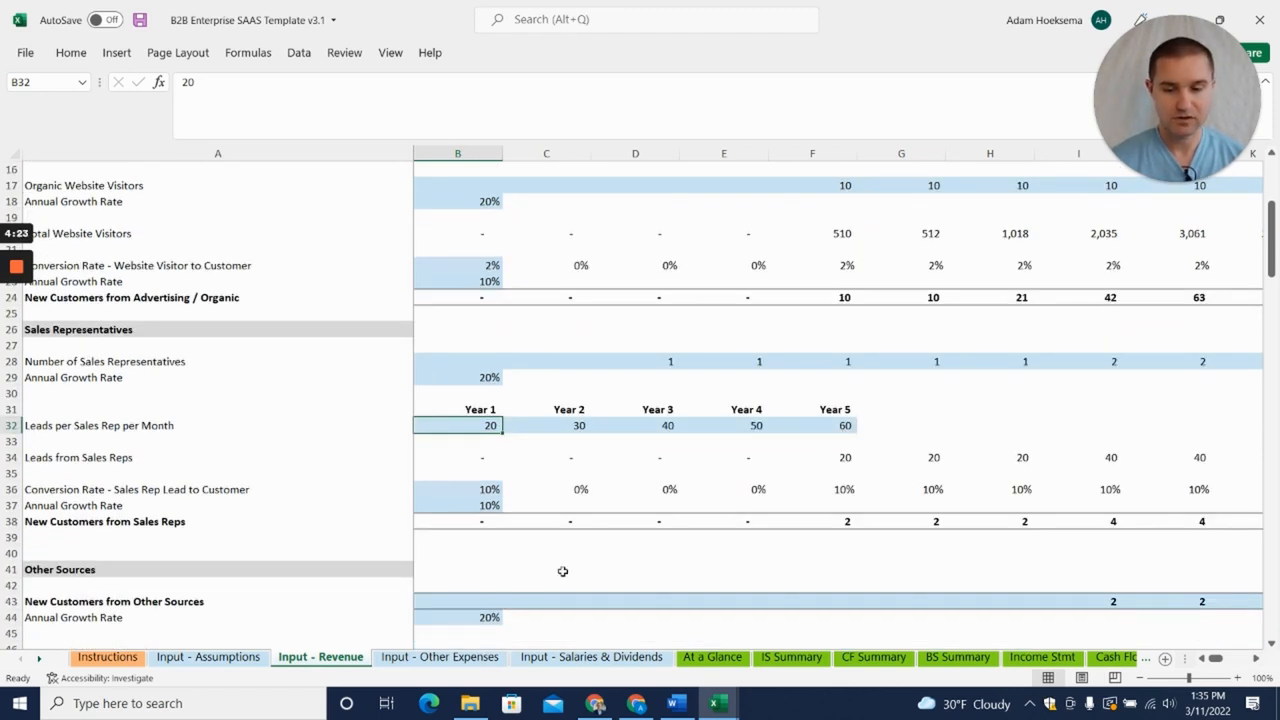
scroll("down", 3)
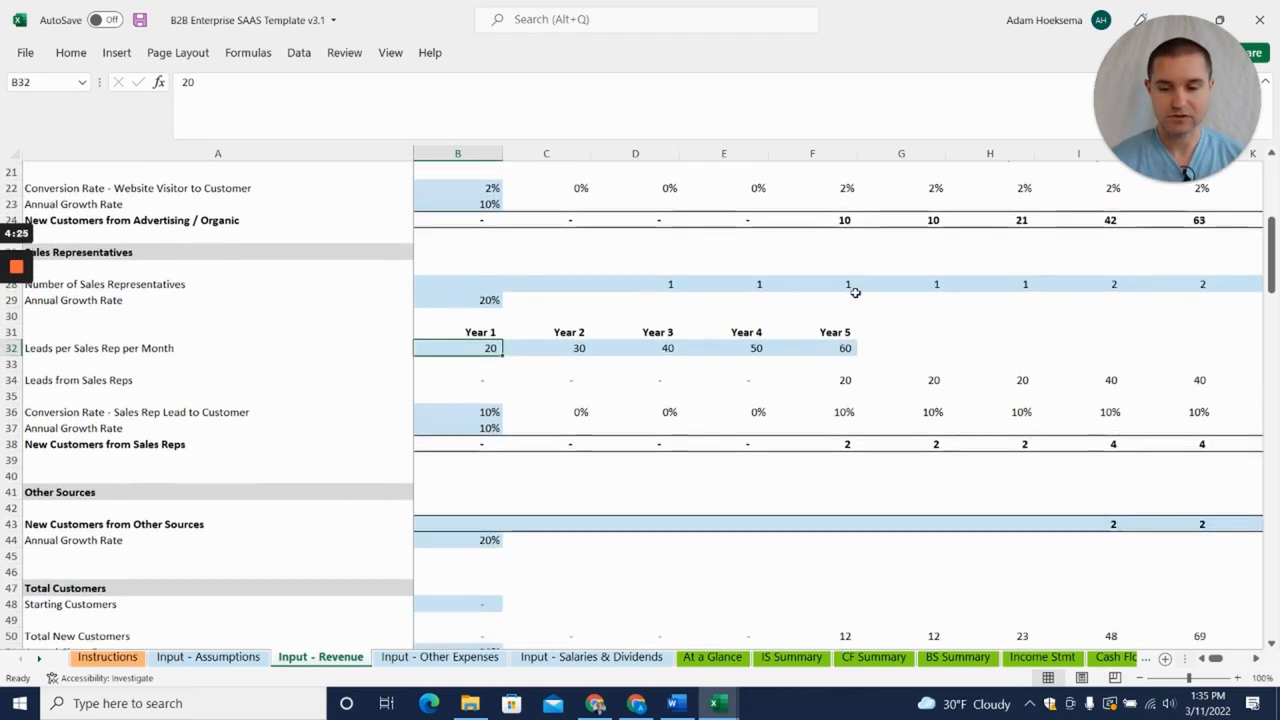
scroll("down", 3)
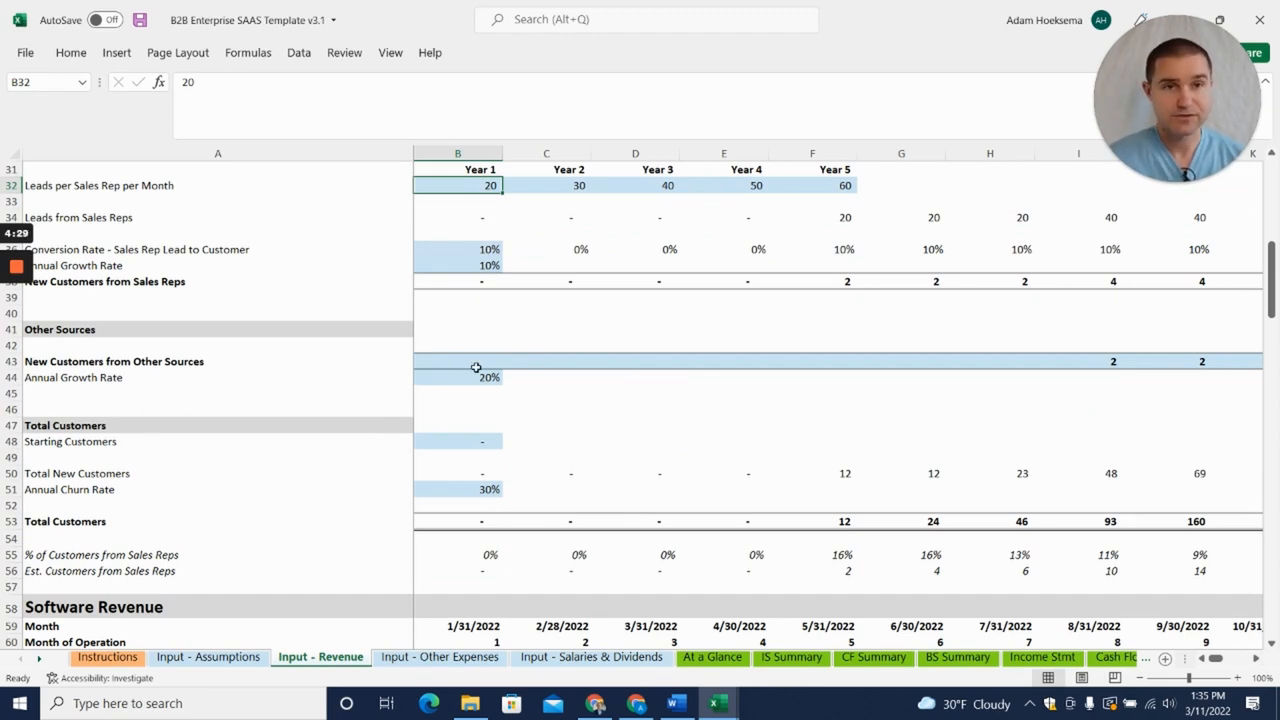
scroll("down", 3)
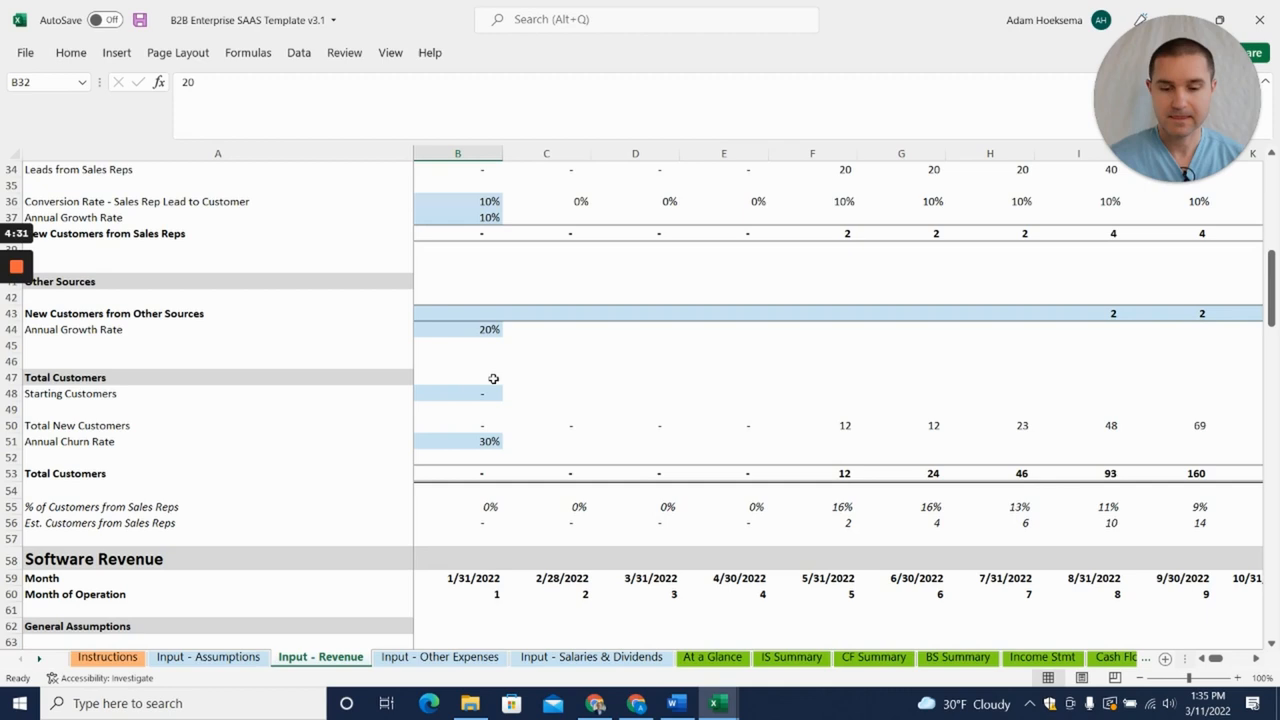
scroll("down", 3)
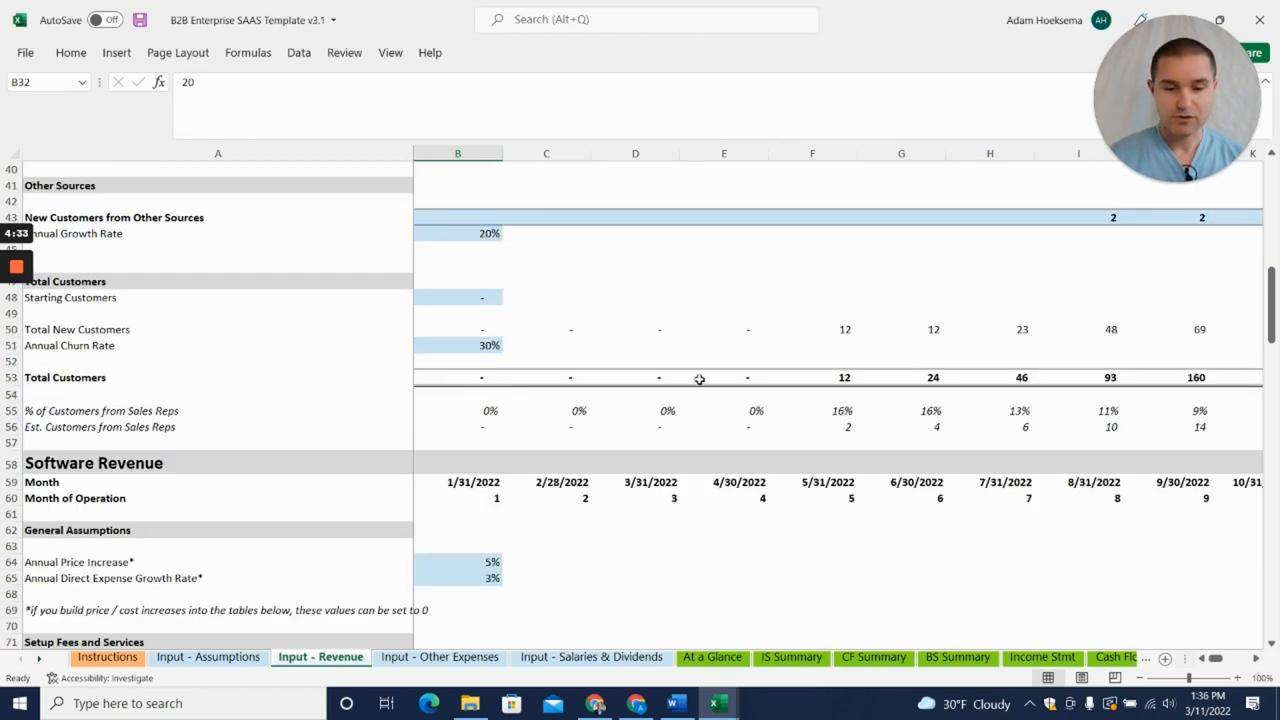
scroll("down", 3)
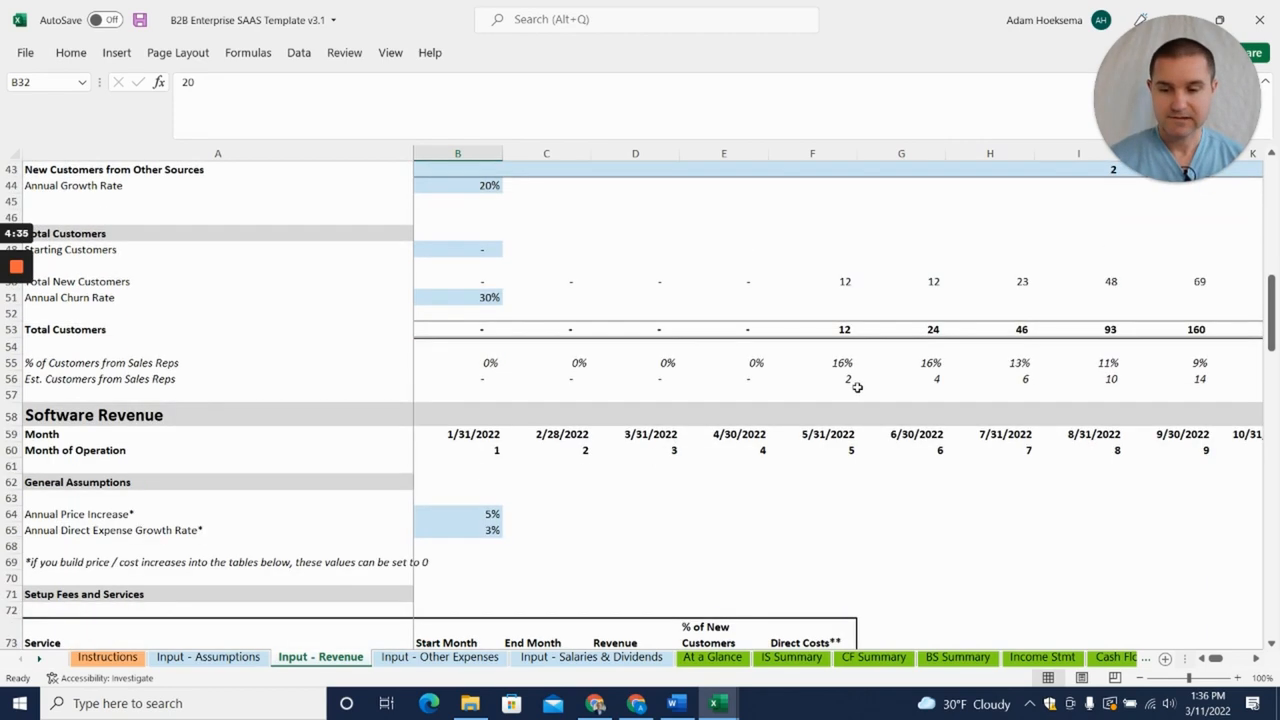
scroll("down", 3)
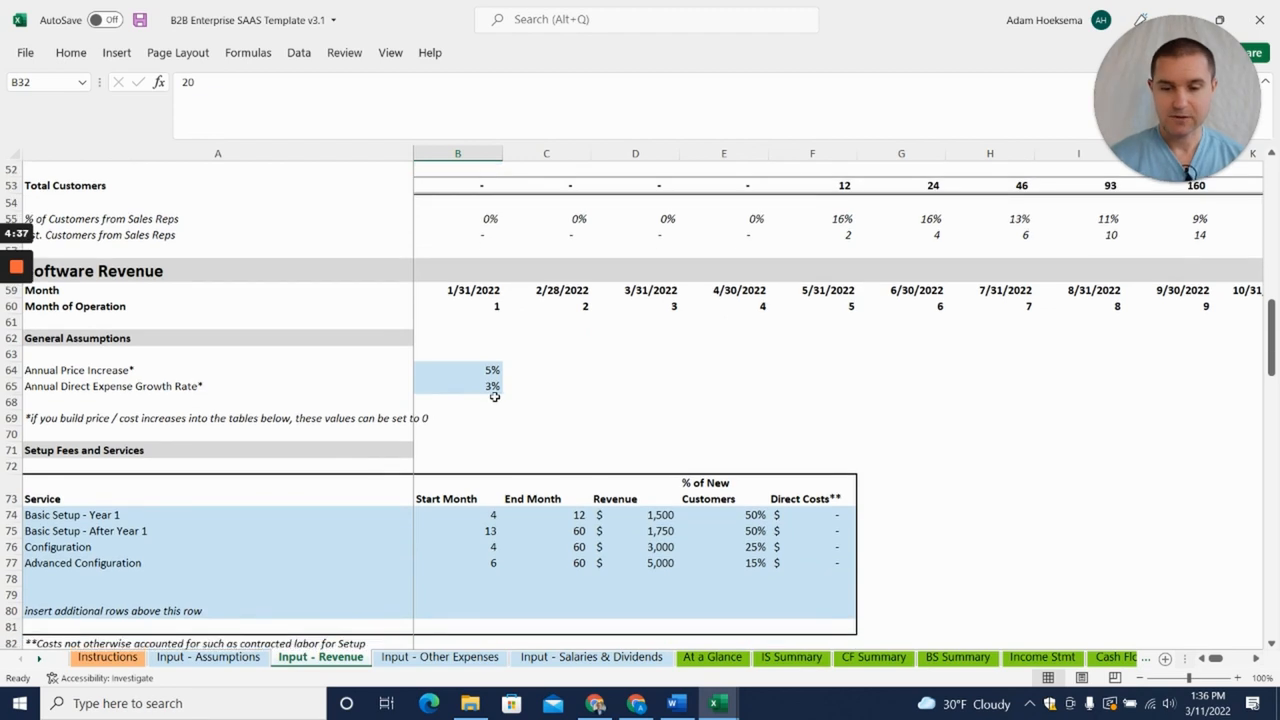
scroll("down", 3)
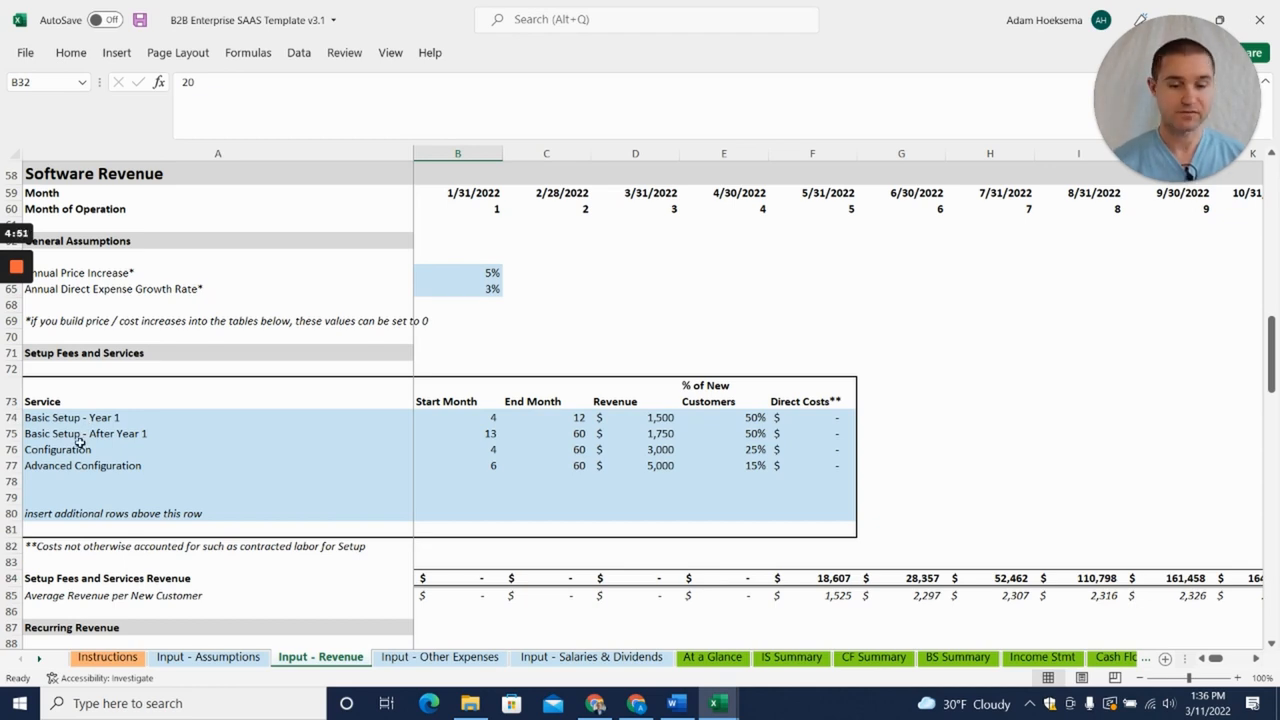
mouse_move(112, 456)
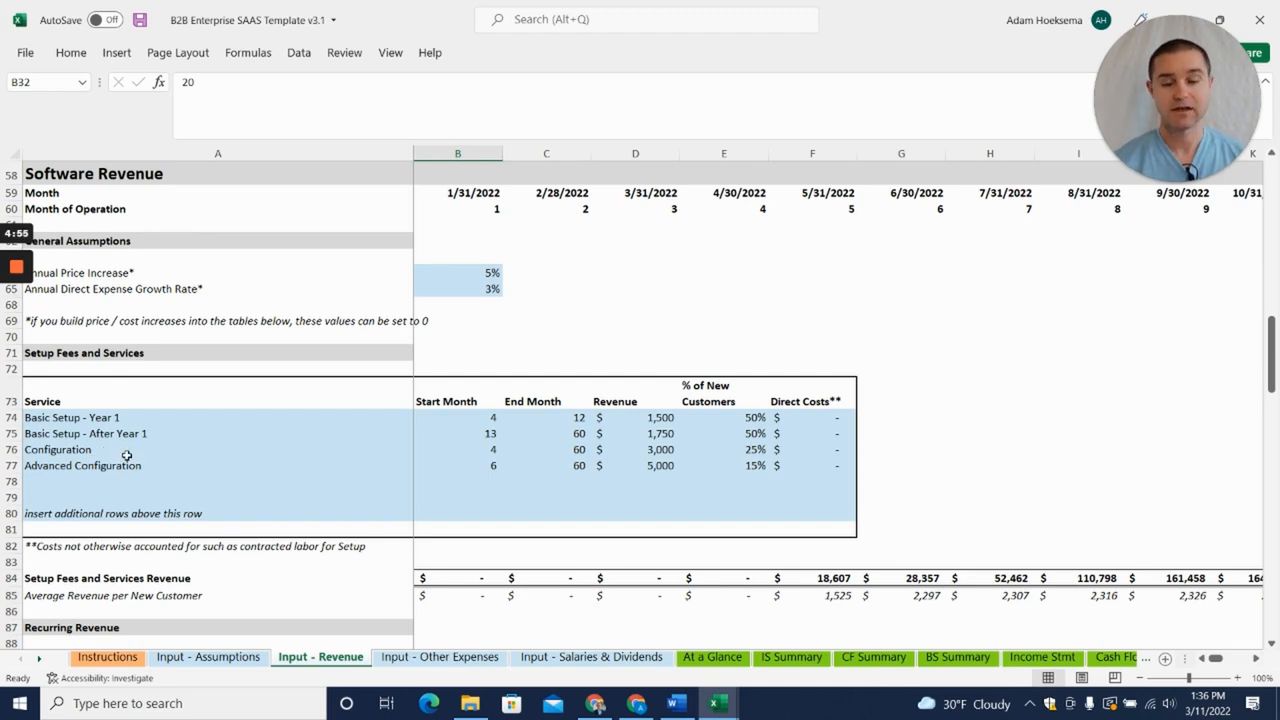
scroll("down", 3)
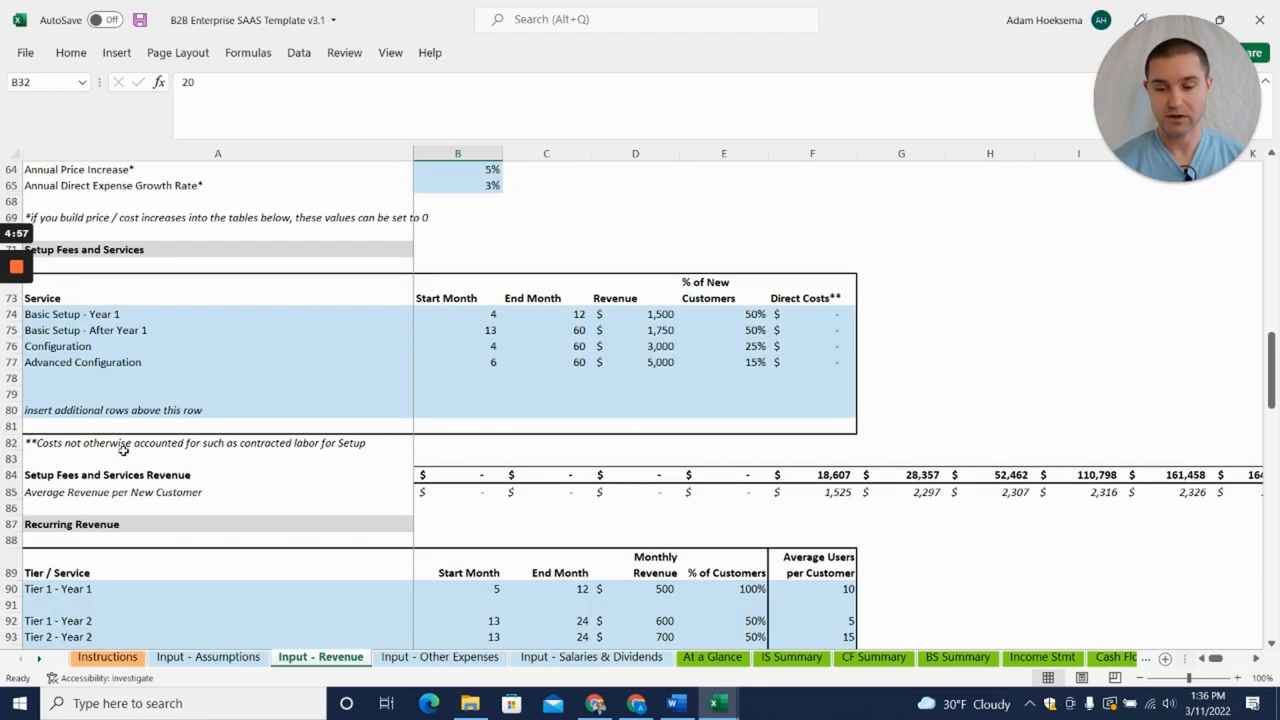
scroll("down", 3)
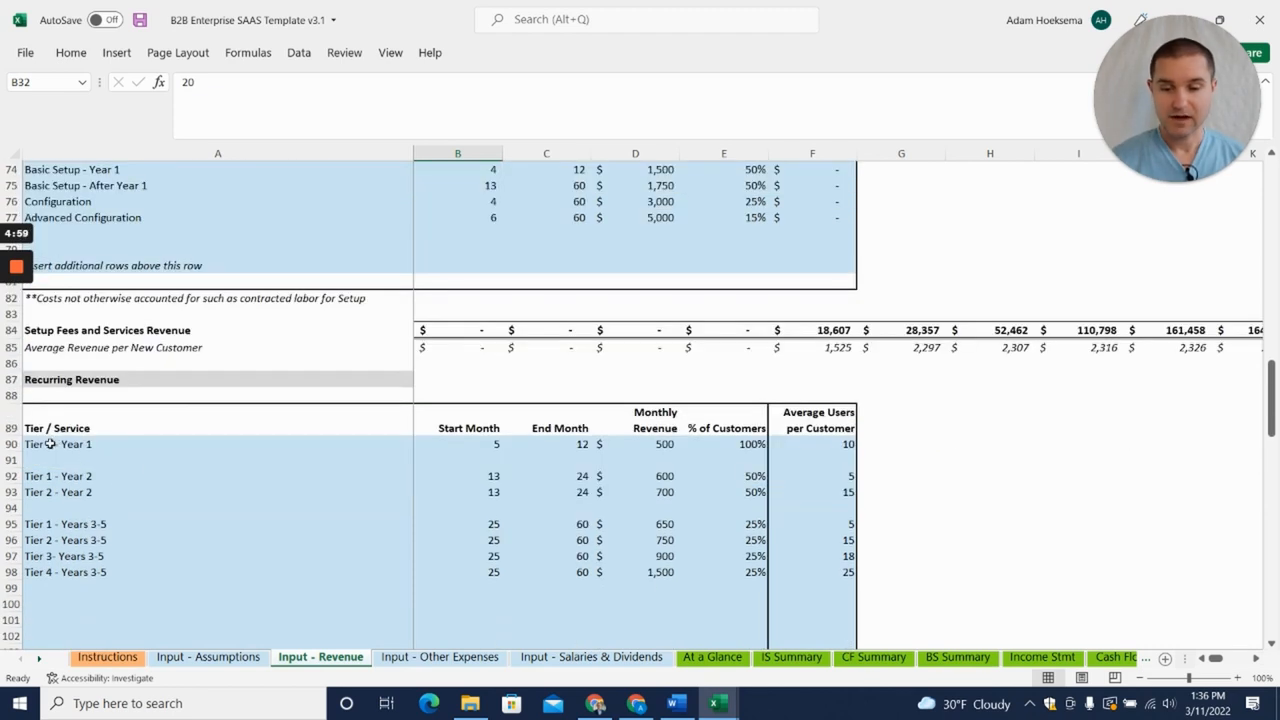
scroll("down", 3)
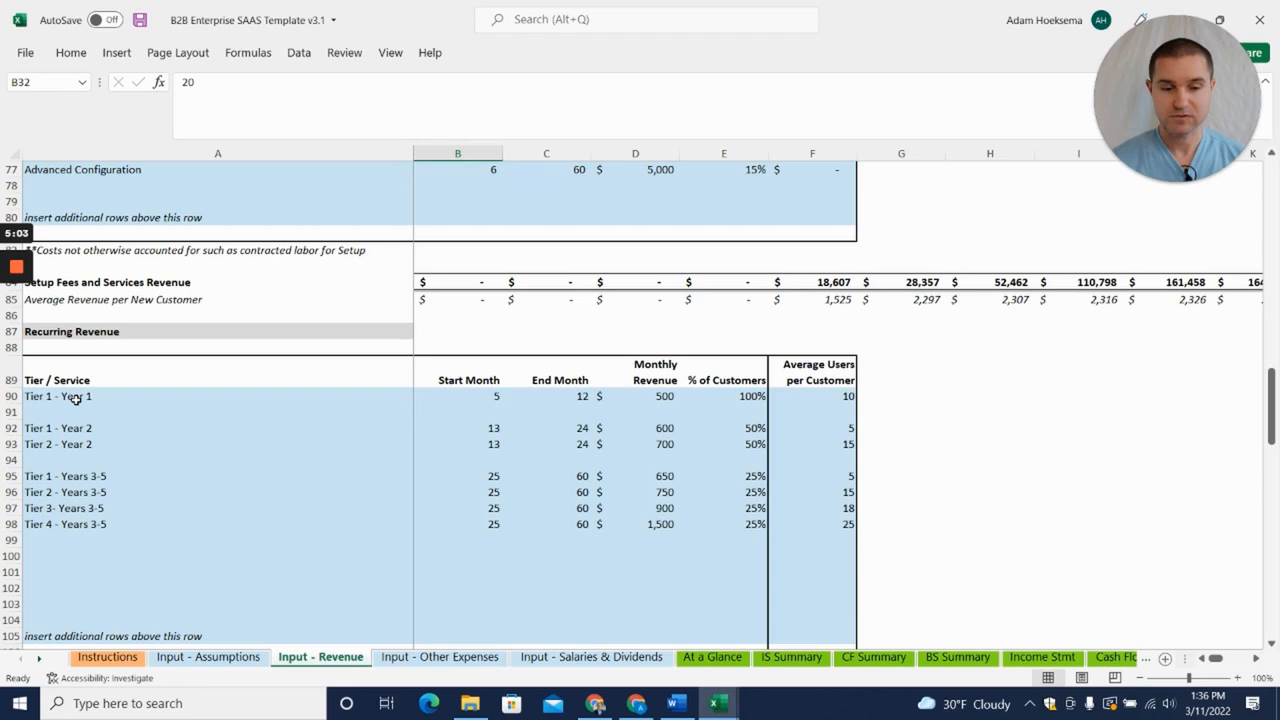
left_click(76, 396)
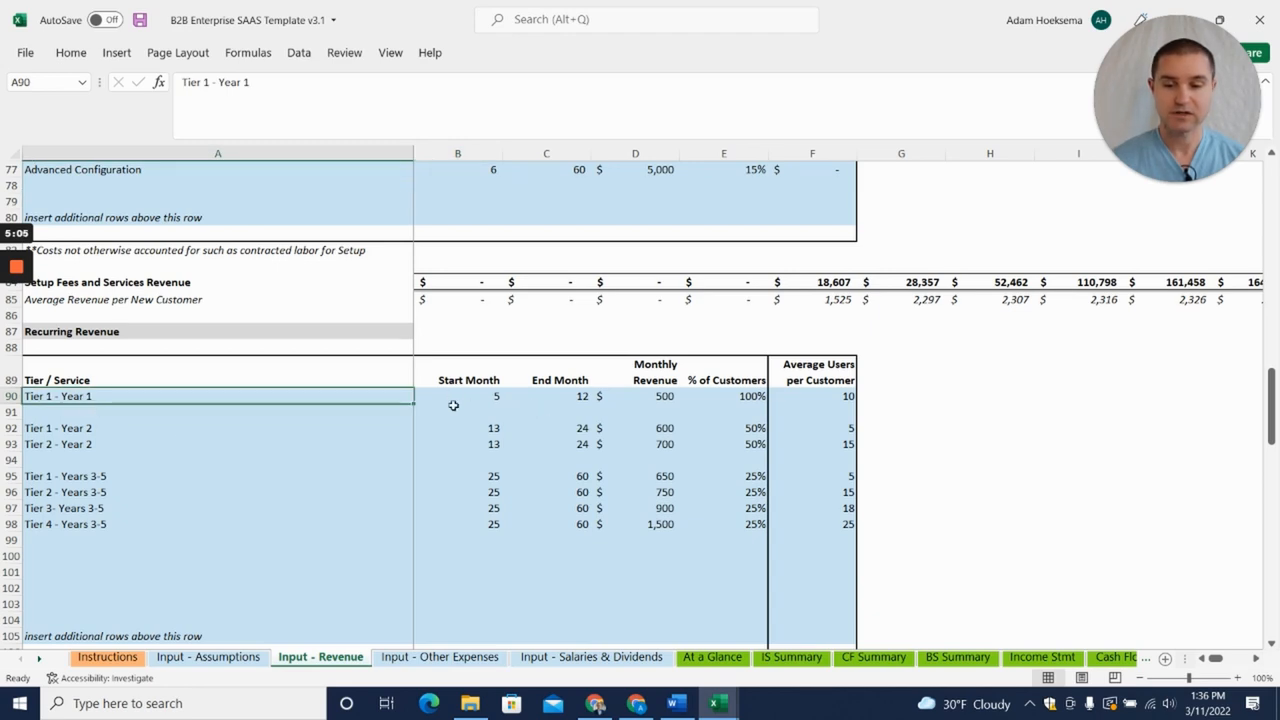
left_click(216, 458)
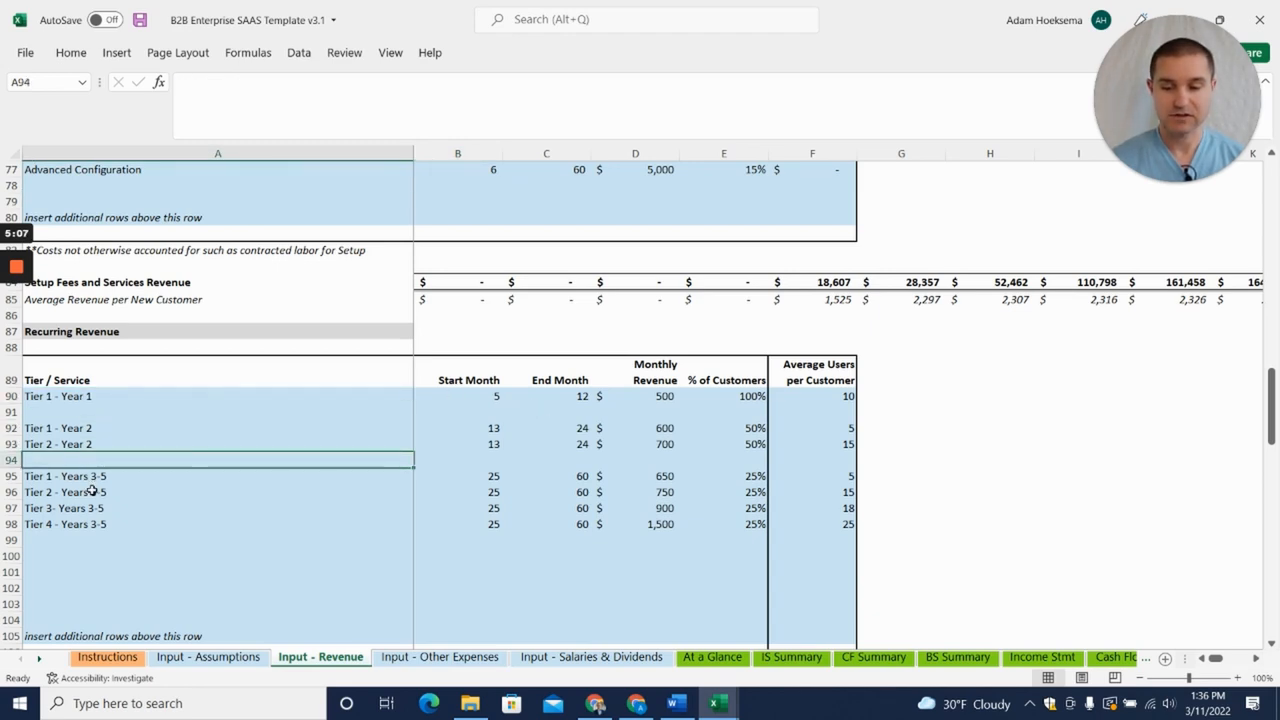
left_click(64, 492)
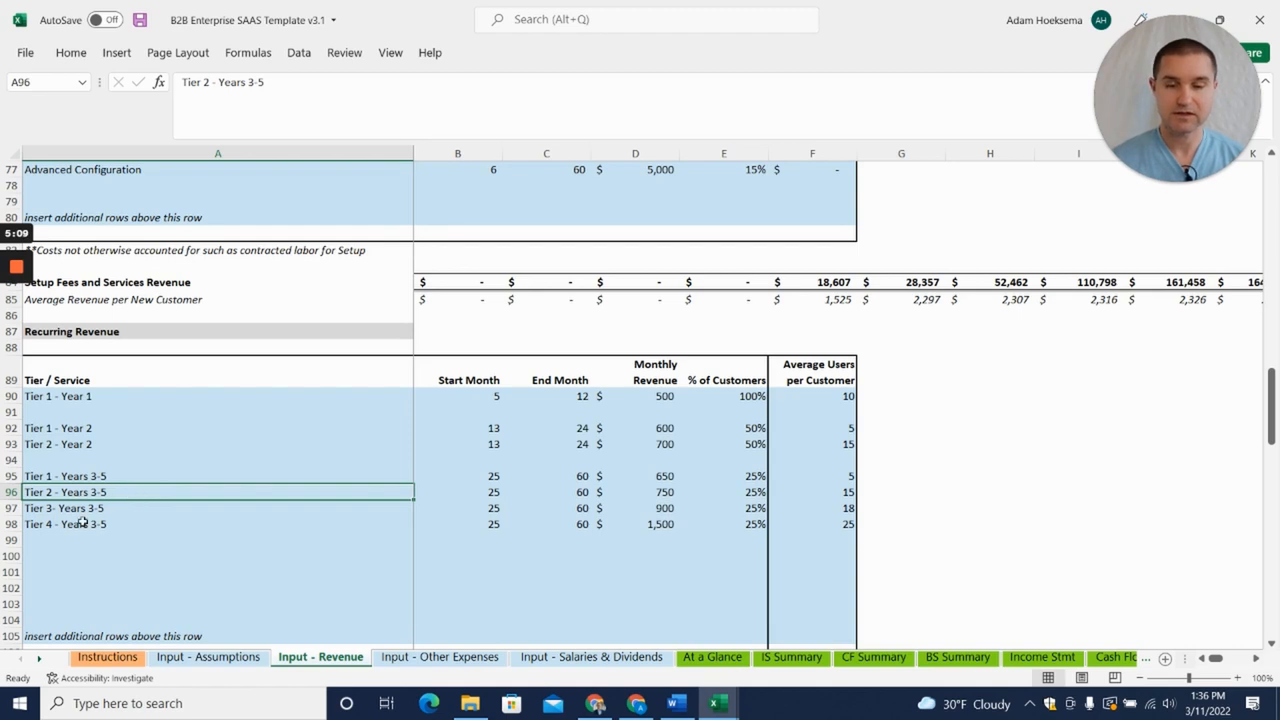
mouse_move(472, 392)
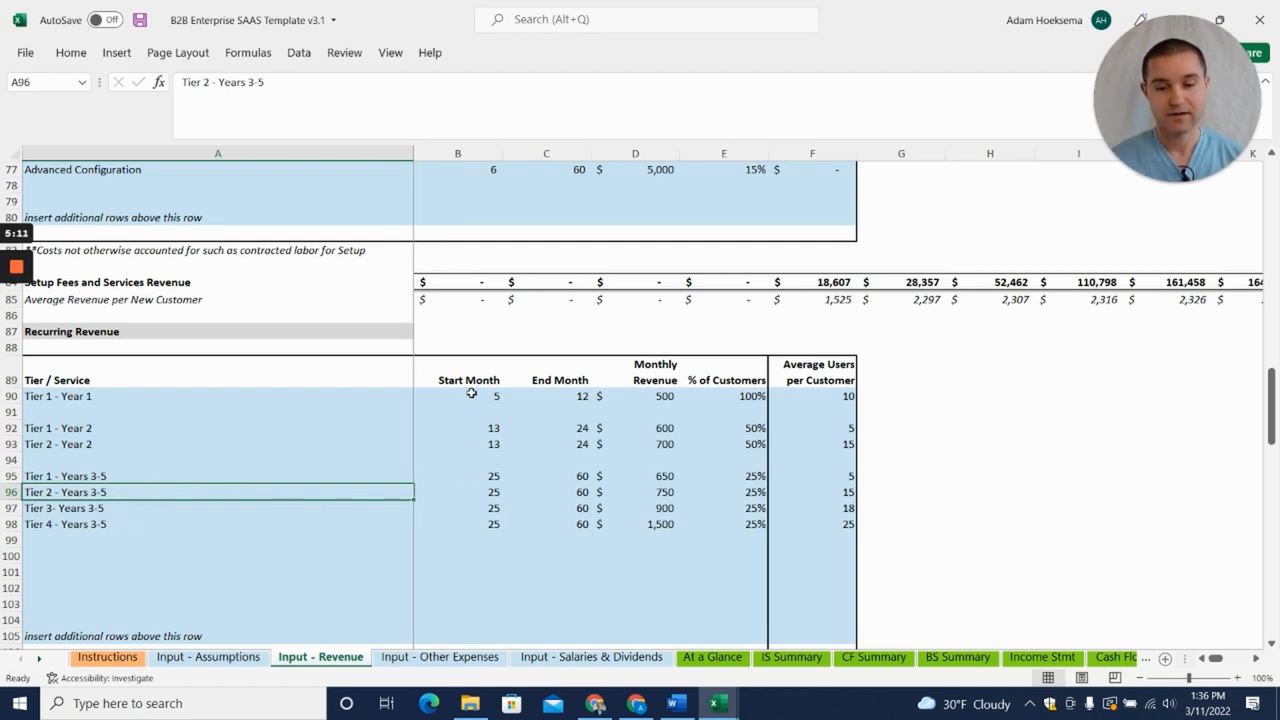
left_click(456, 396)
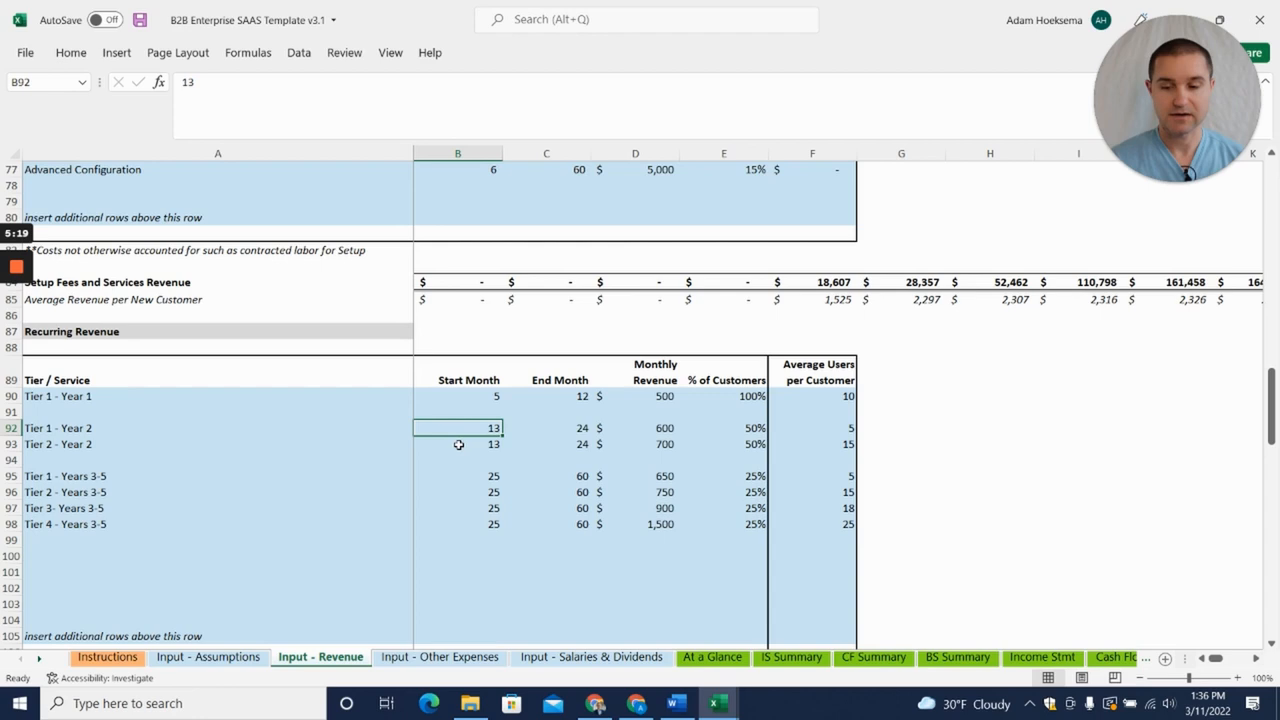
left_click(458, 444)
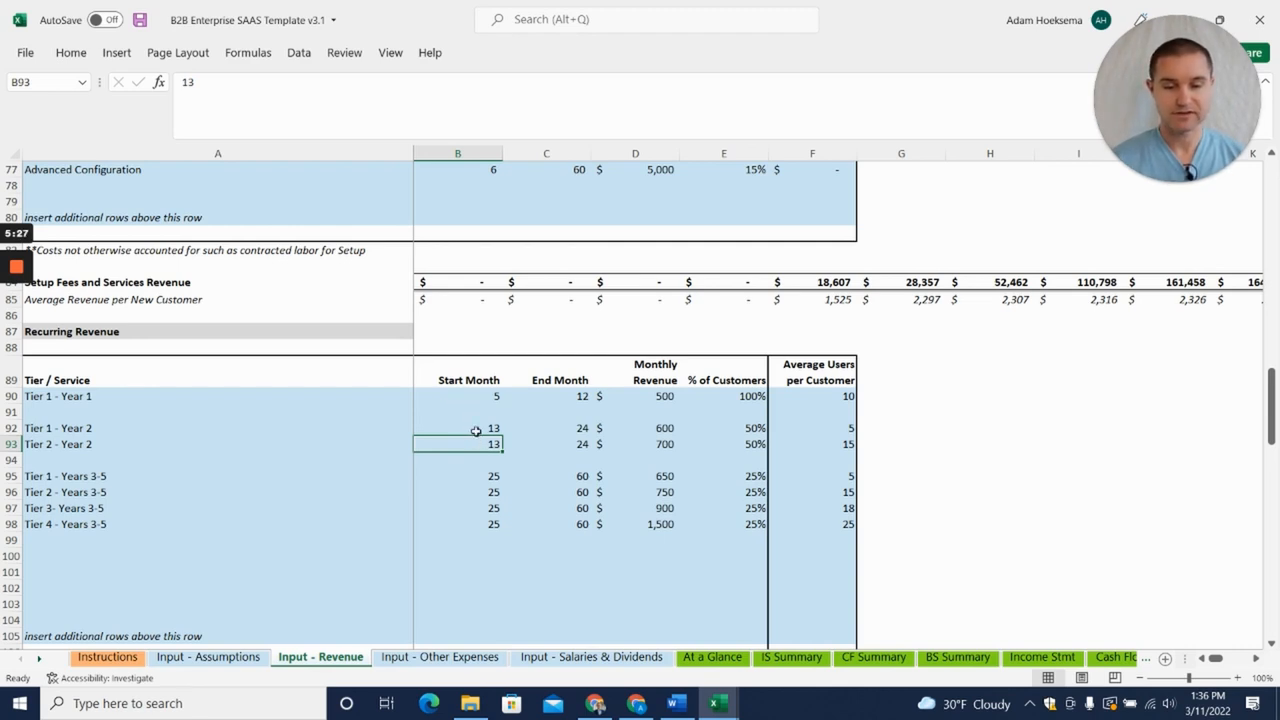
left_click(456, 476)
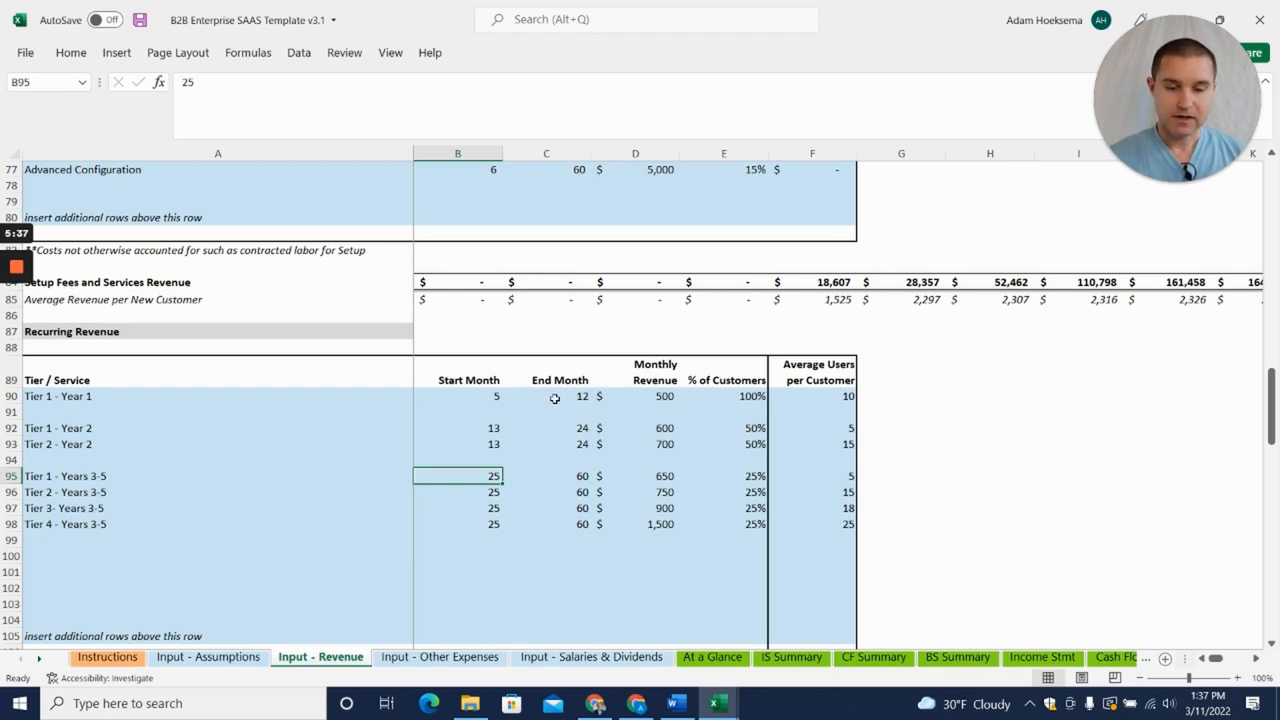
left_click(636, 396)
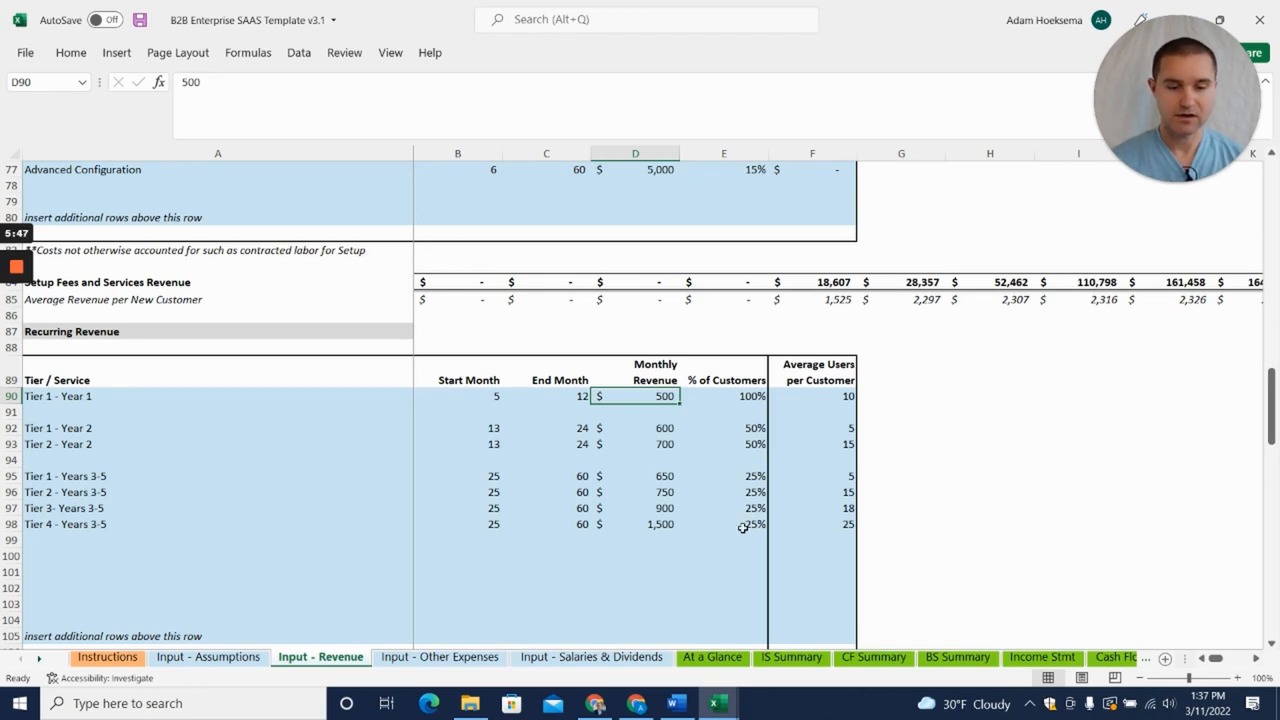
mouse_move(496, 400)
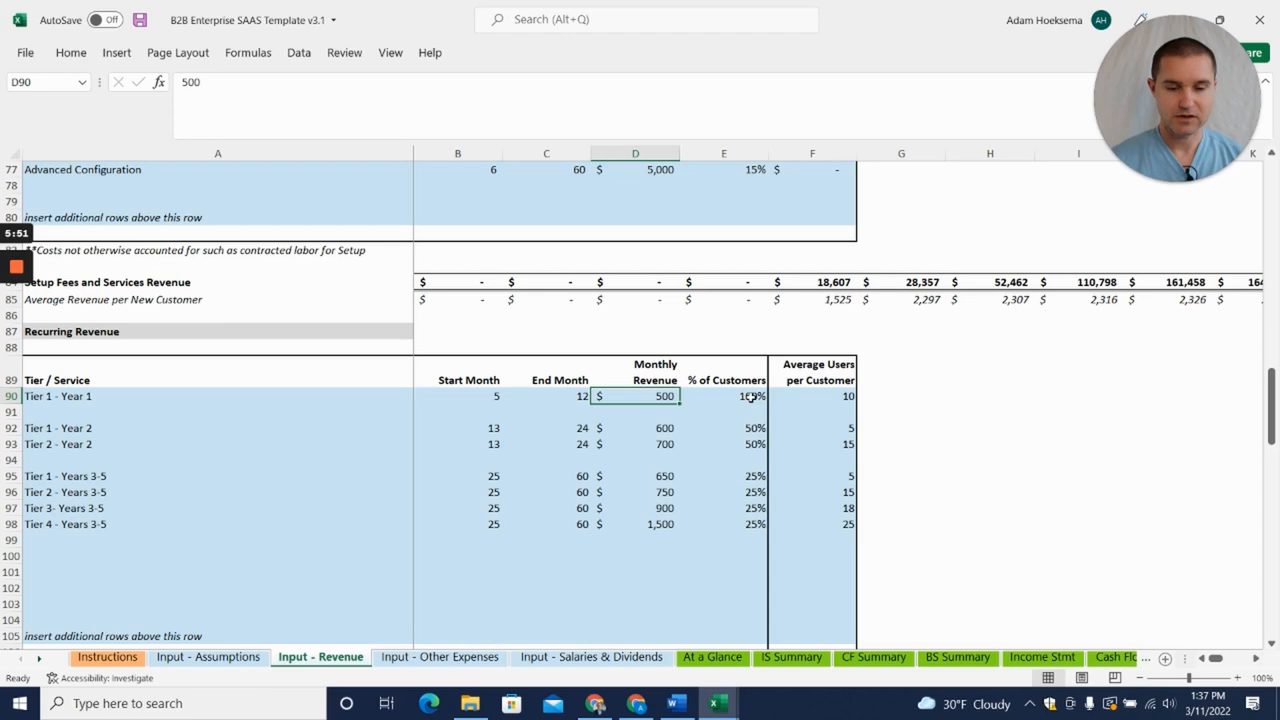
left_click(724, 396)
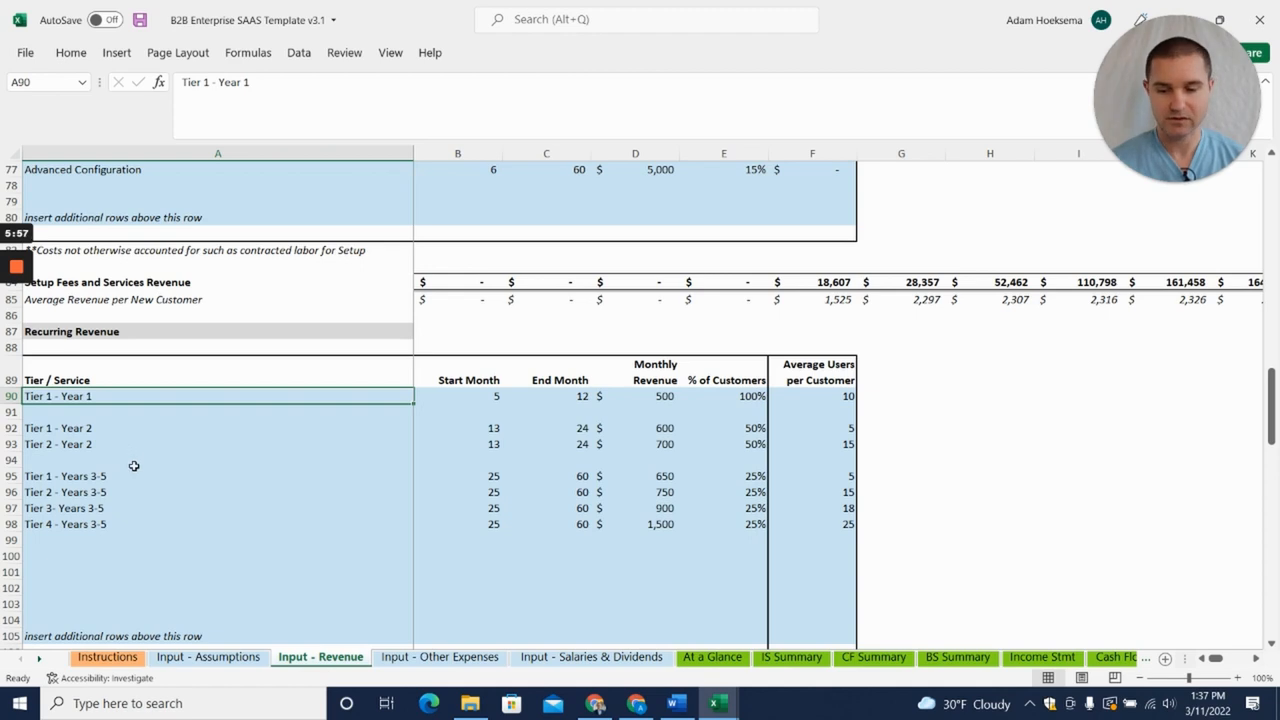
left_click(64, 476)
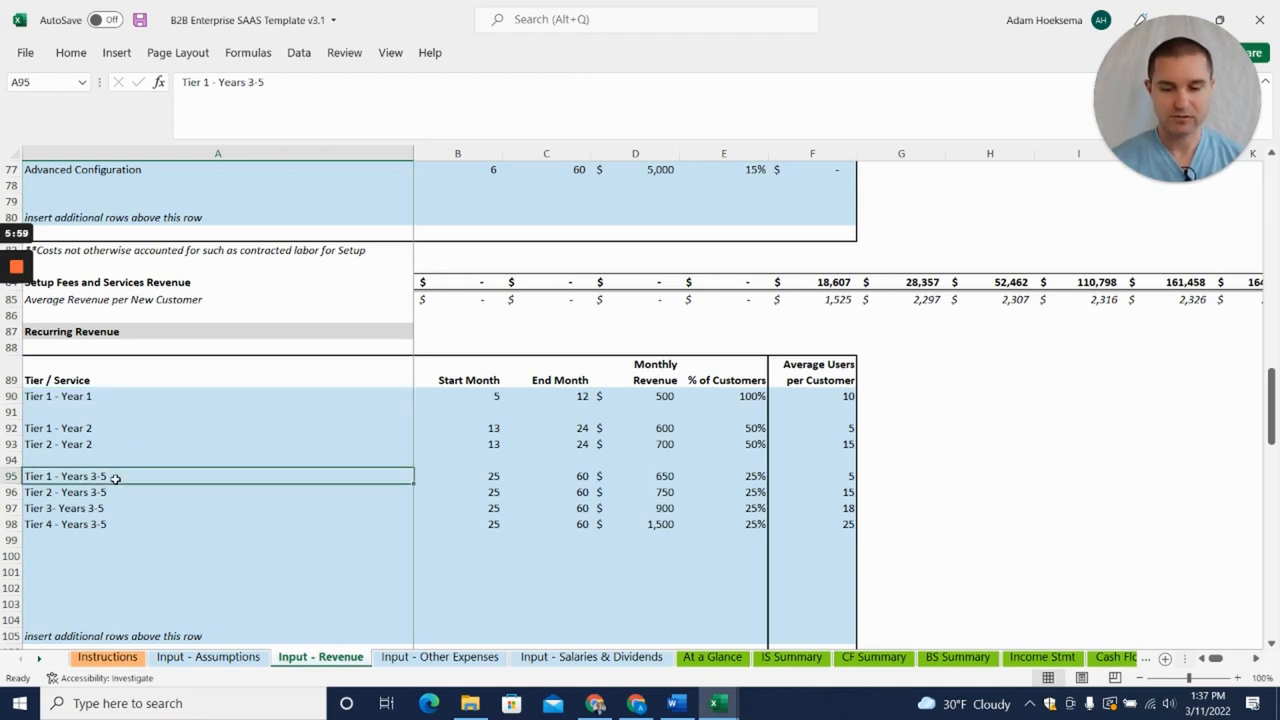
mouse_move(634, 472)
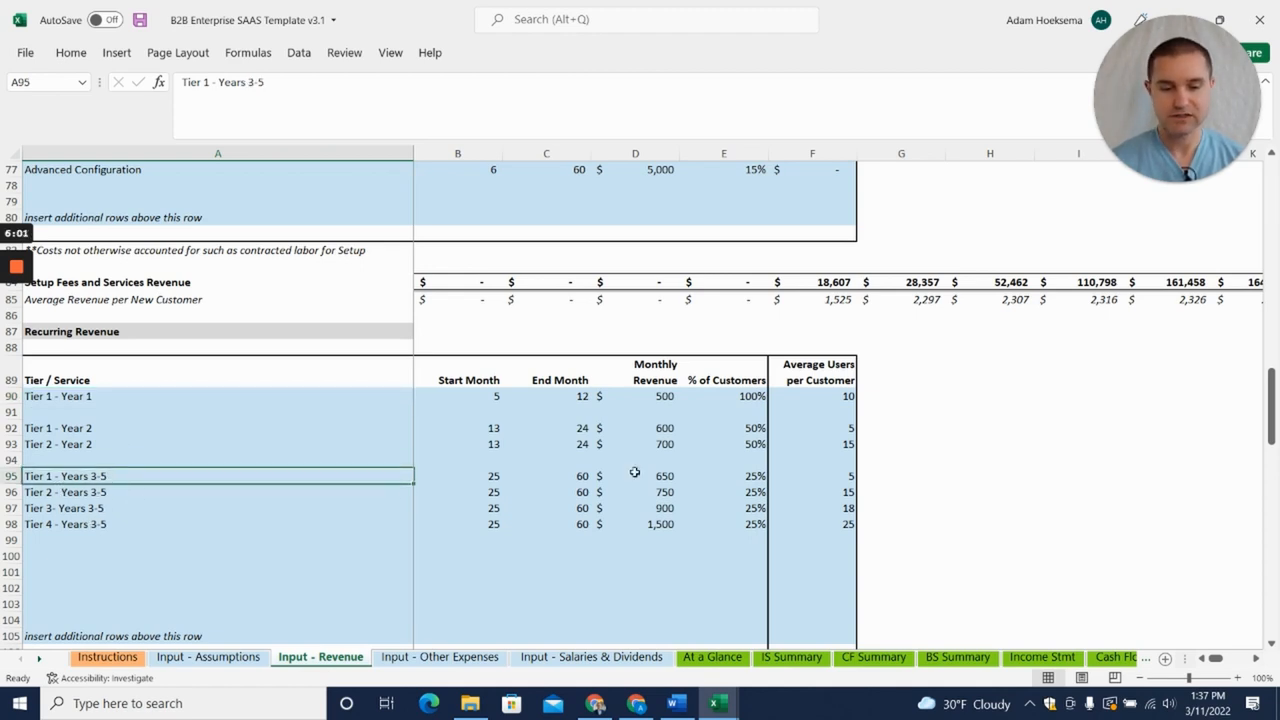
left_click(724, 492)
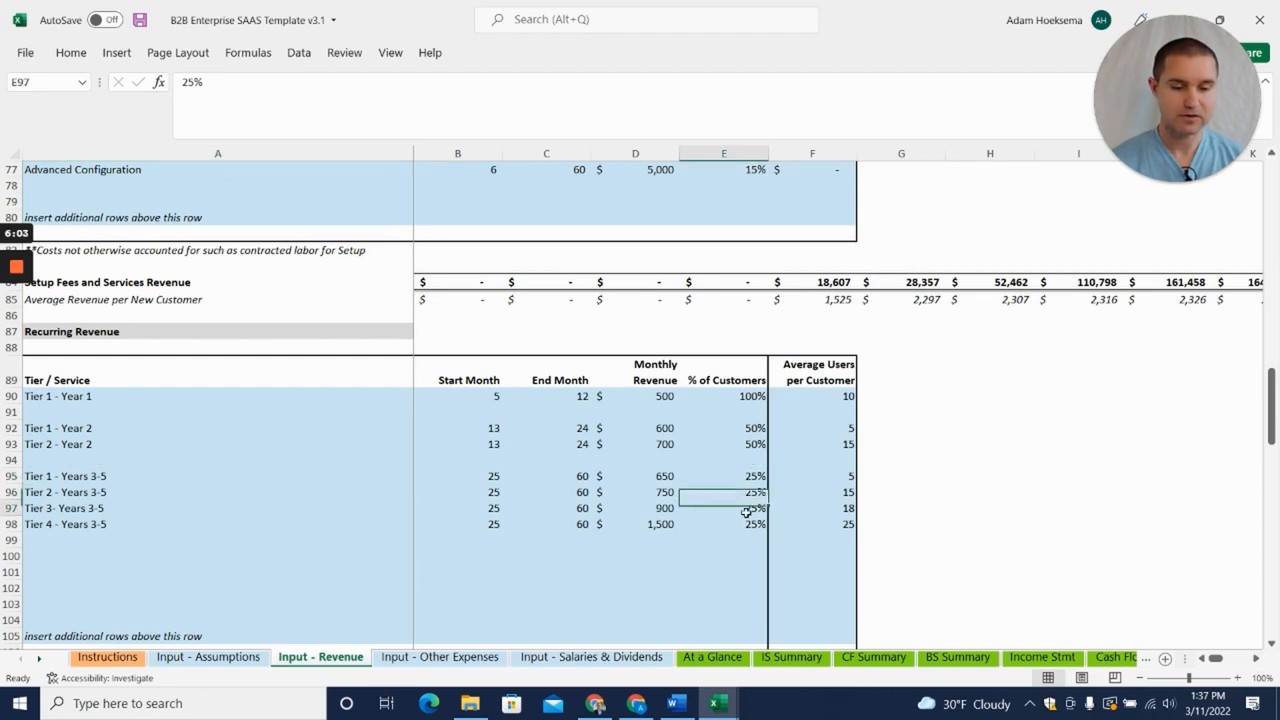
left_click(724, 524)
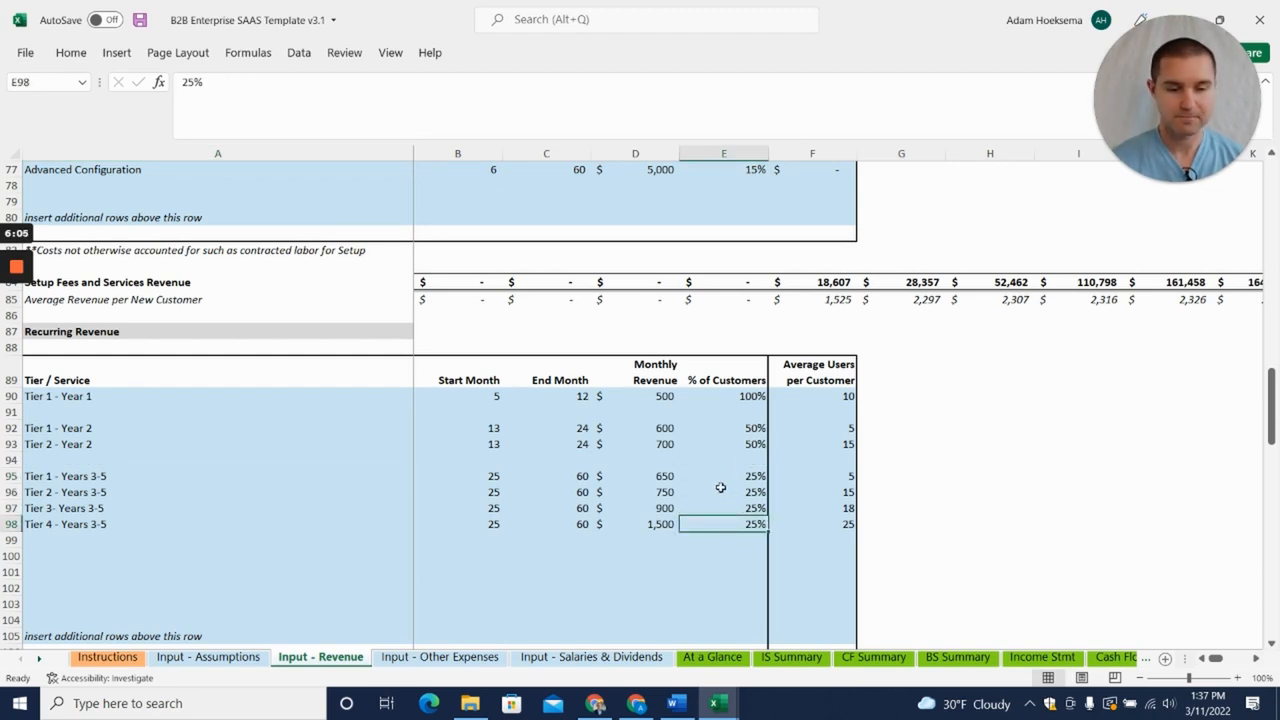
left_click(812, 476)
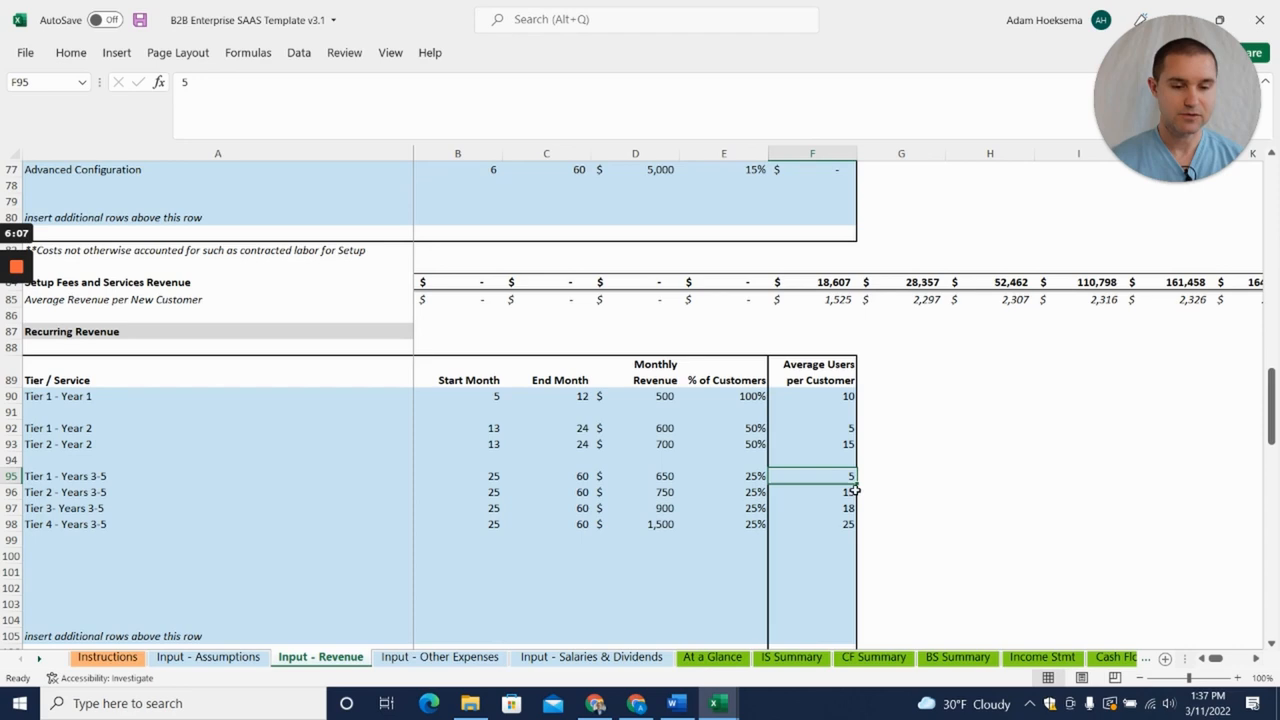
mouse_move(828, 500)
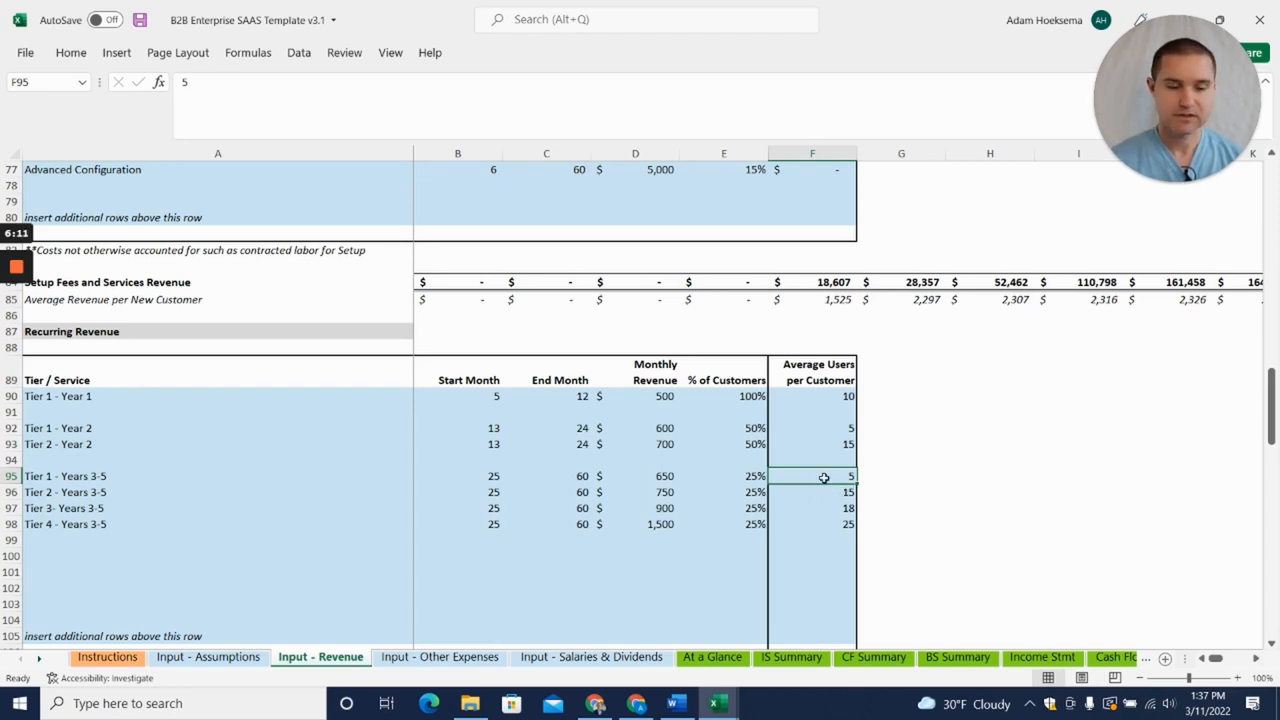
scroll("down", 3)
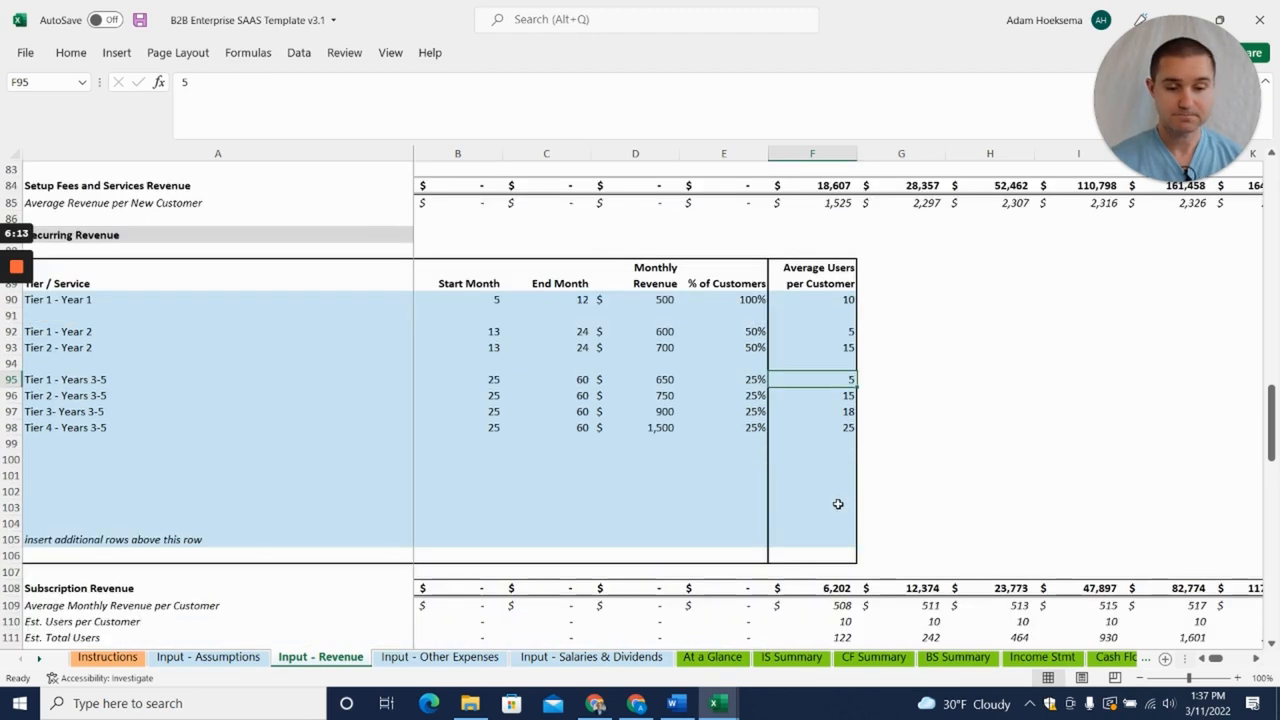
scroll("down", 3)
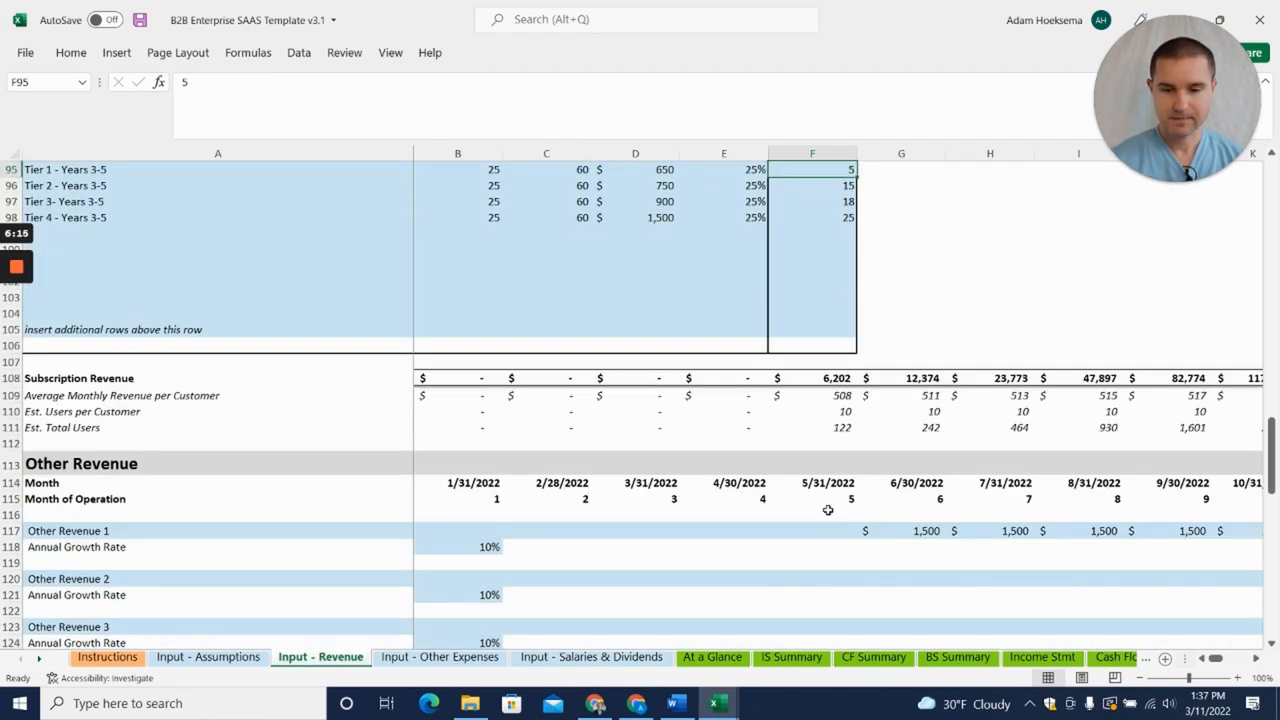
left_click(812, 376)
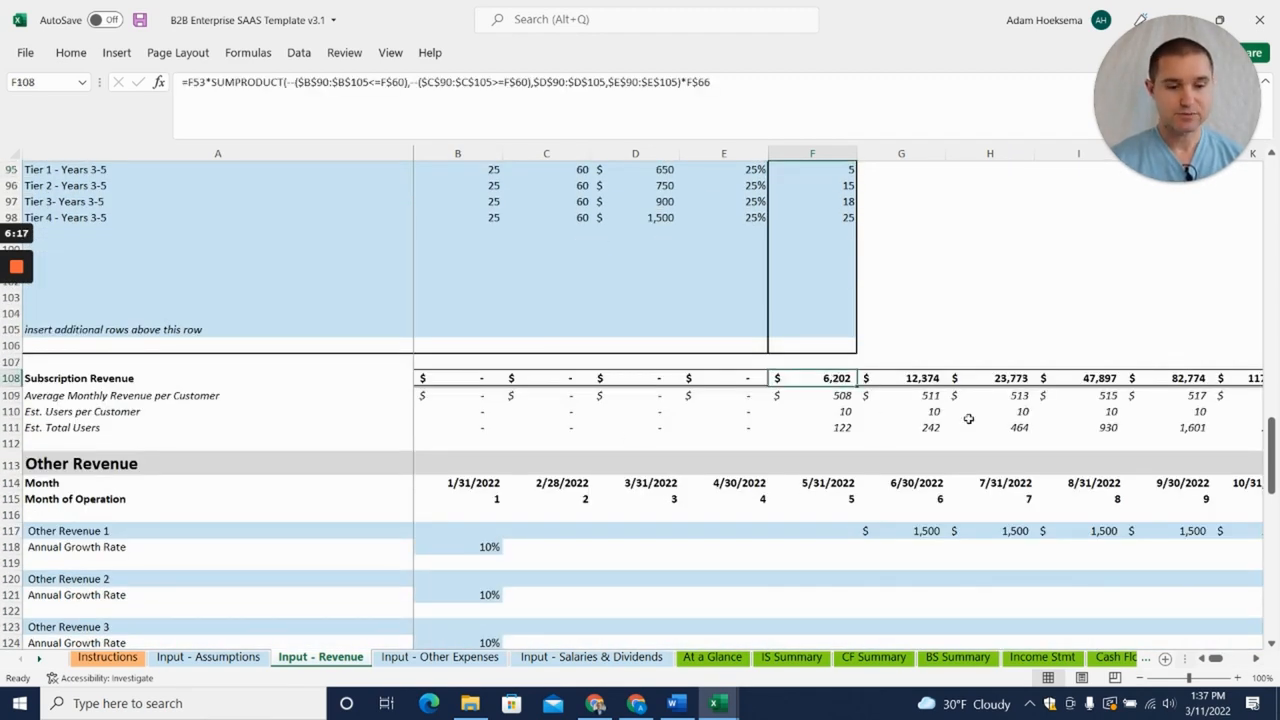
scroll("down", 3)
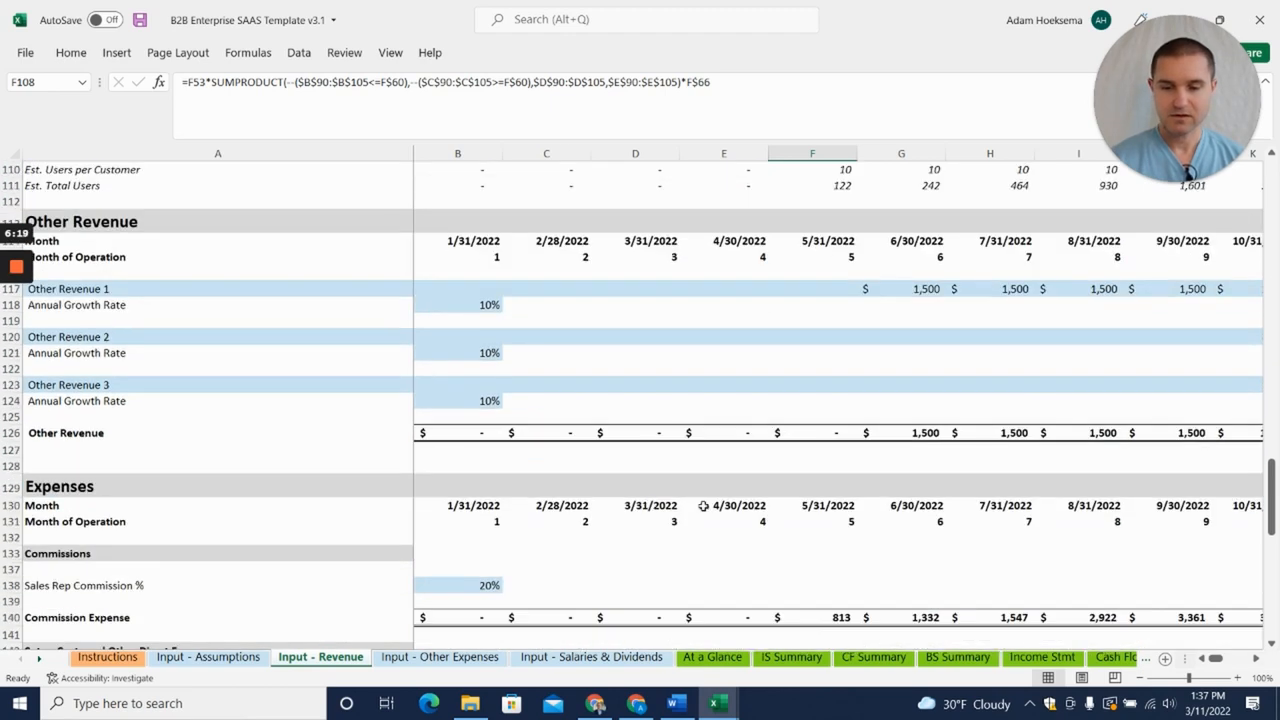
mouse_move(548, 444)
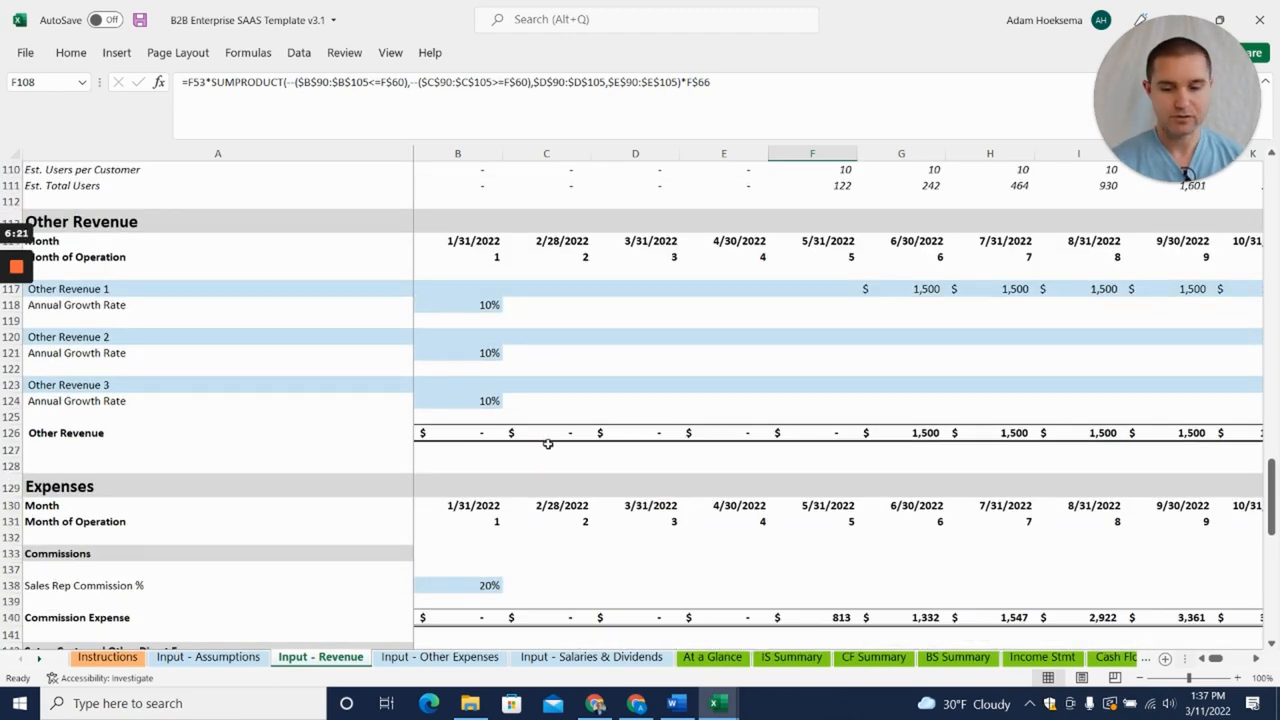
scroll("down", 3)
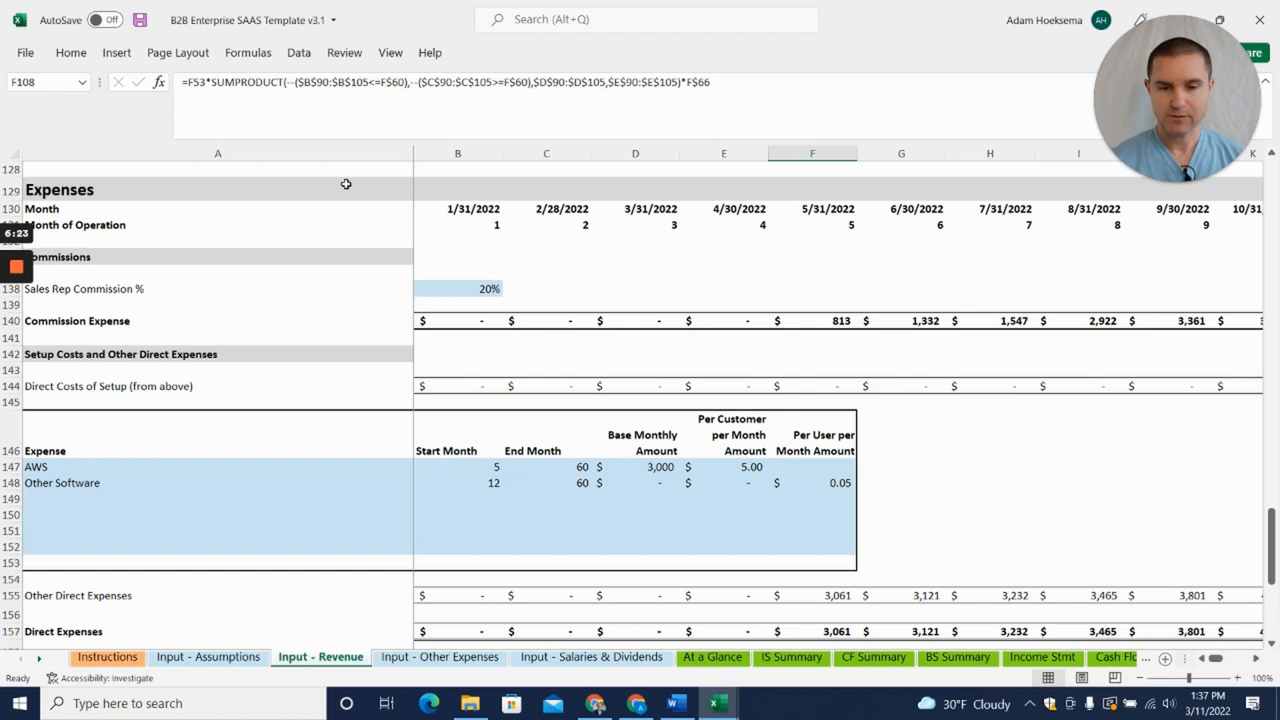
mouse_move(400, 220)
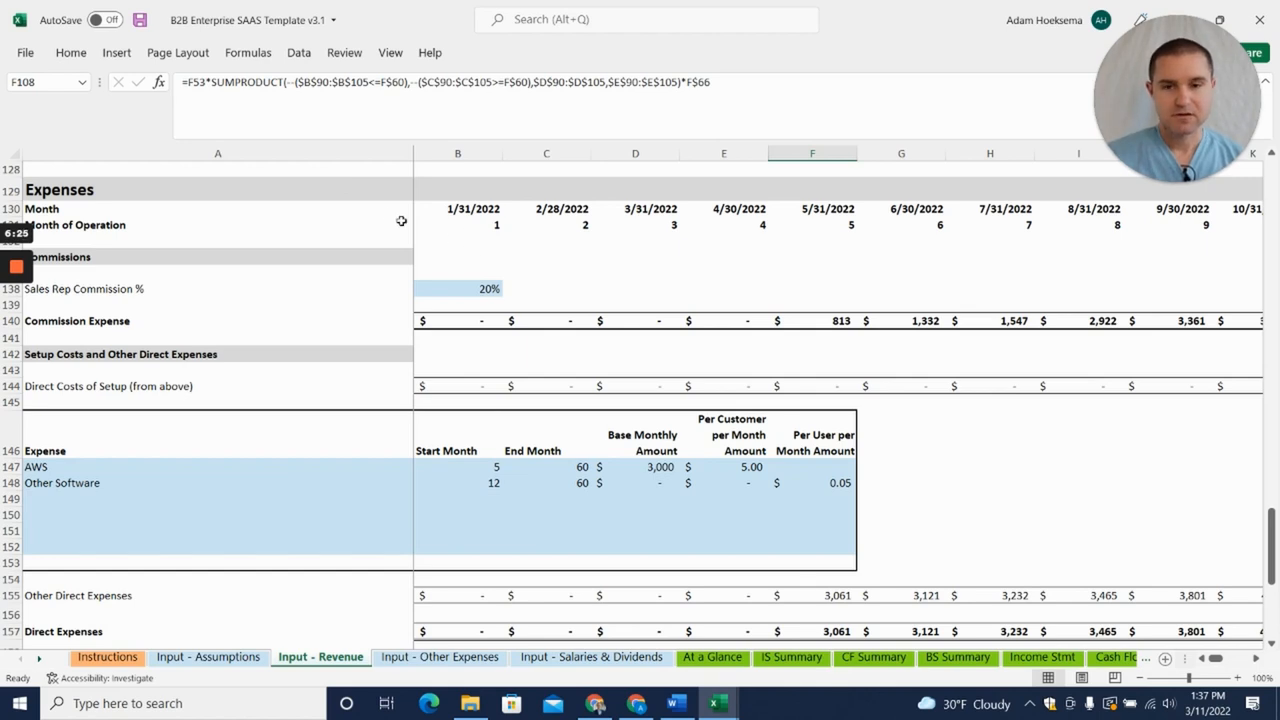
mouse_move(436, 300)
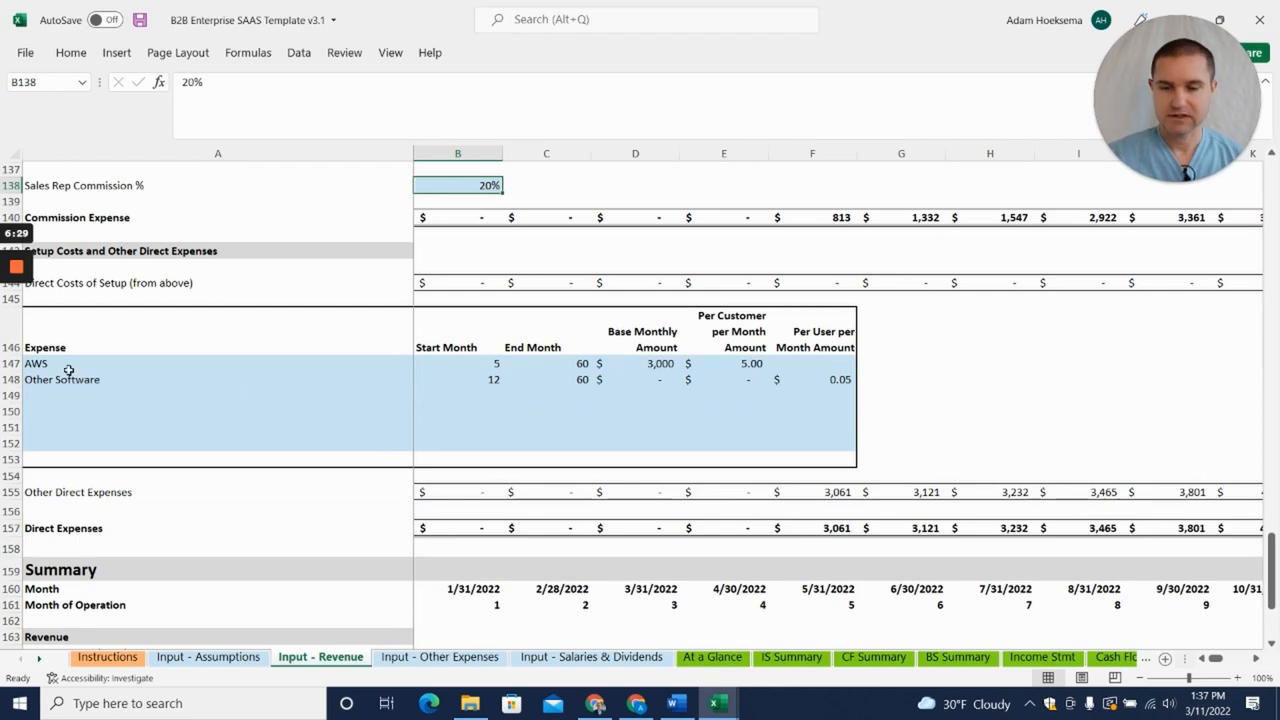
left_click(36, 364)
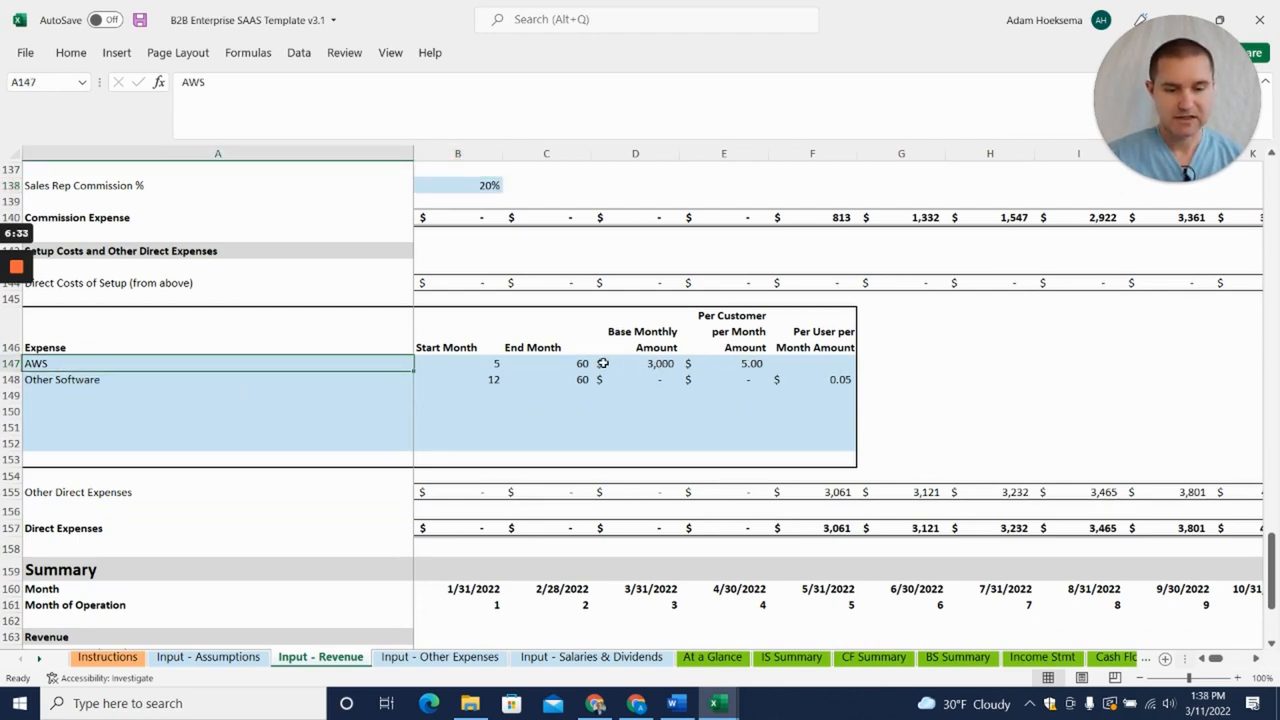
left_click(750, 364)
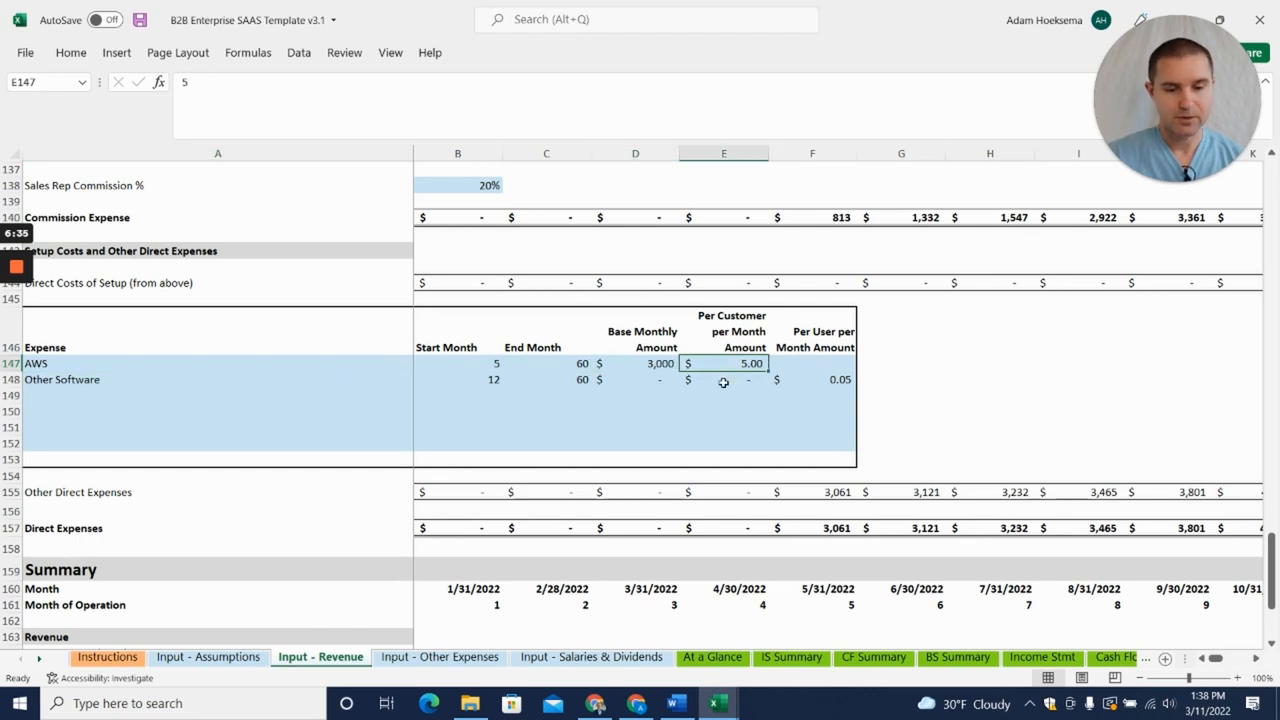
left_click(812, 380)
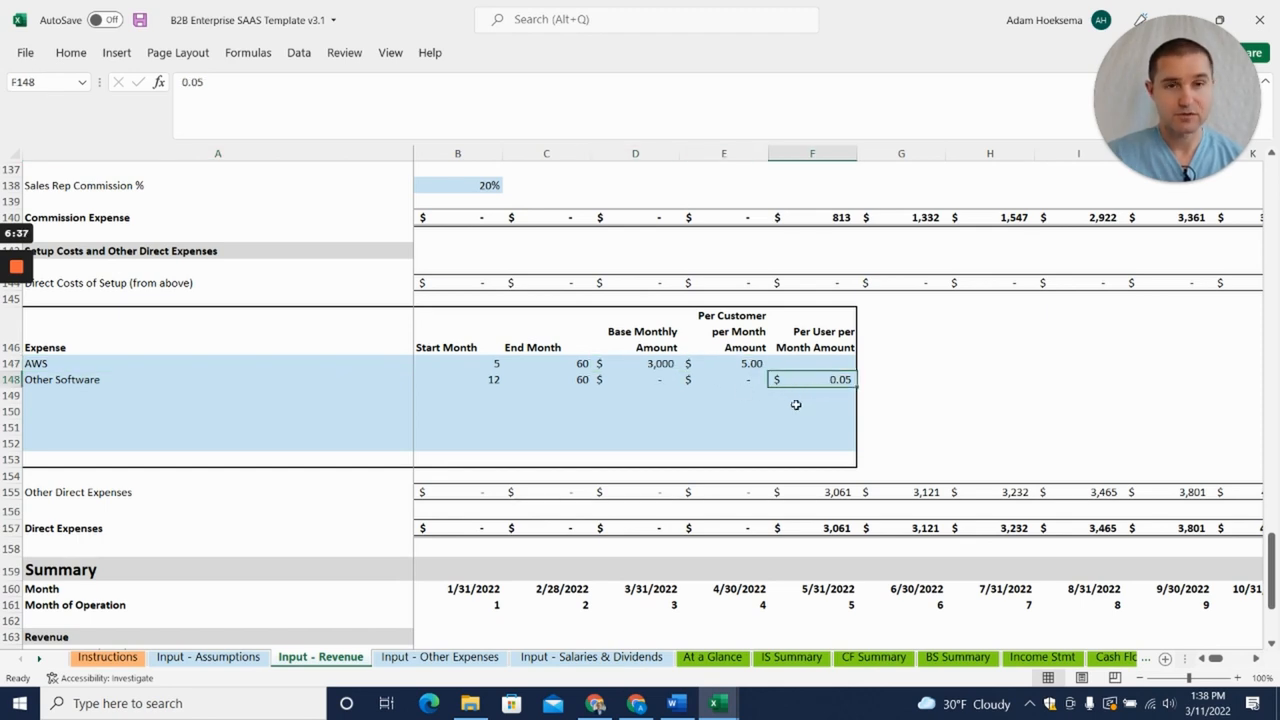
scroll("down", 3)
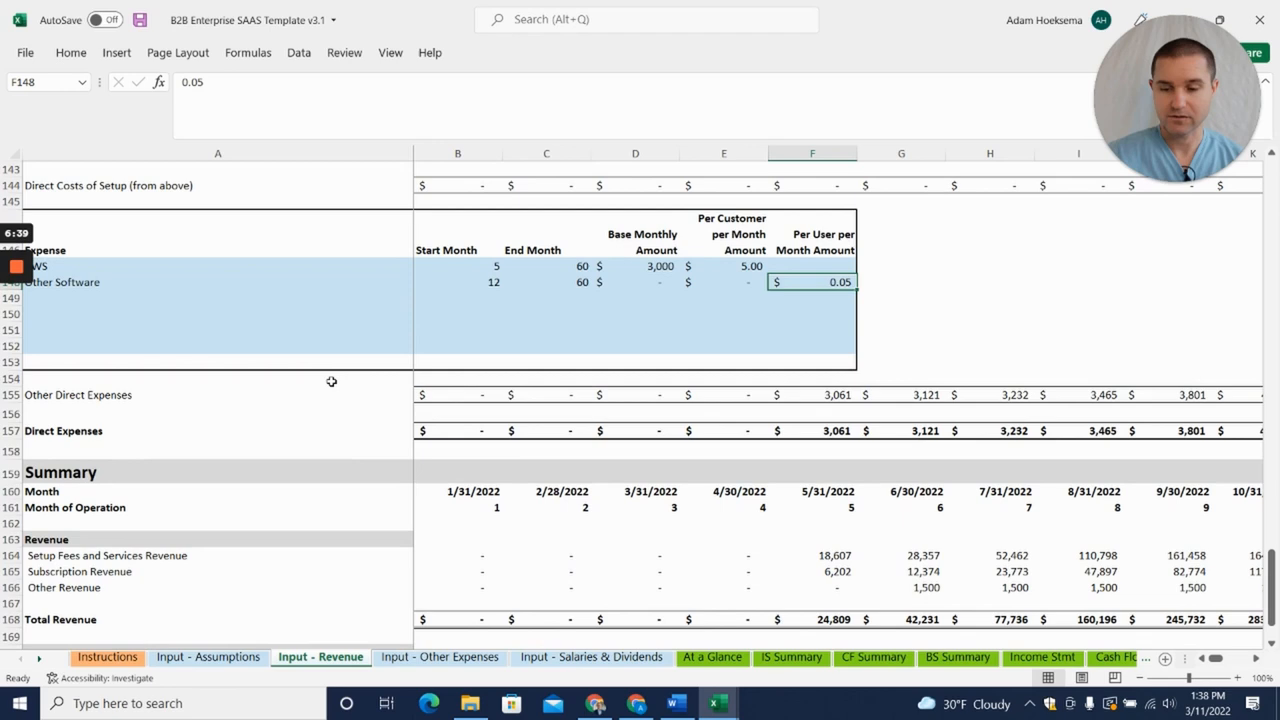
scroll("down", 3)
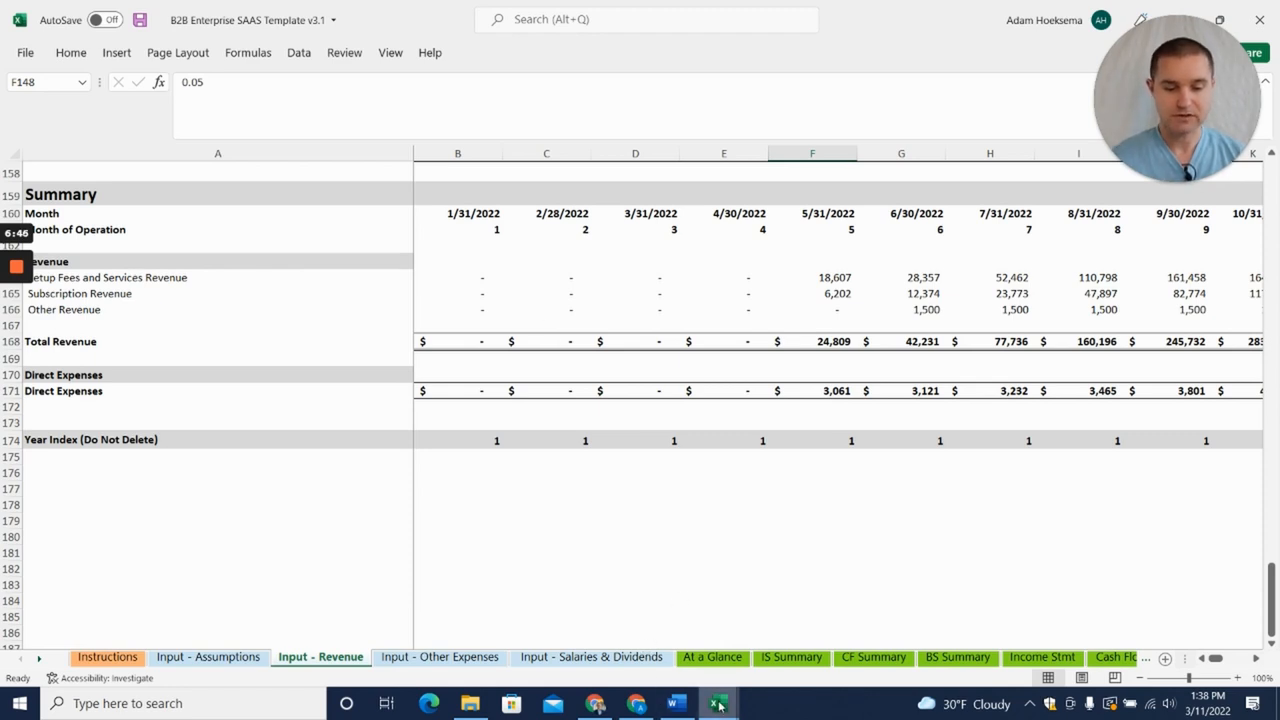
mouse_move(718, 704)
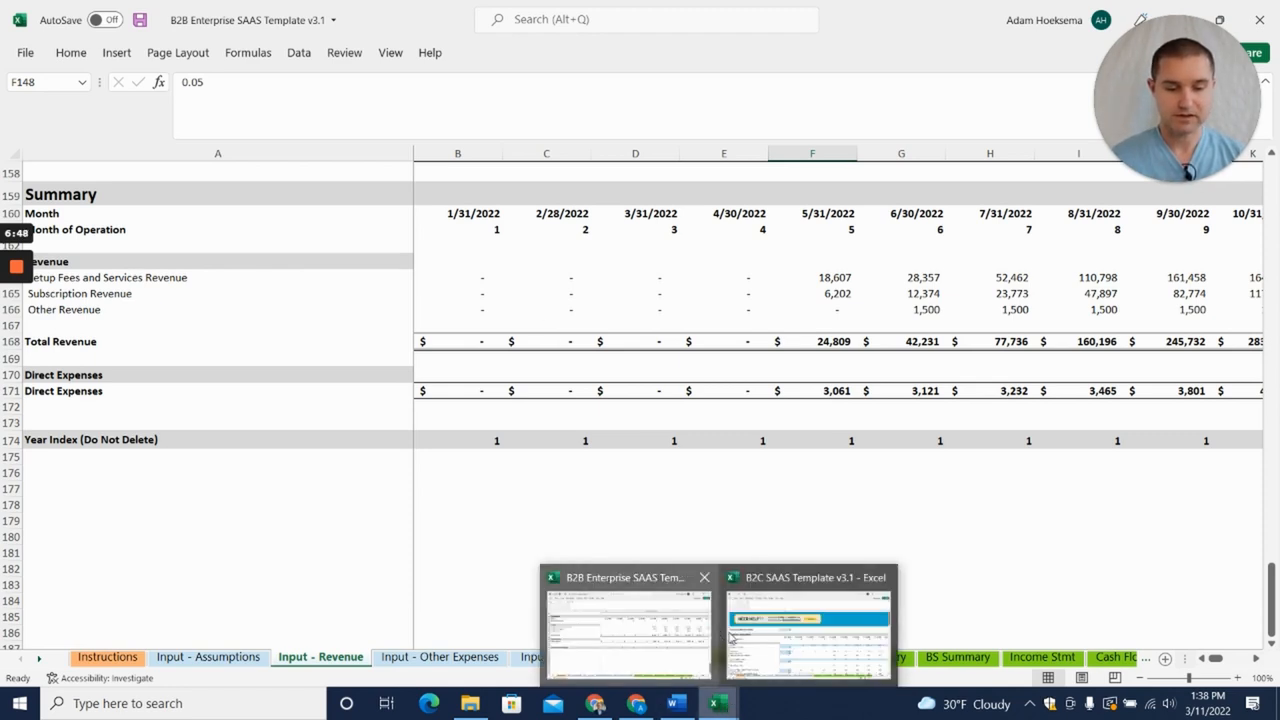
Step: Scroll down through the B2C SaaS template's revenue input sheet
left_click(808, 630)
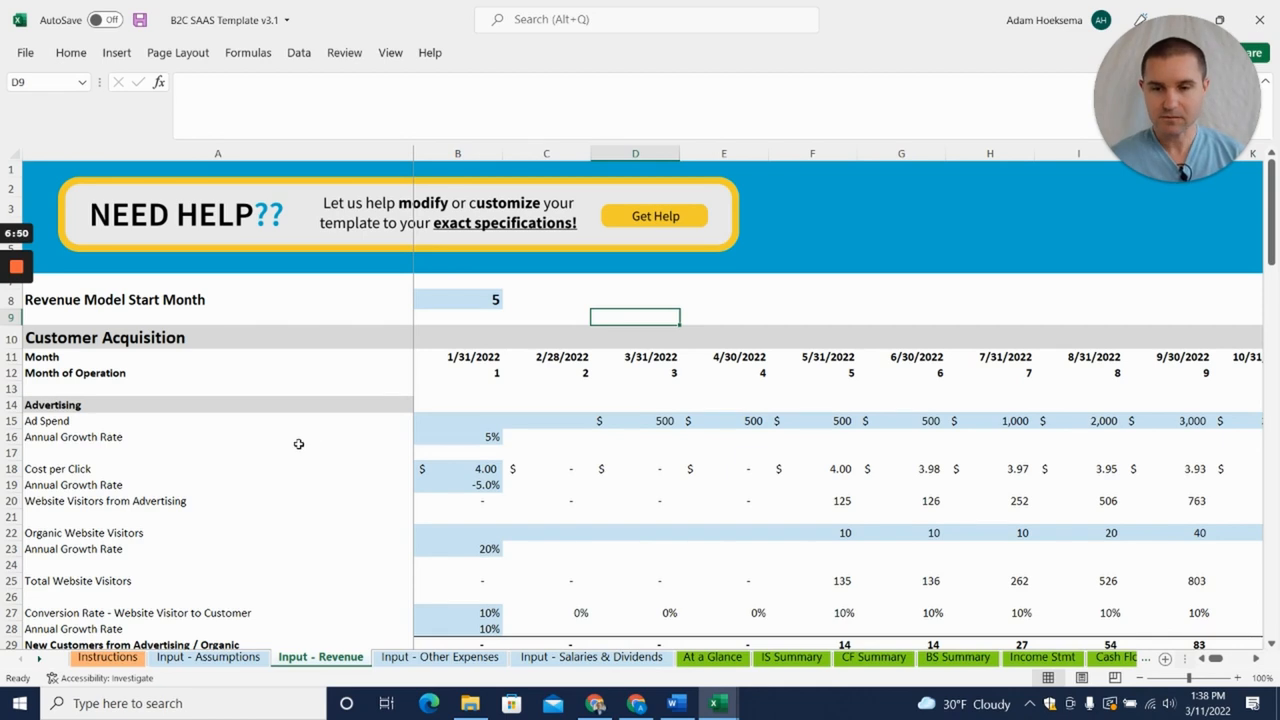
mouse_move(312, 382)
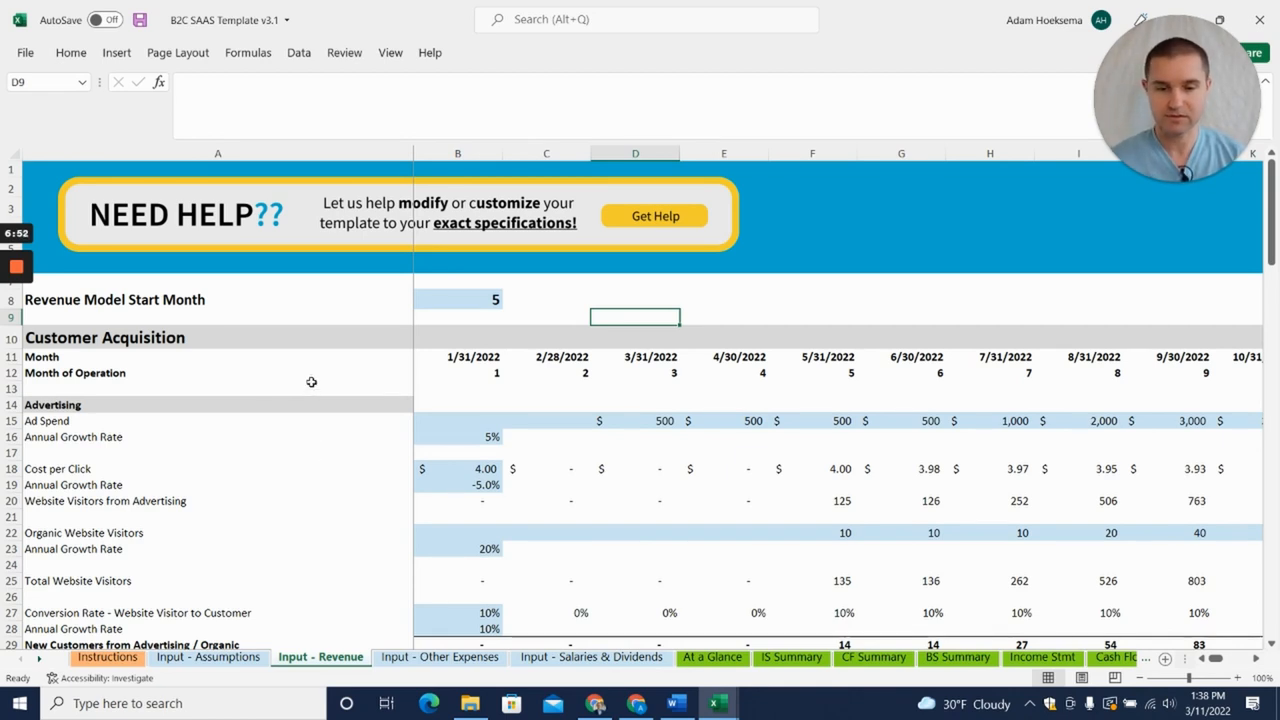
mouse_move(388, 370)
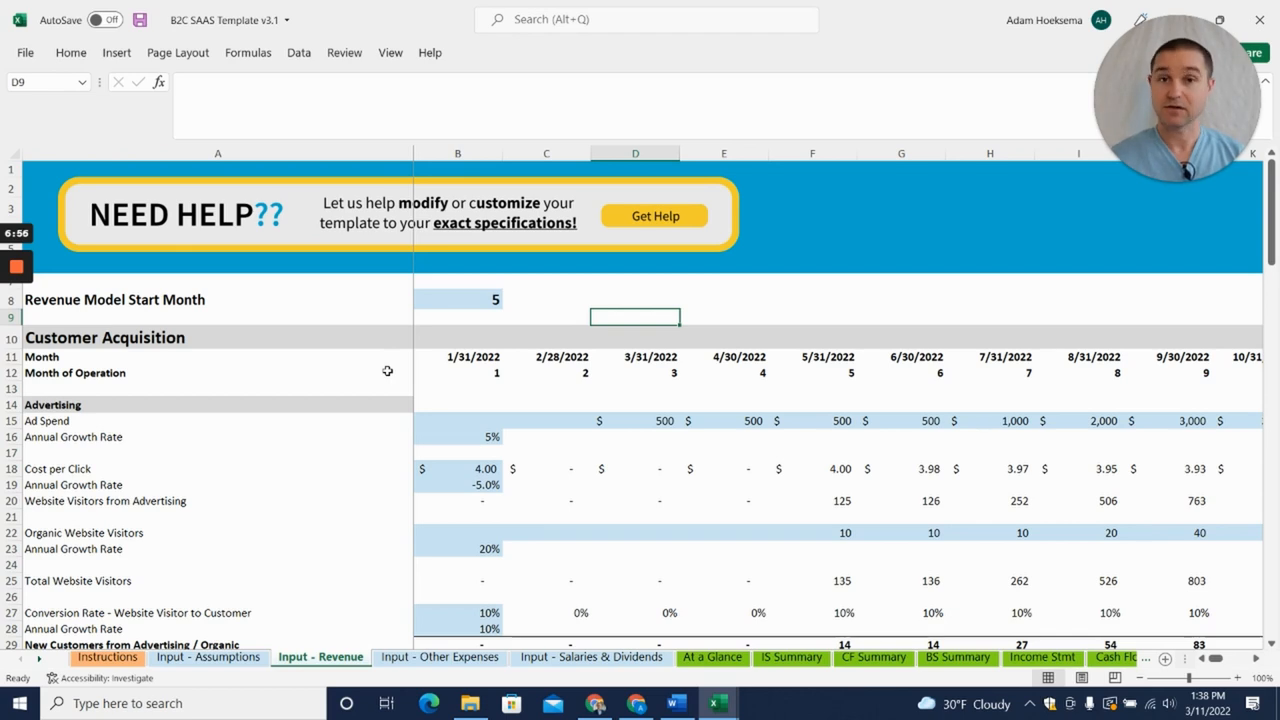
mouse_move(412, 412)
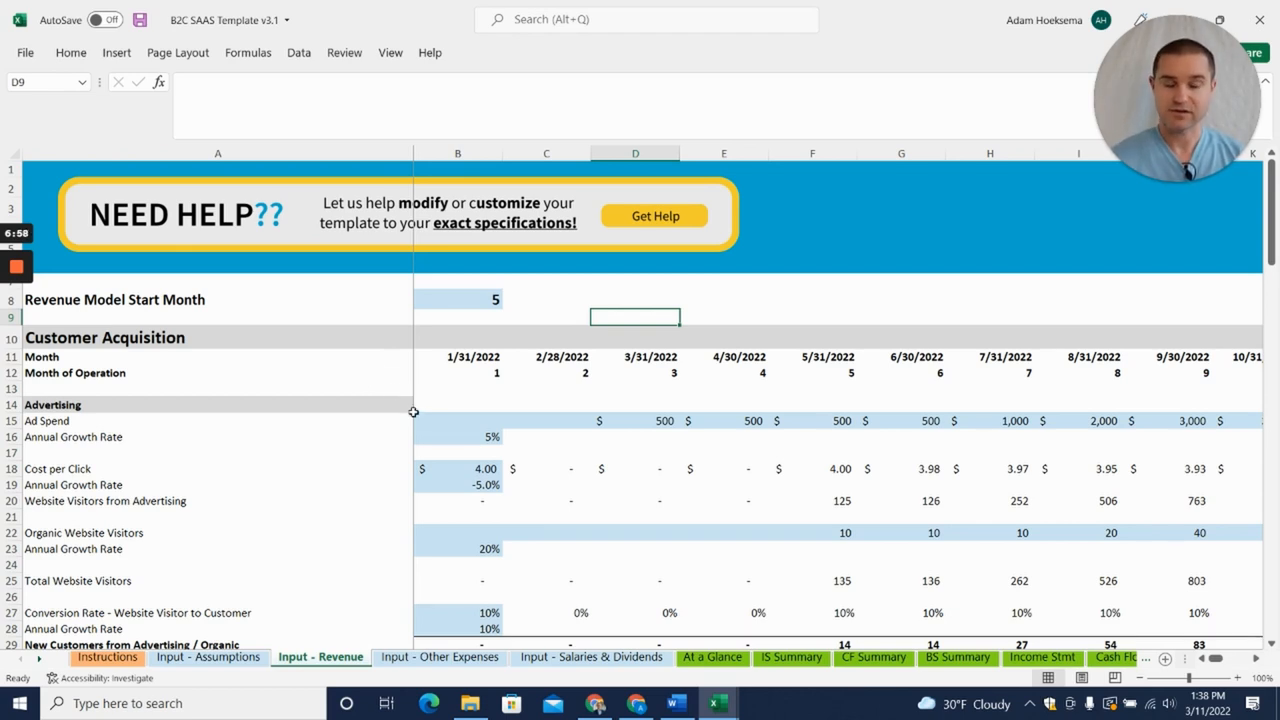
scroll("down", 3)
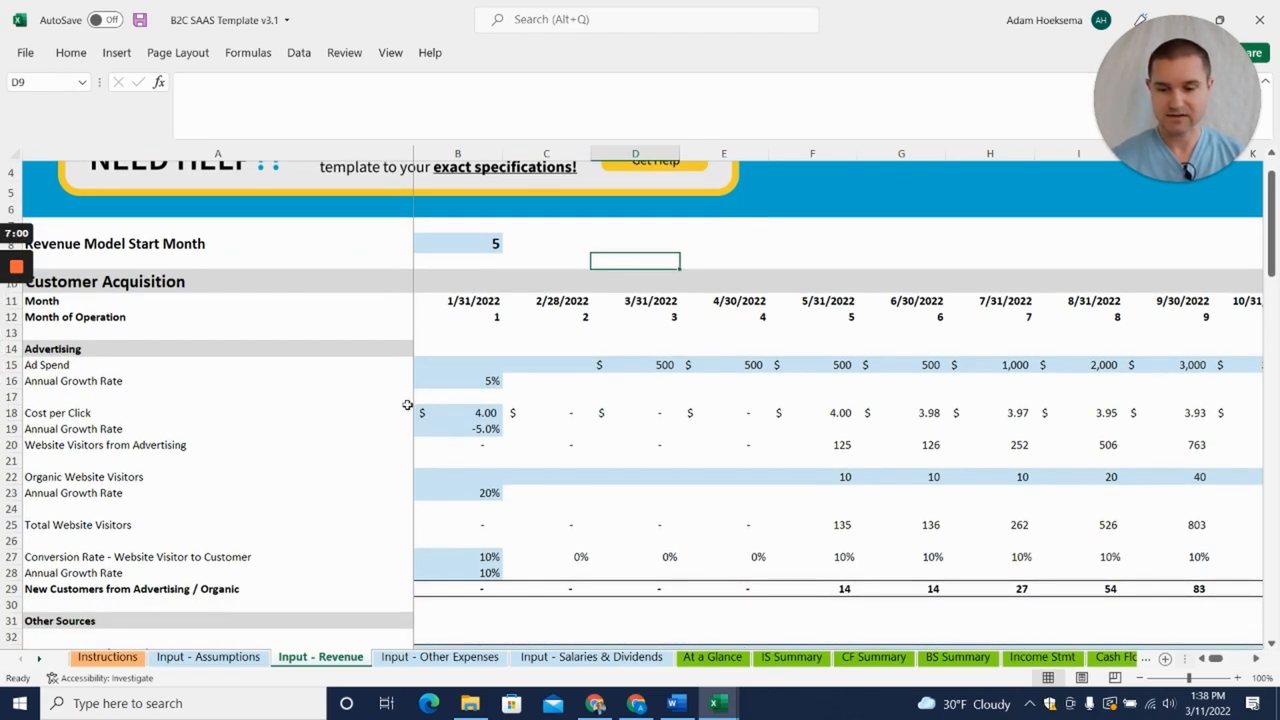
scroll("down", 3)
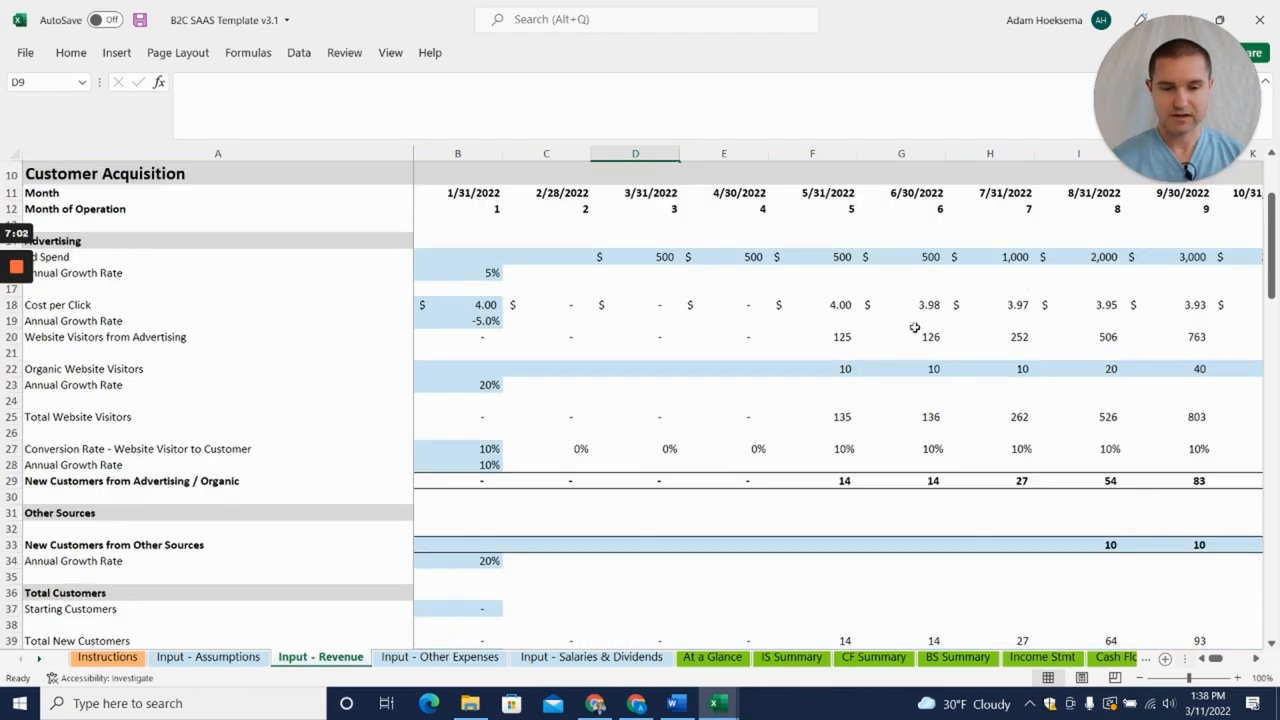
mouse_move(536, 350)
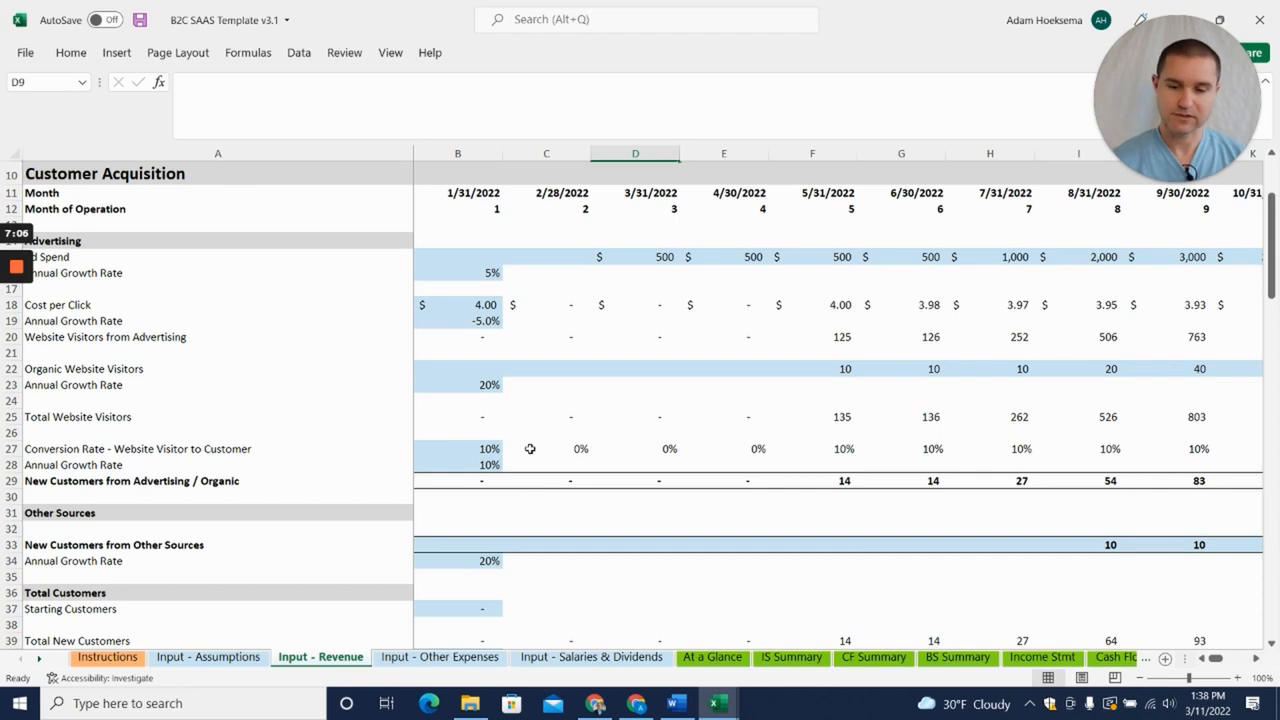
scroll("down", 3)
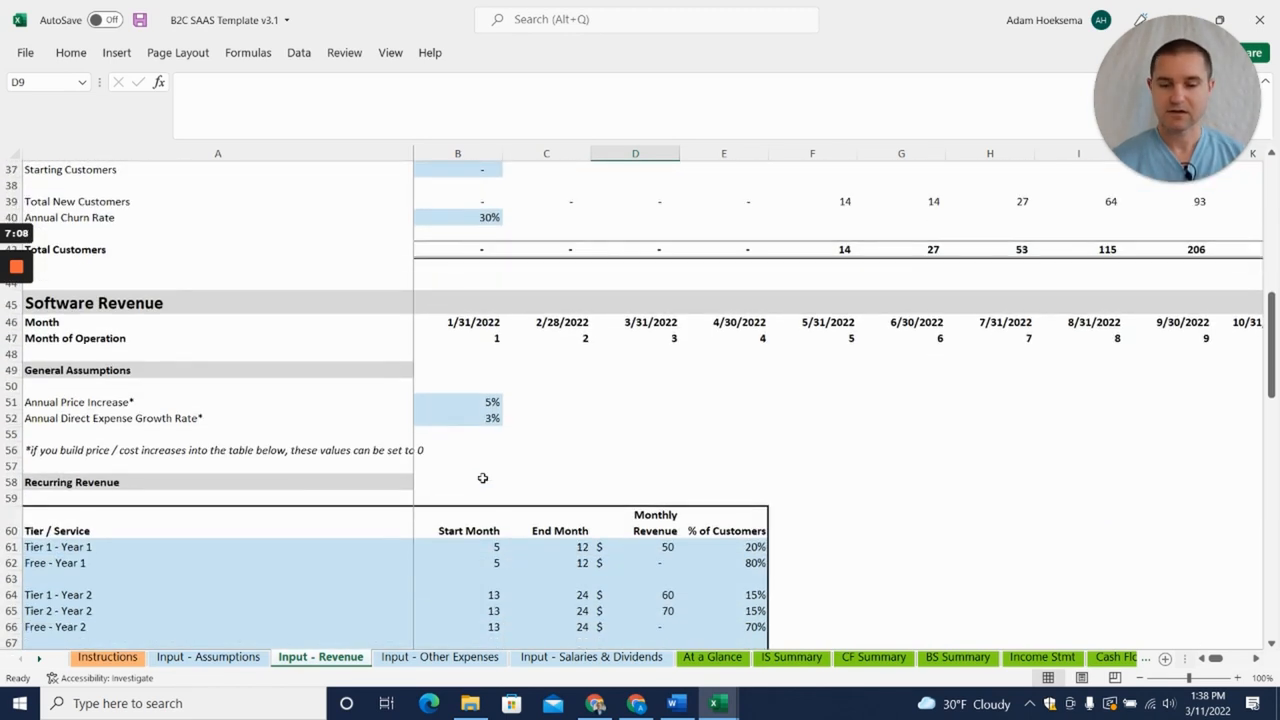
scroll("down", 3)
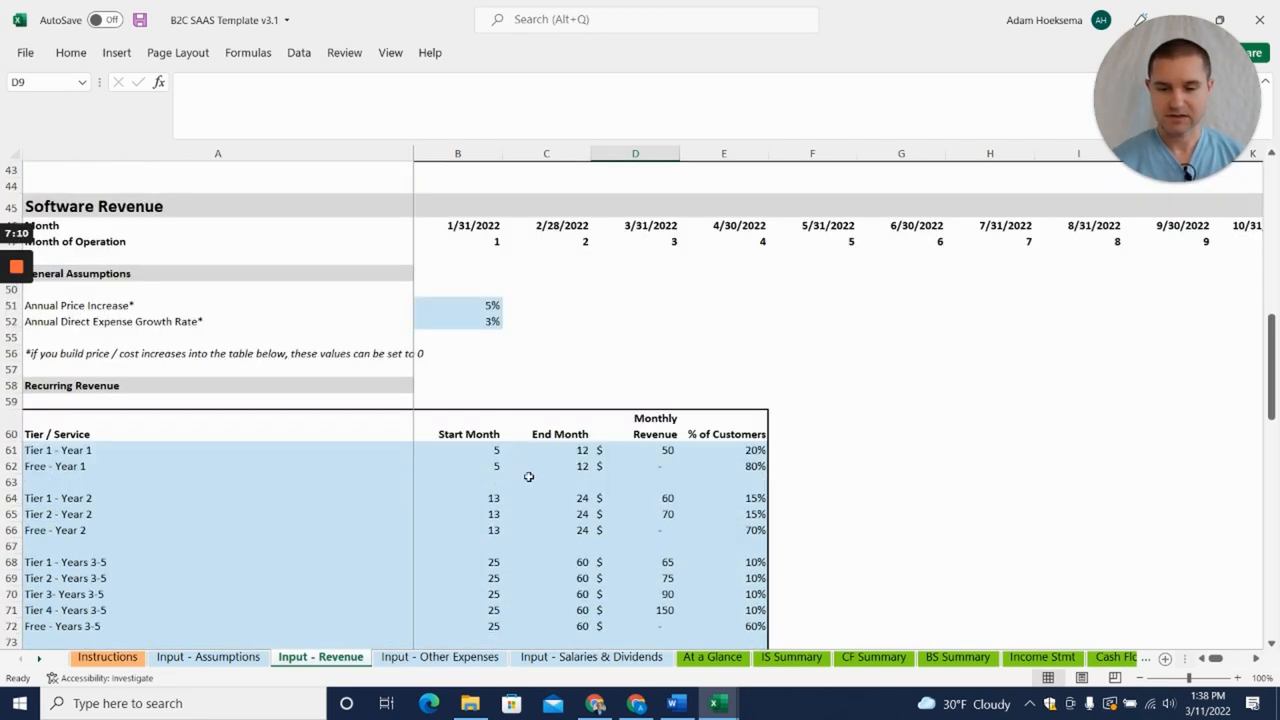
scroll("down", 3)
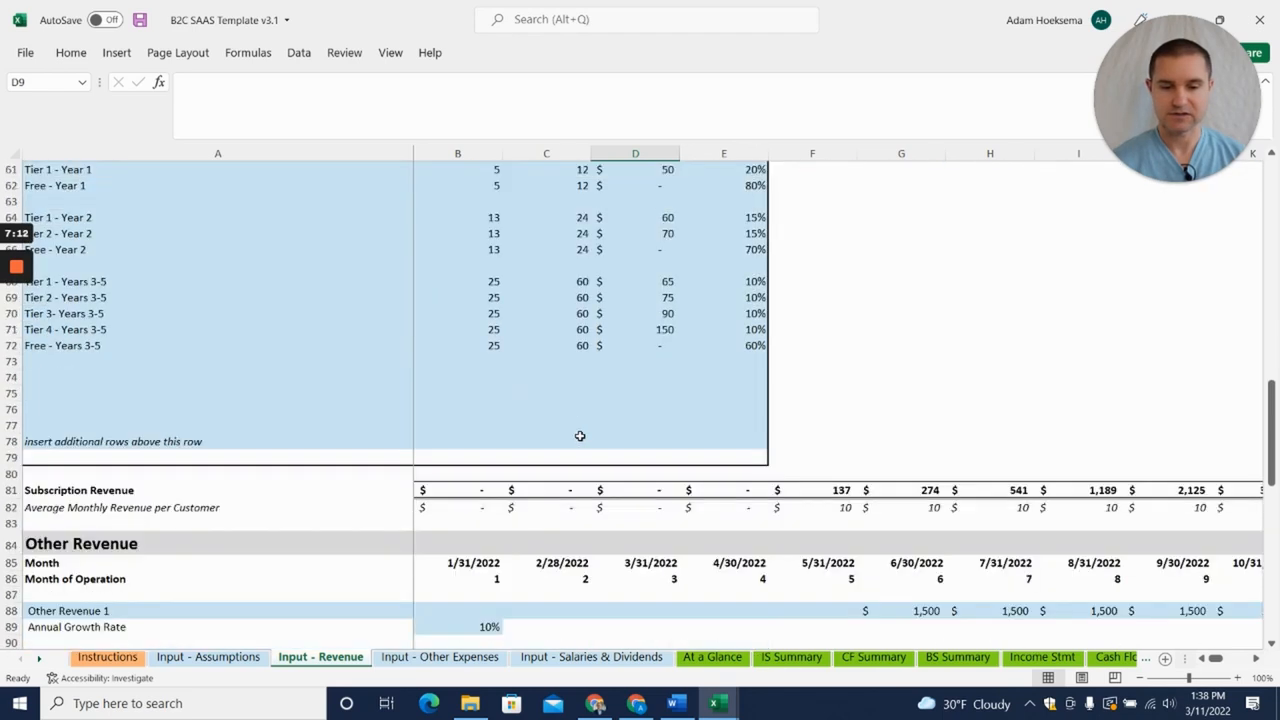
scroll("down", 3)
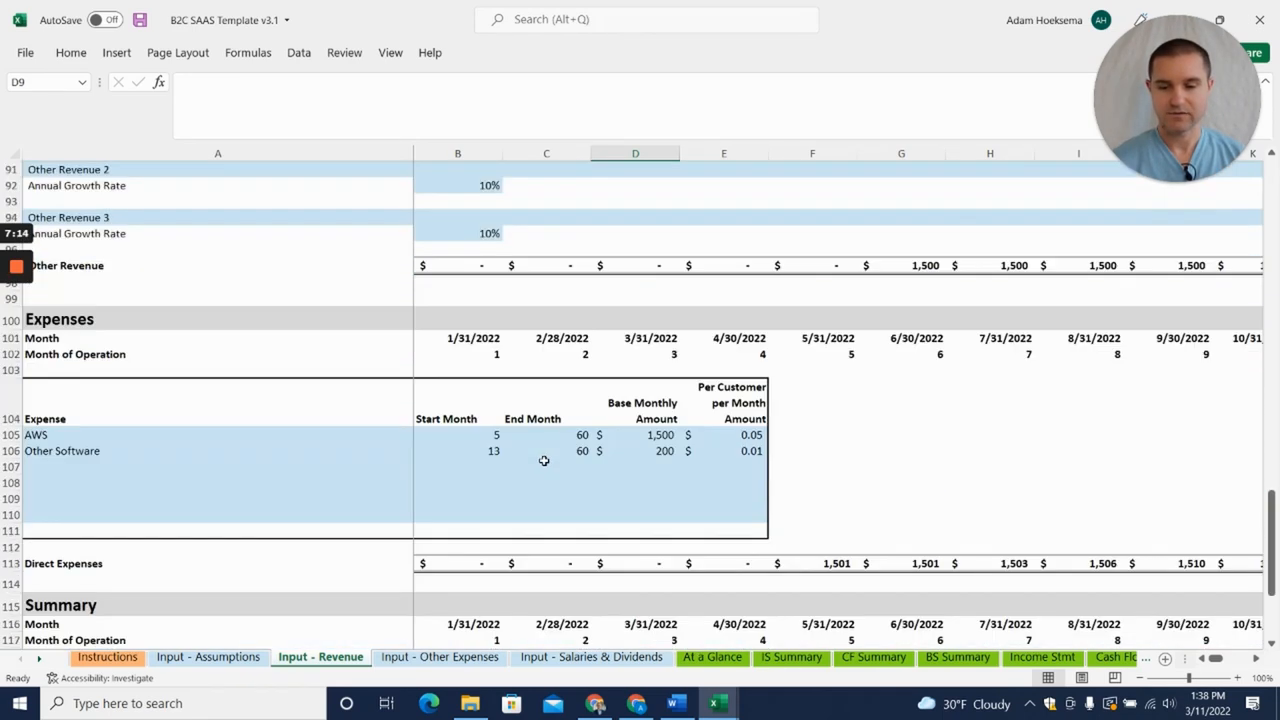
mouse_move(600, 480)
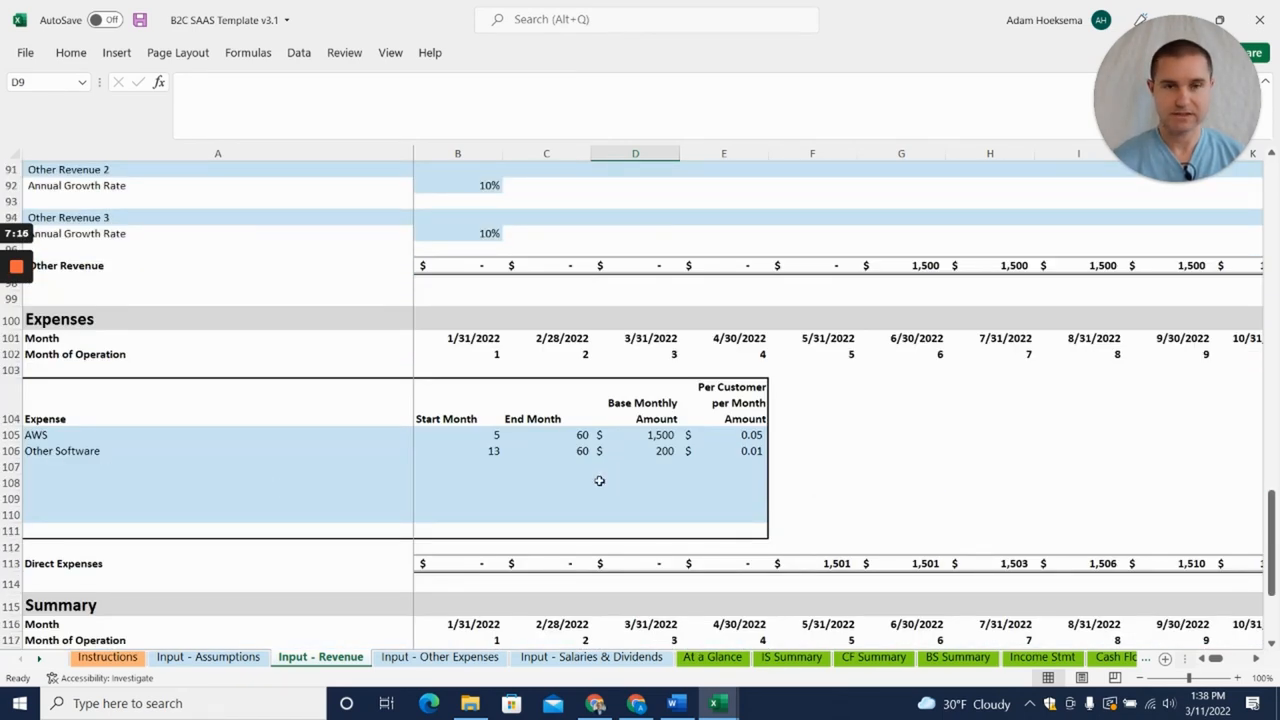
scroll("down", 3)
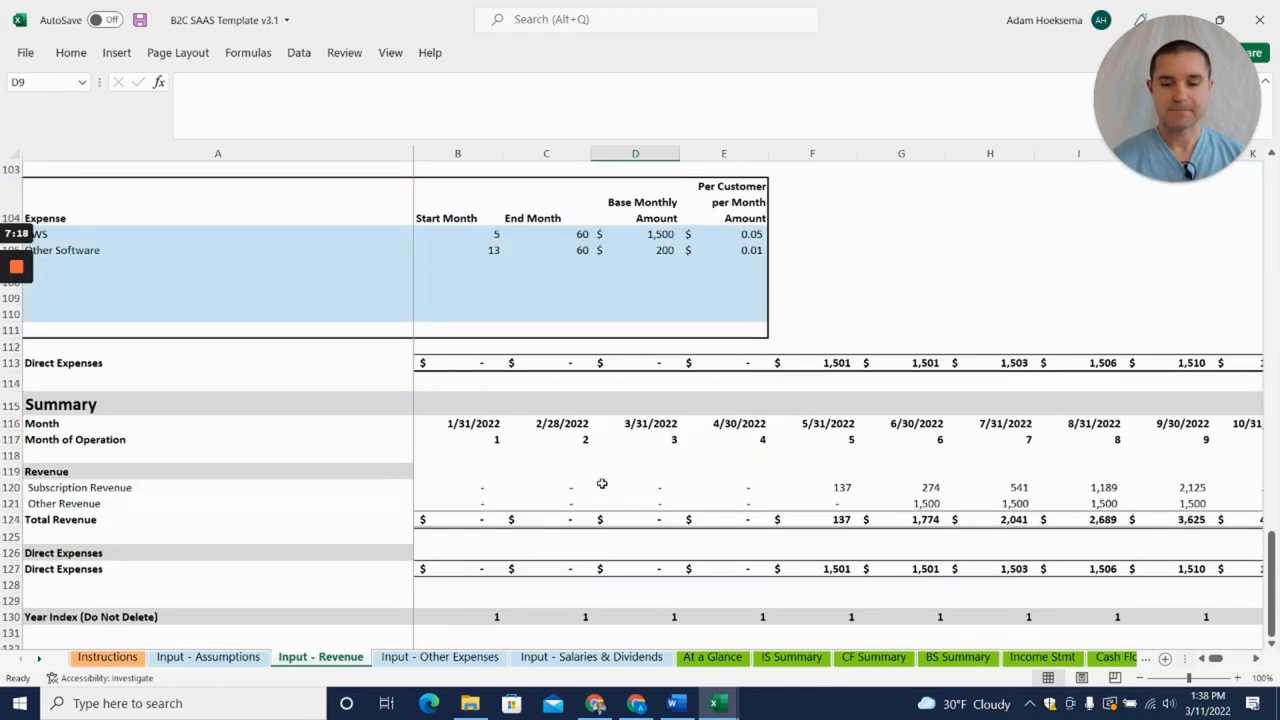
scroll("down", 3)
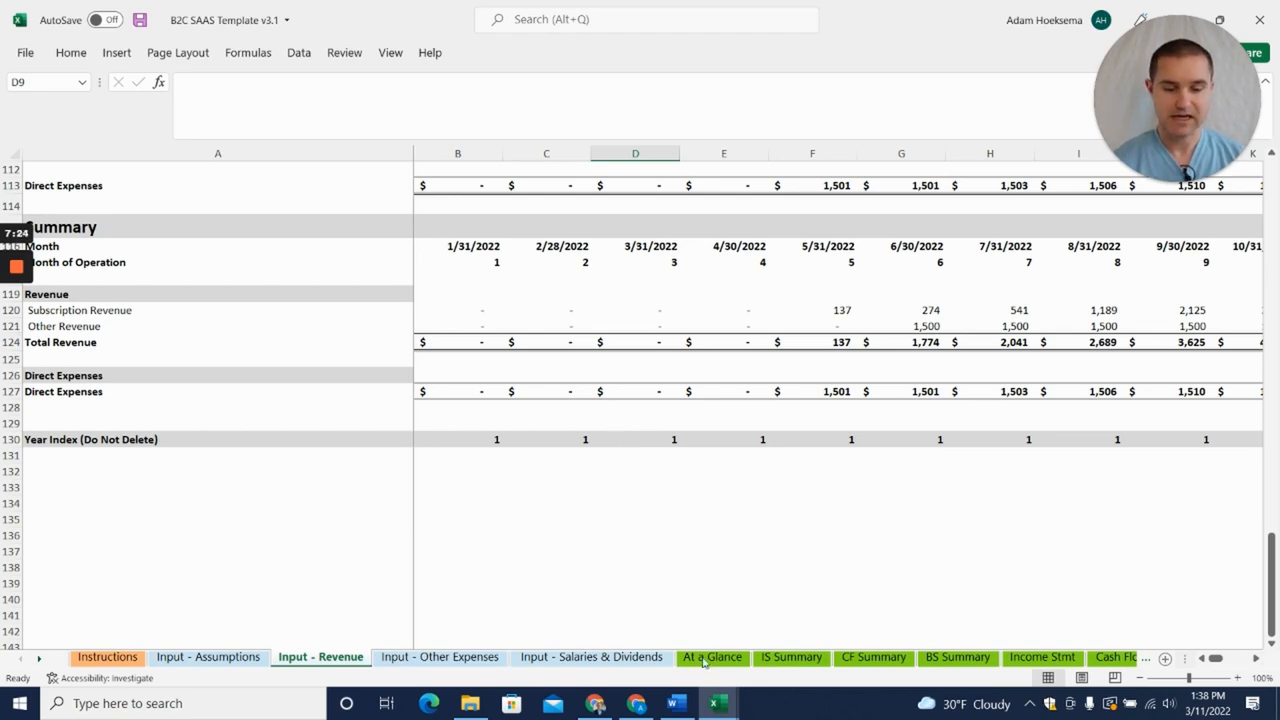
mouse_move(716, 704)
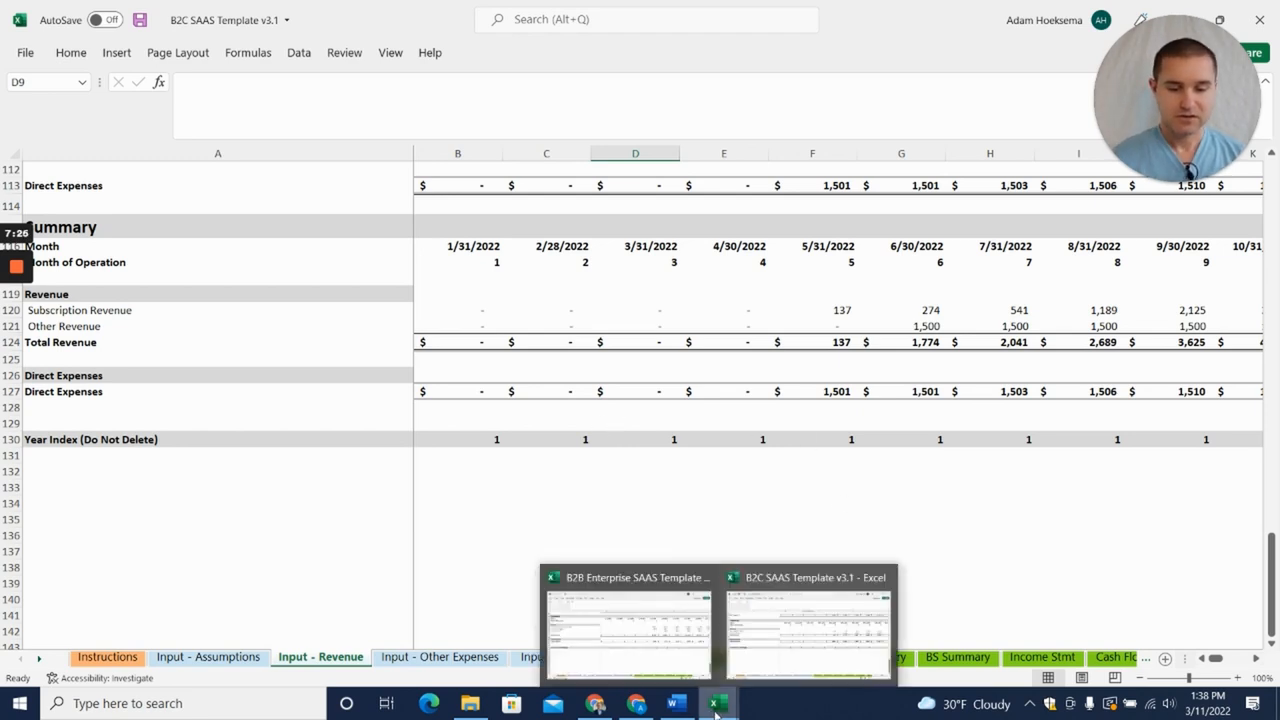
mouse_move(770, 648)
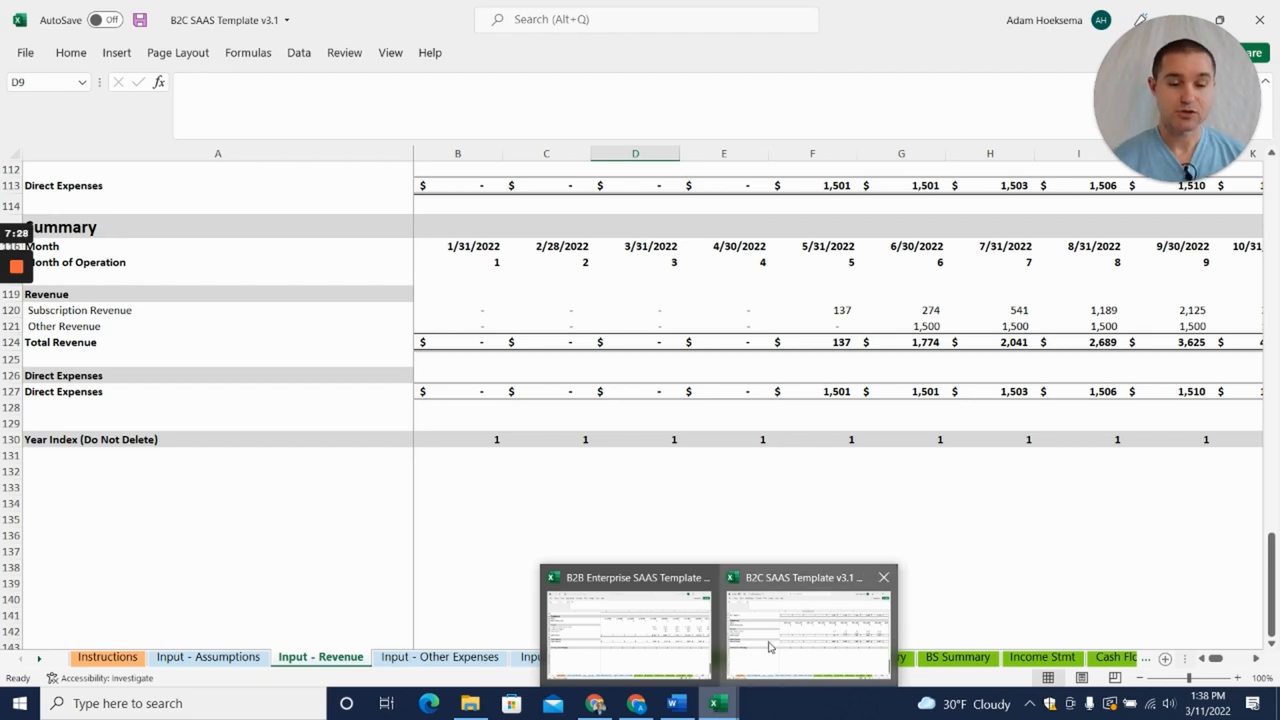
Step: Switch to the B2B Enterprise SAAS Template workbook and show its Other Expenses input sheet
left_click(624, 620)
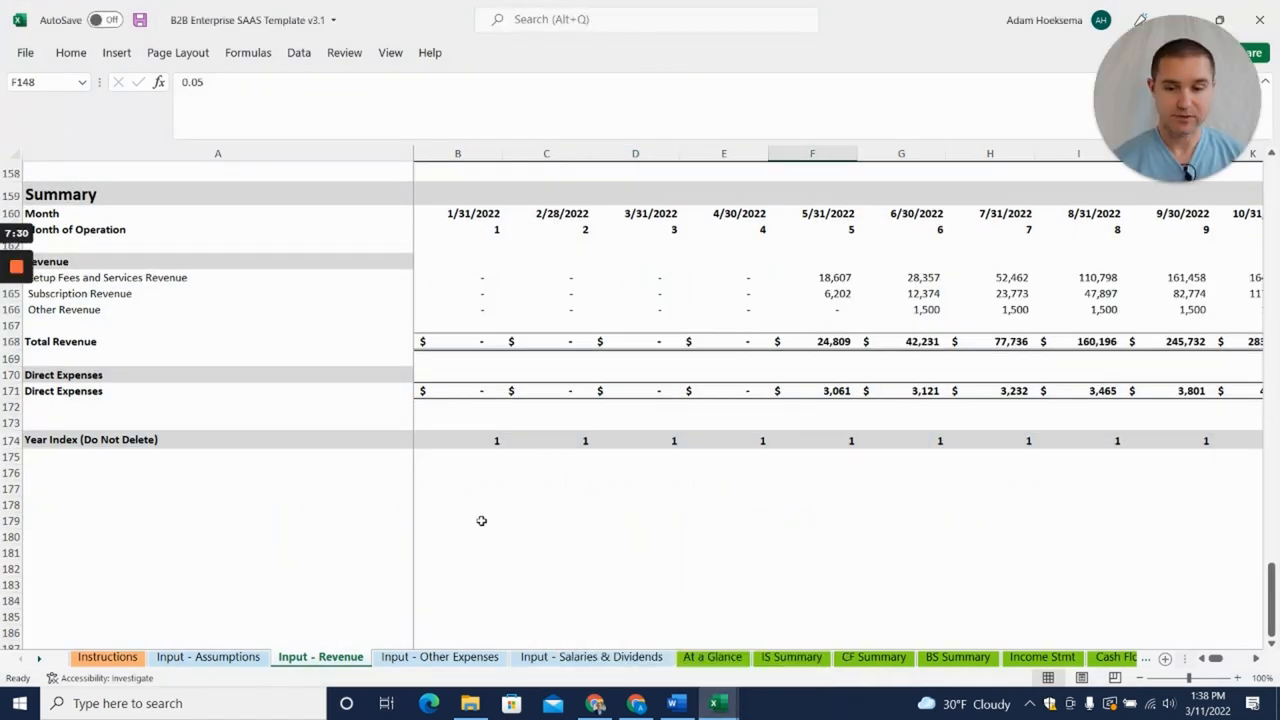
left_click(440, 656)
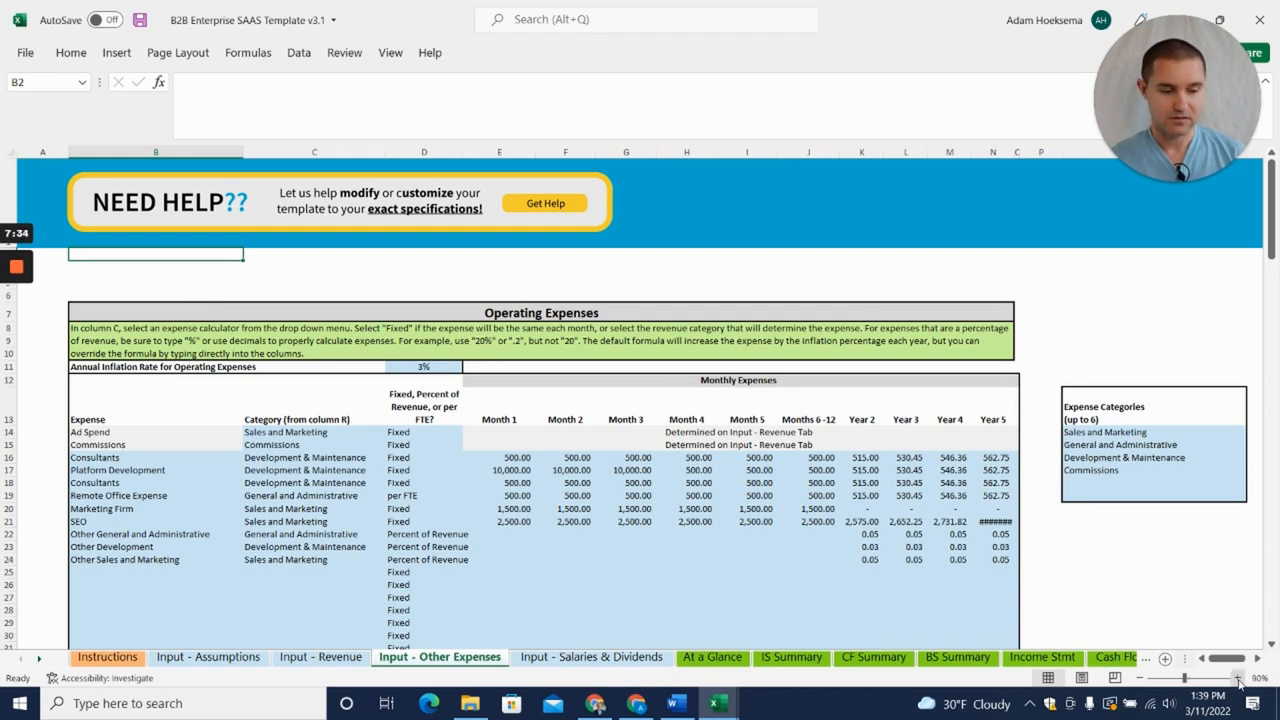
scroll("up", 3)
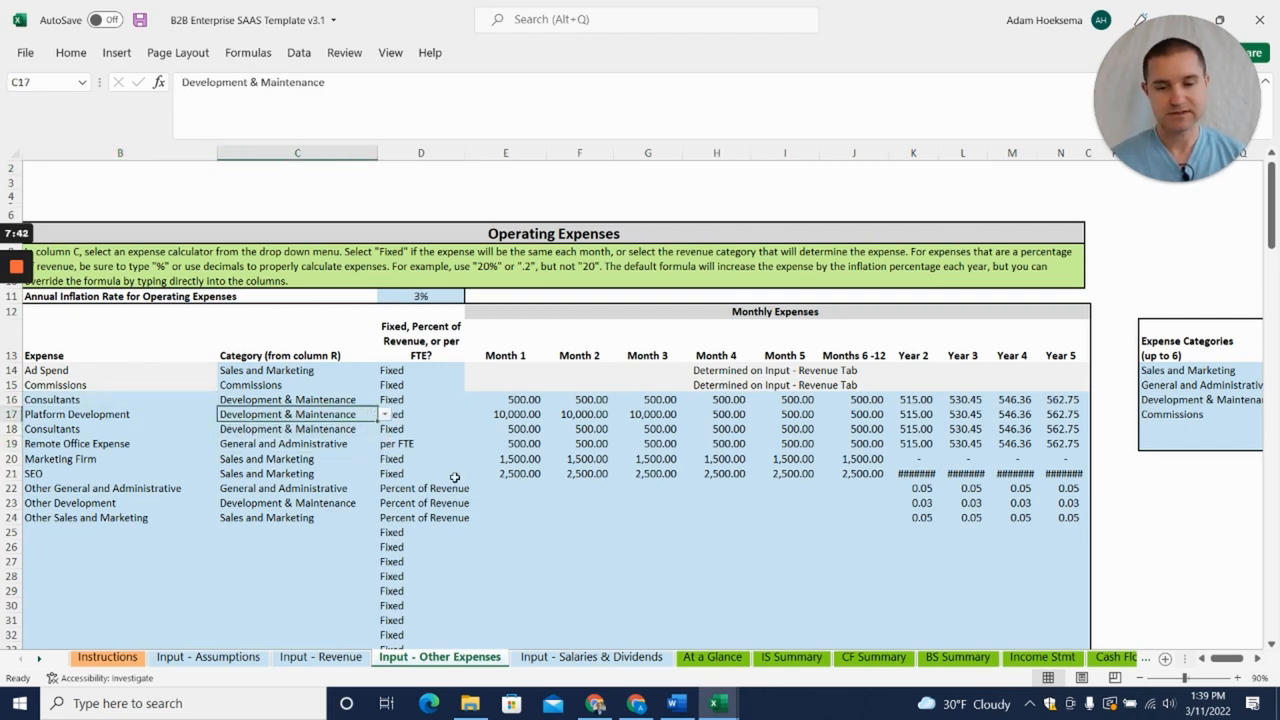
left_click(524, 444)
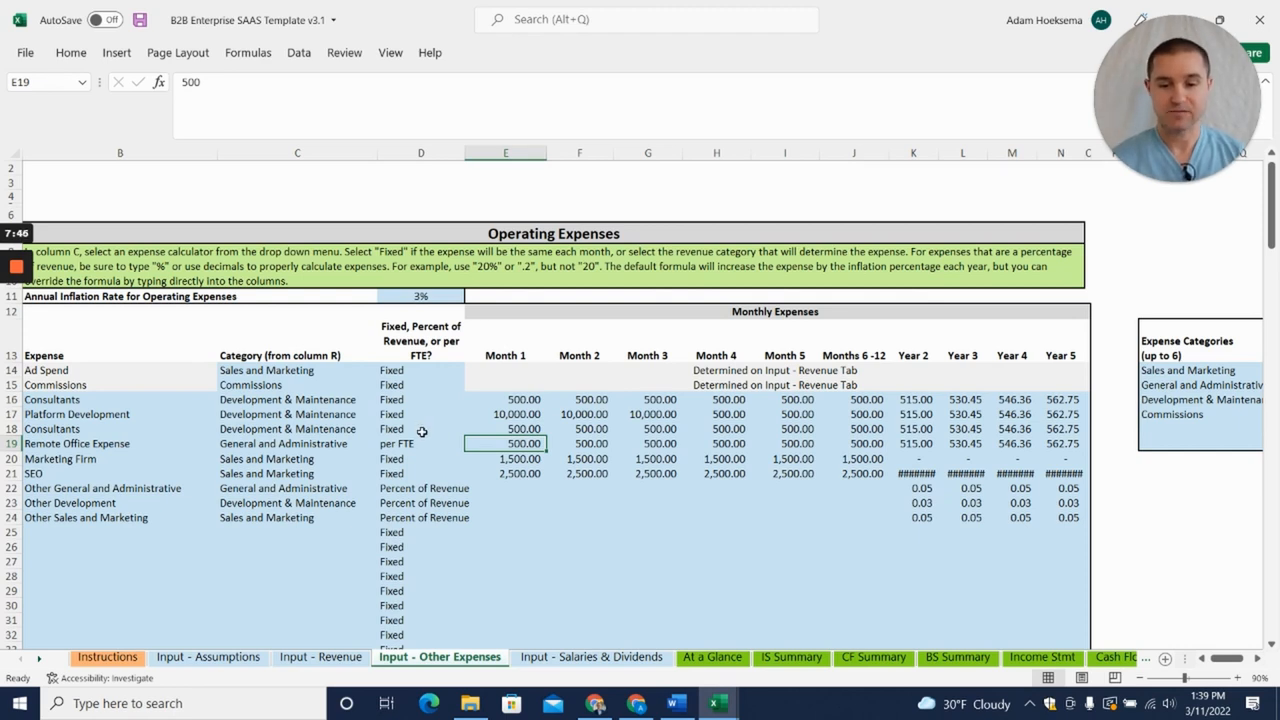
left_click(420, 428)
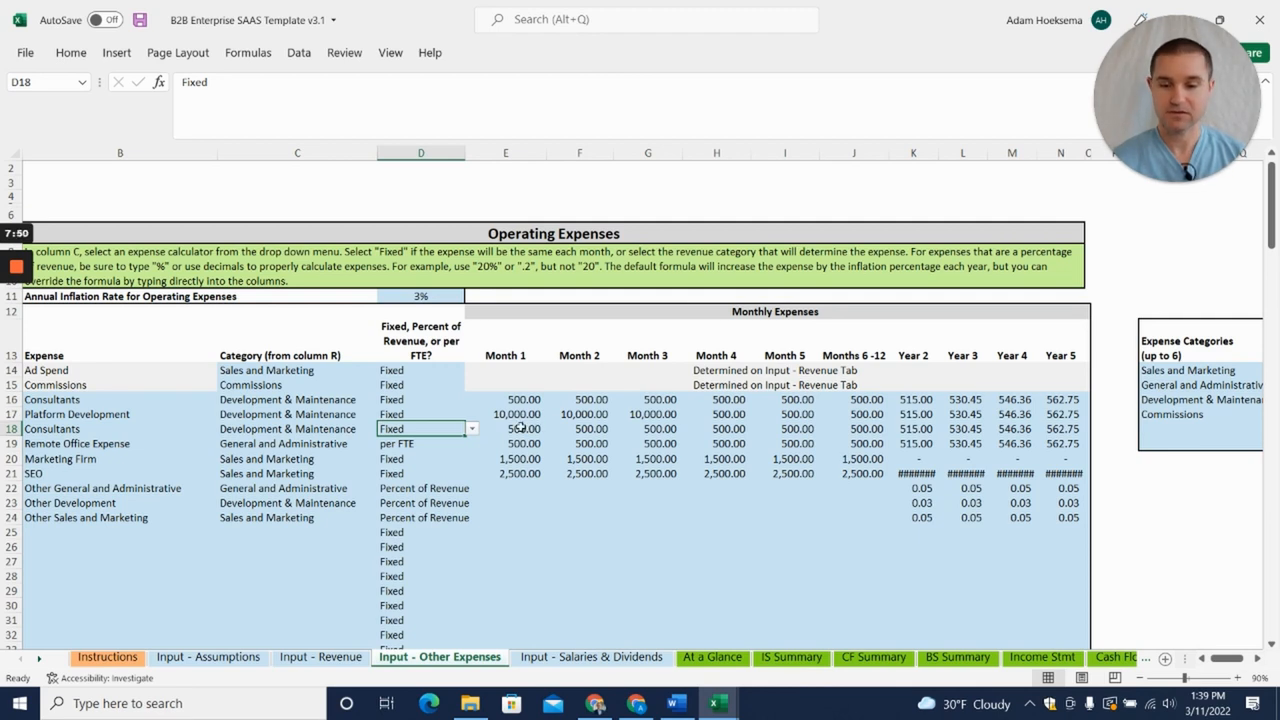
left_click(420, 444)
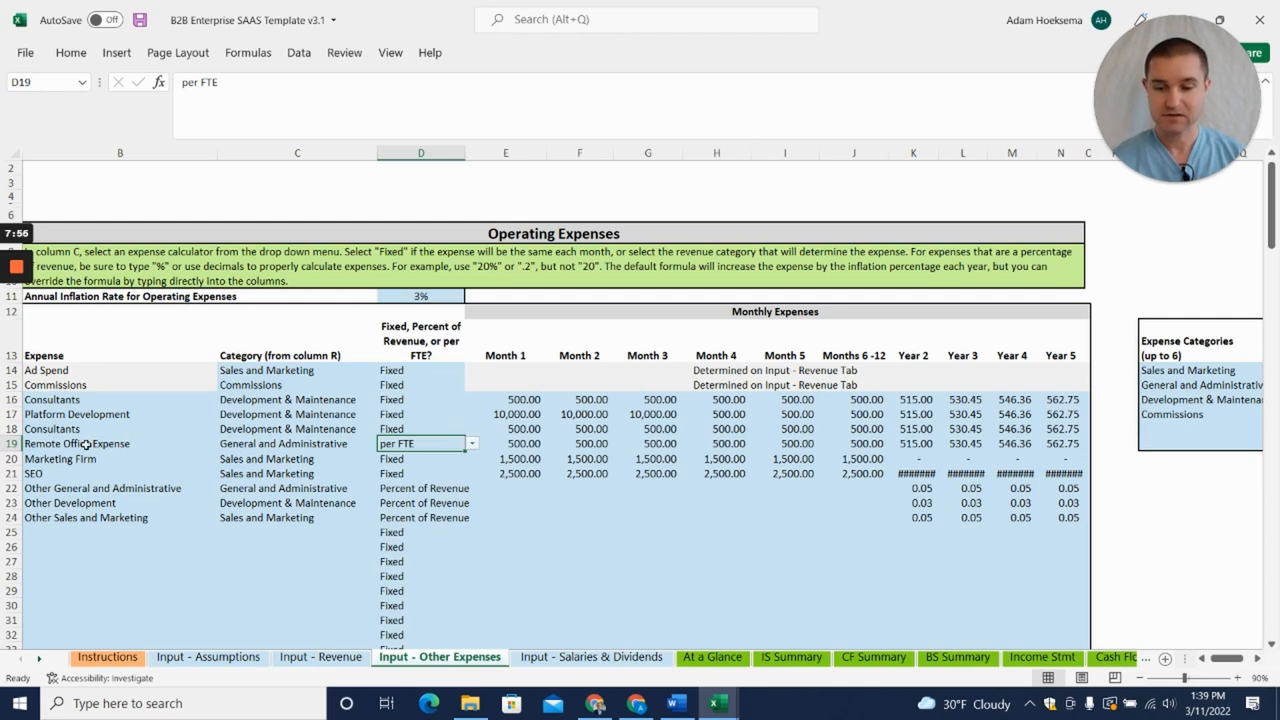
left_click(84, 444)
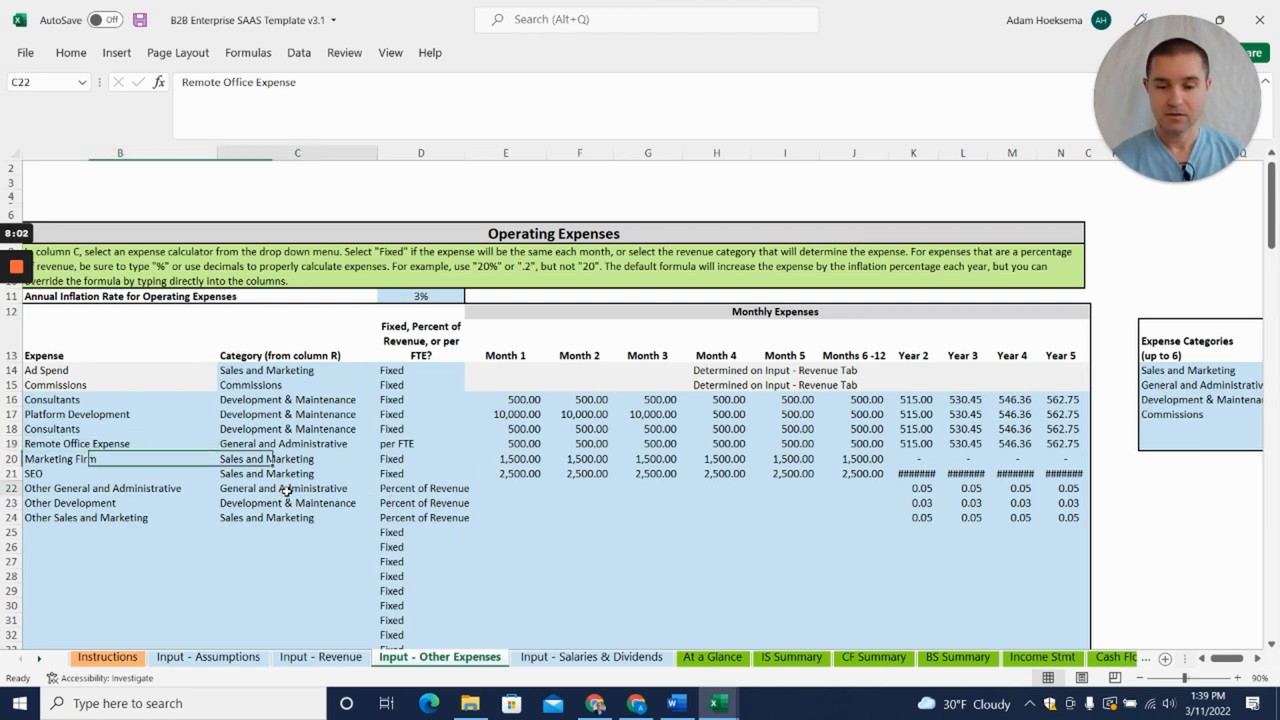
left_click(420, 488)
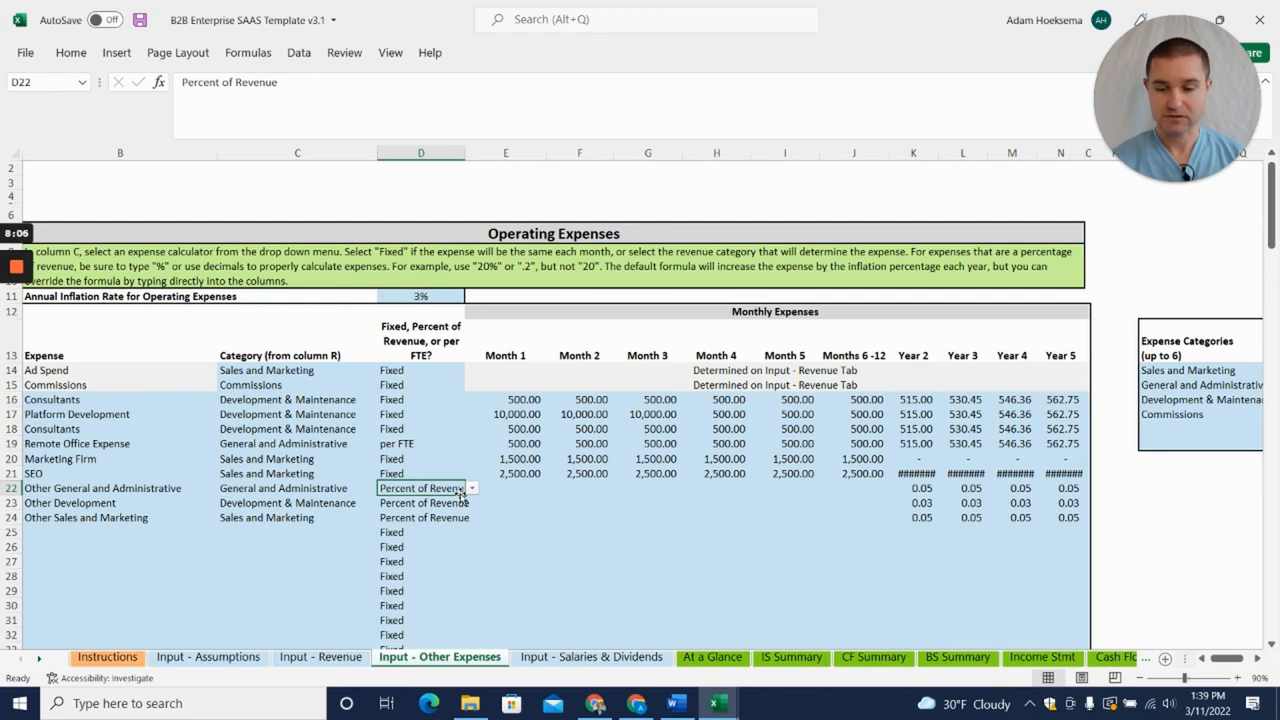
mouse_move(464, 516)
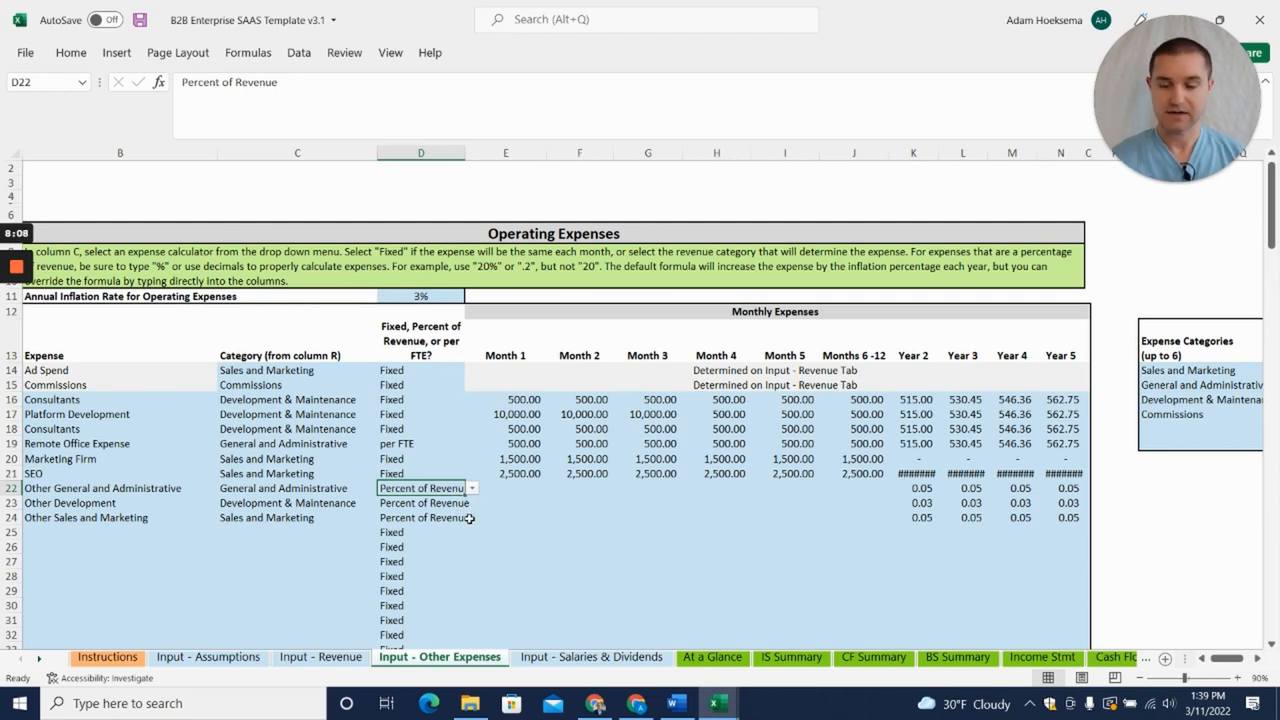
left_click(420, 516)
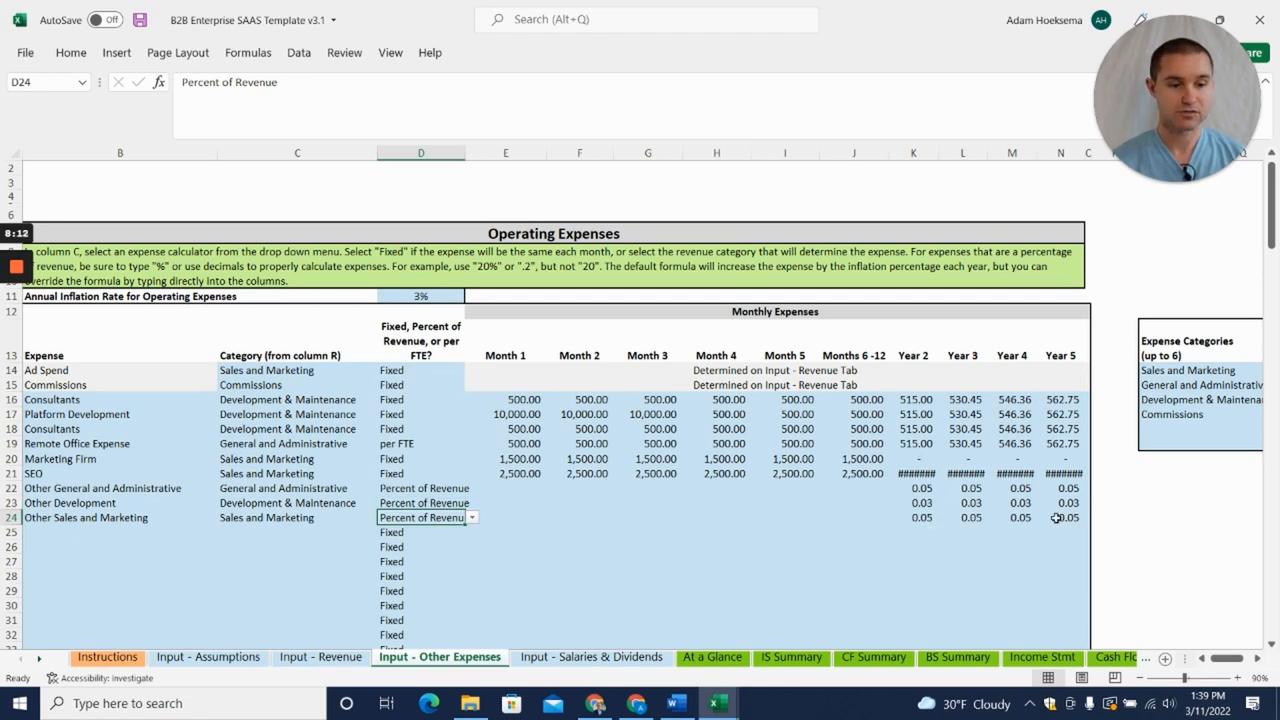
left_click(912, 516)
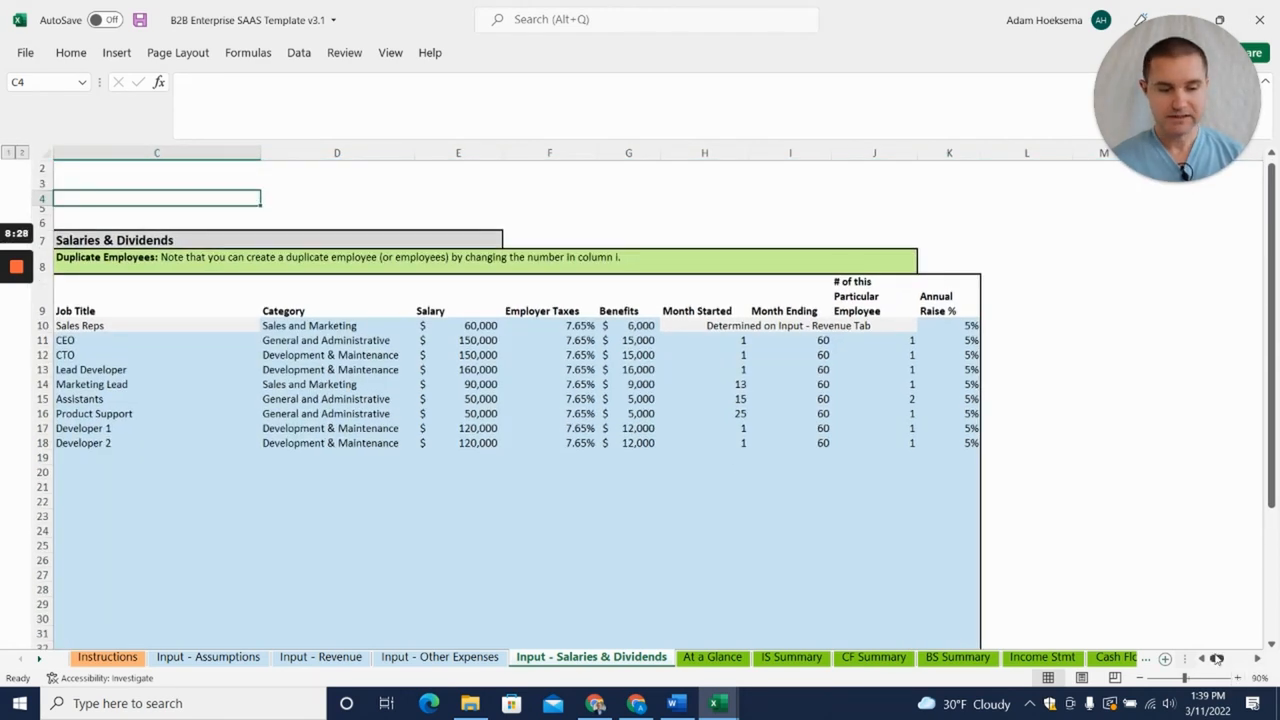
Step: Check the Lead Developer's and Assistants' starting and ending months, including the Assistants' month 15
scroll("left", 3)
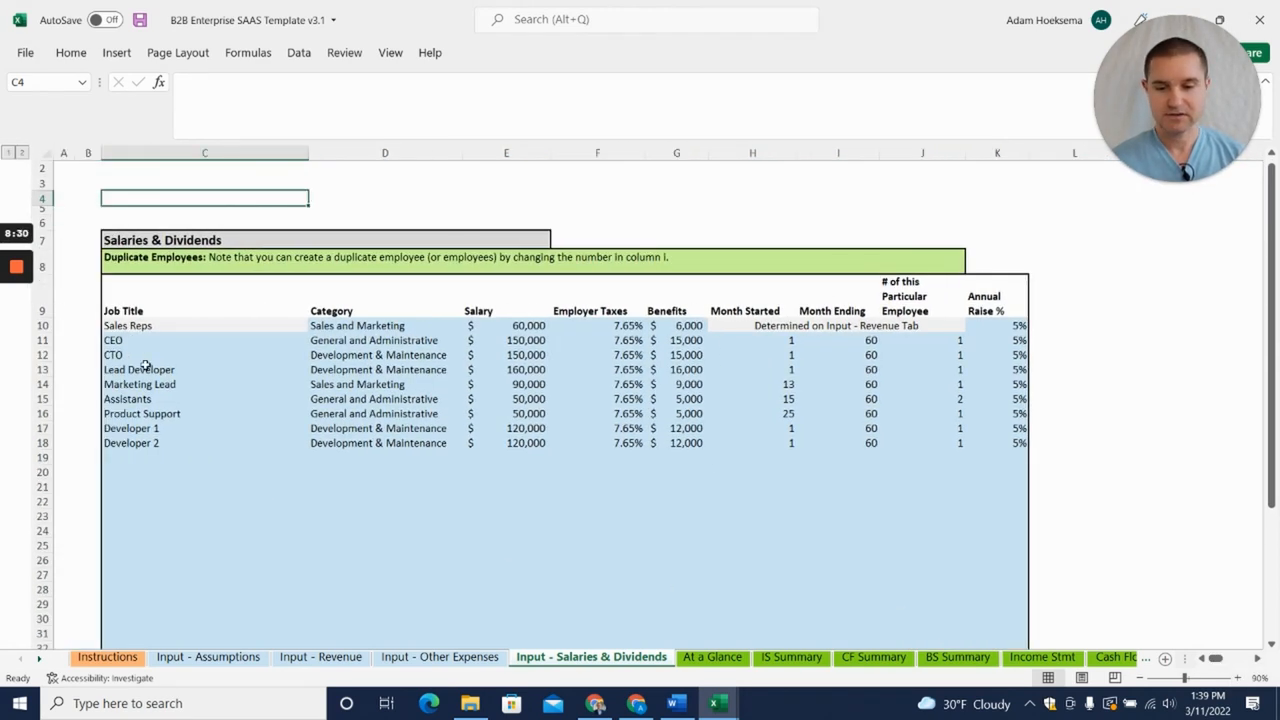
left_click(752, 368)
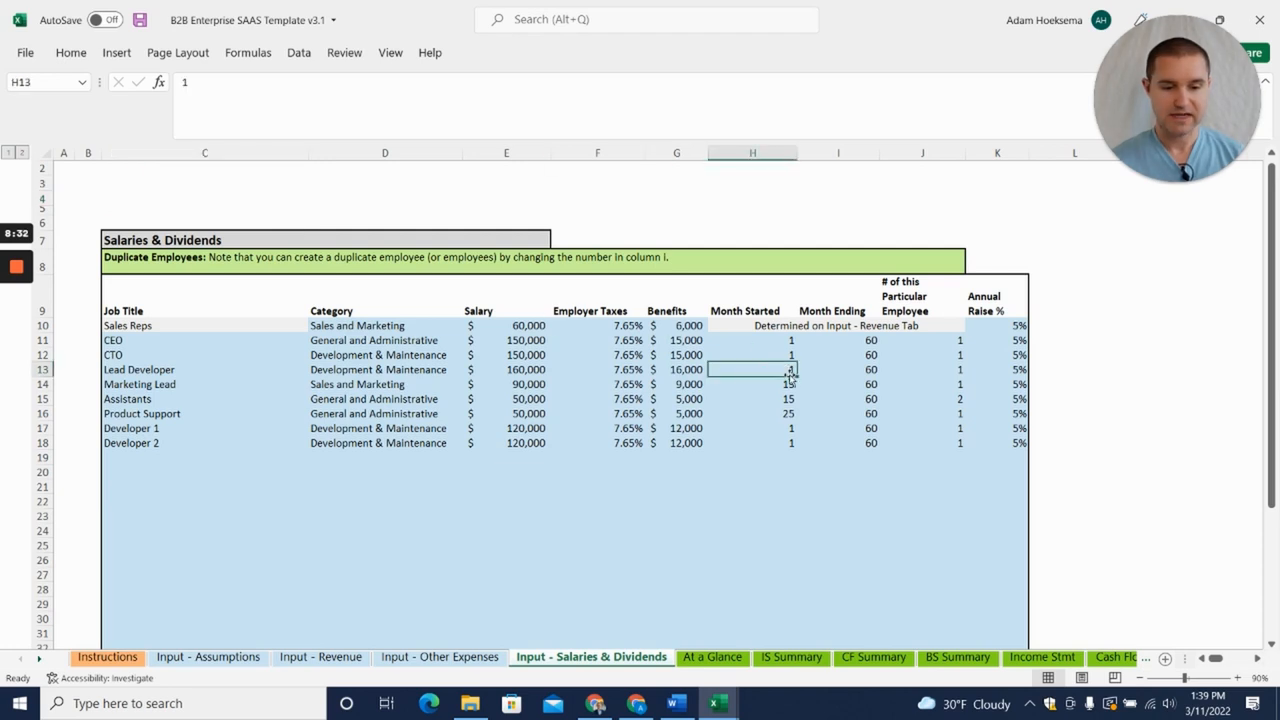
left_click(752, 398)
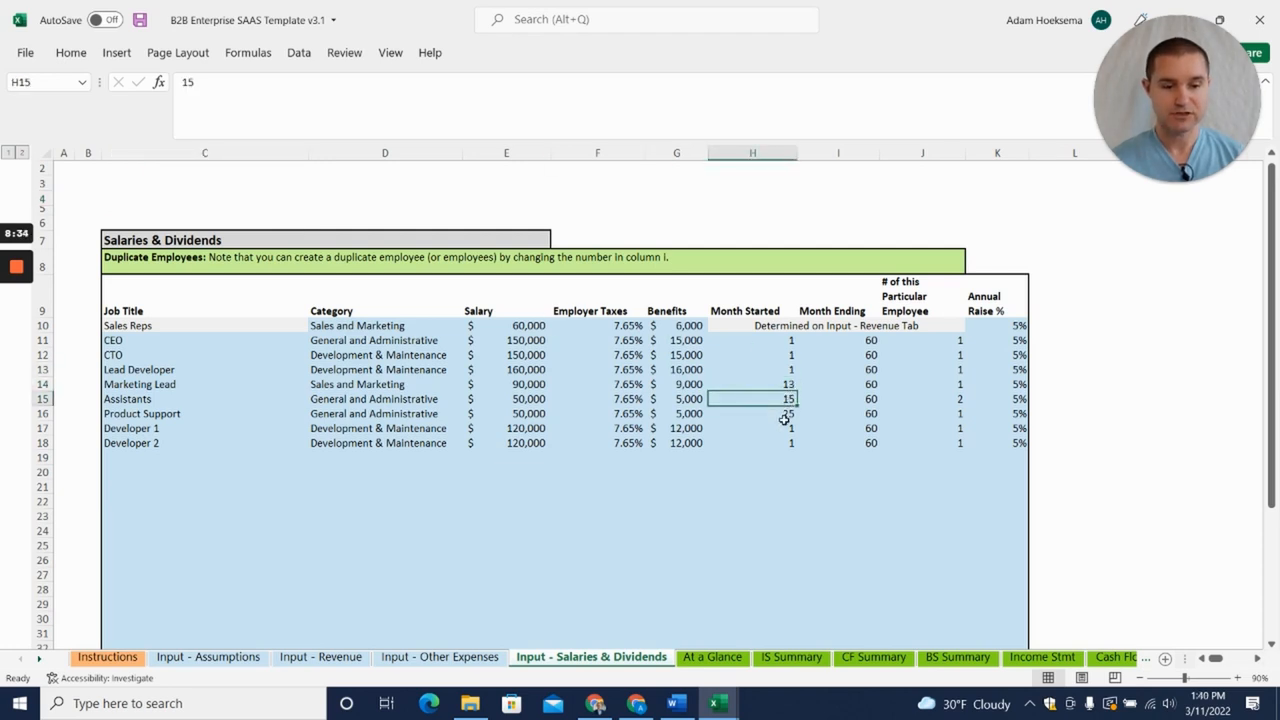
left_click(838, 398)
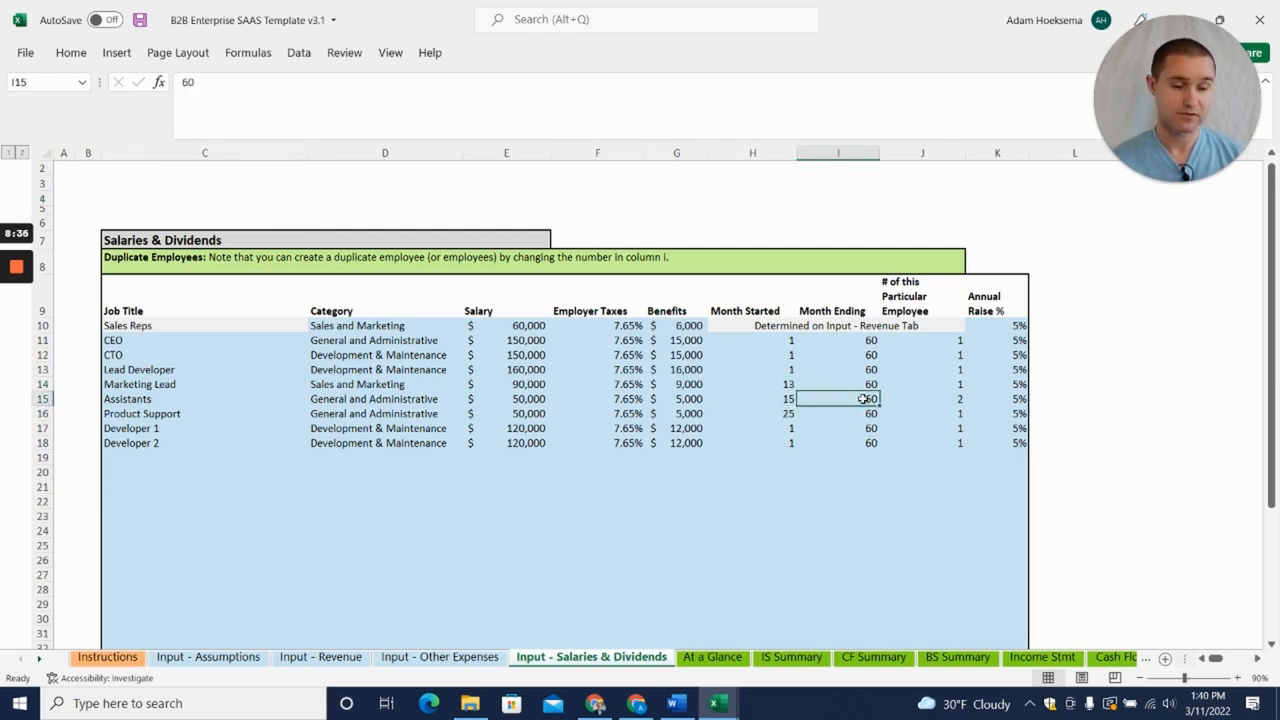
left_click(838, 368)
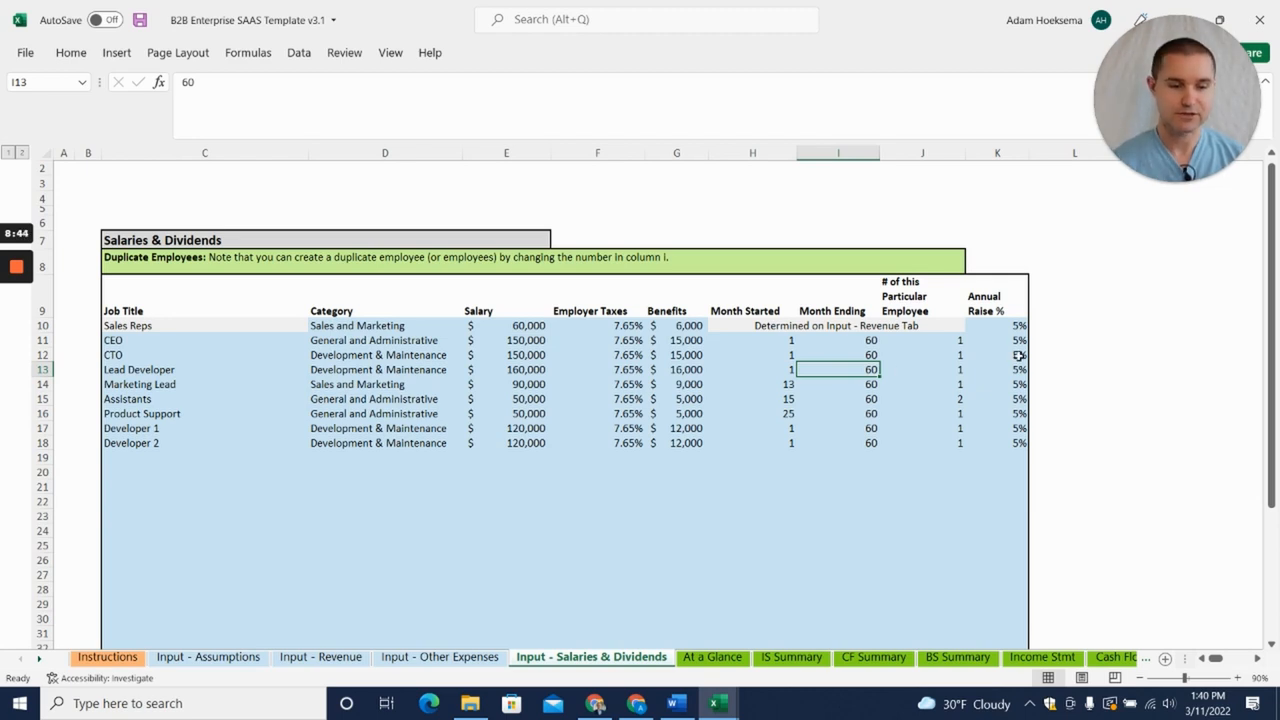
Step: Set Developer 1's employee count to 4 and return to the At a Glance dashboard
left_click(920, 398)
type("4")
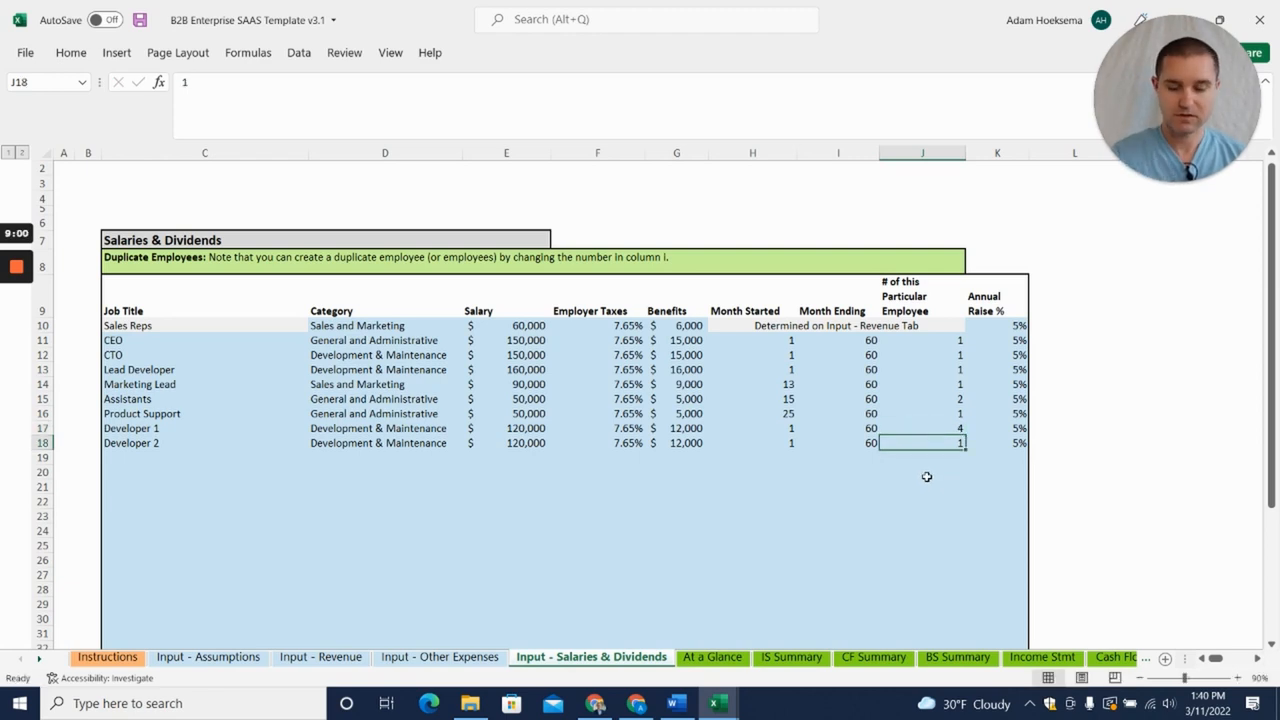
left_click(920, 472)
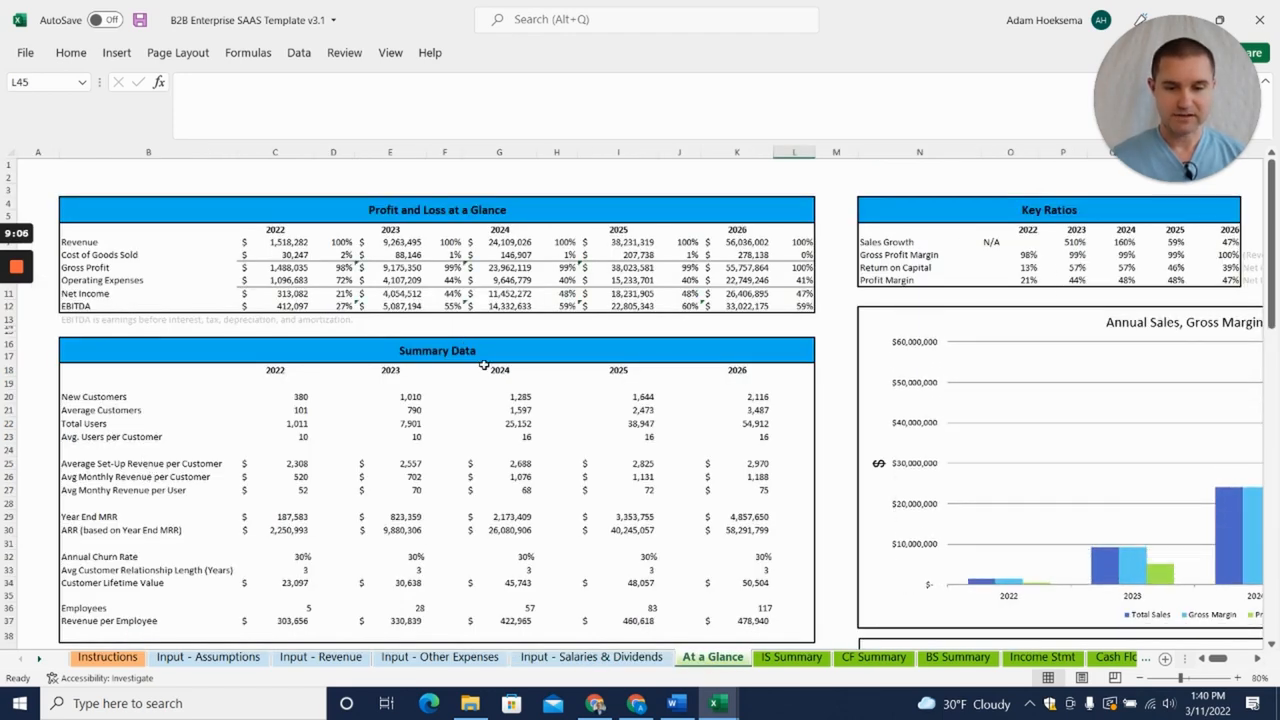
mouse_move(196, 266)
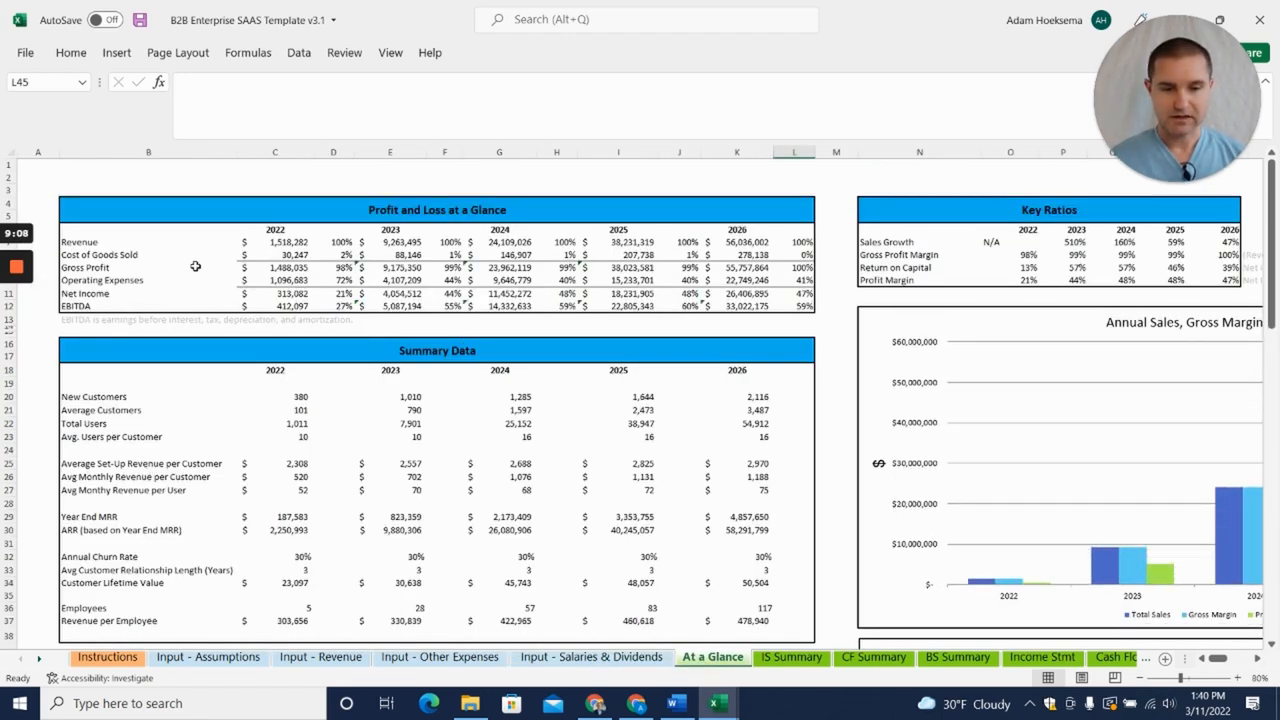